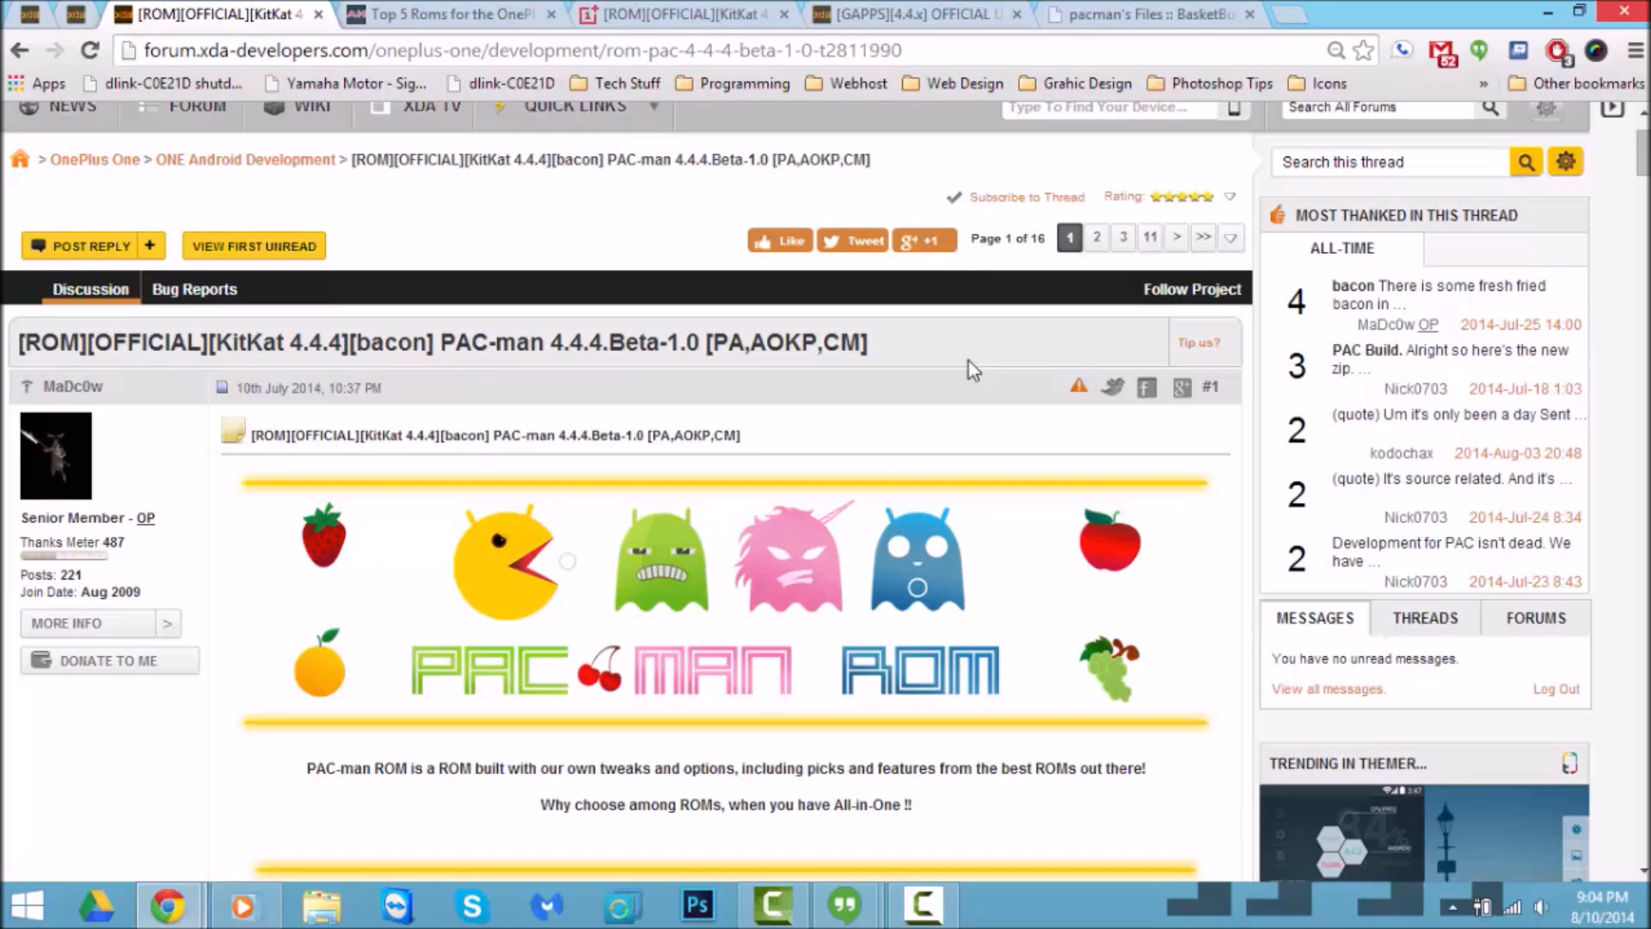
Scroll the XDA PAC-man KitKat thread through its Screenshots down to the Features list
{"action": "scroll", "scroll_direction": "down", "scroll_amount": 3}
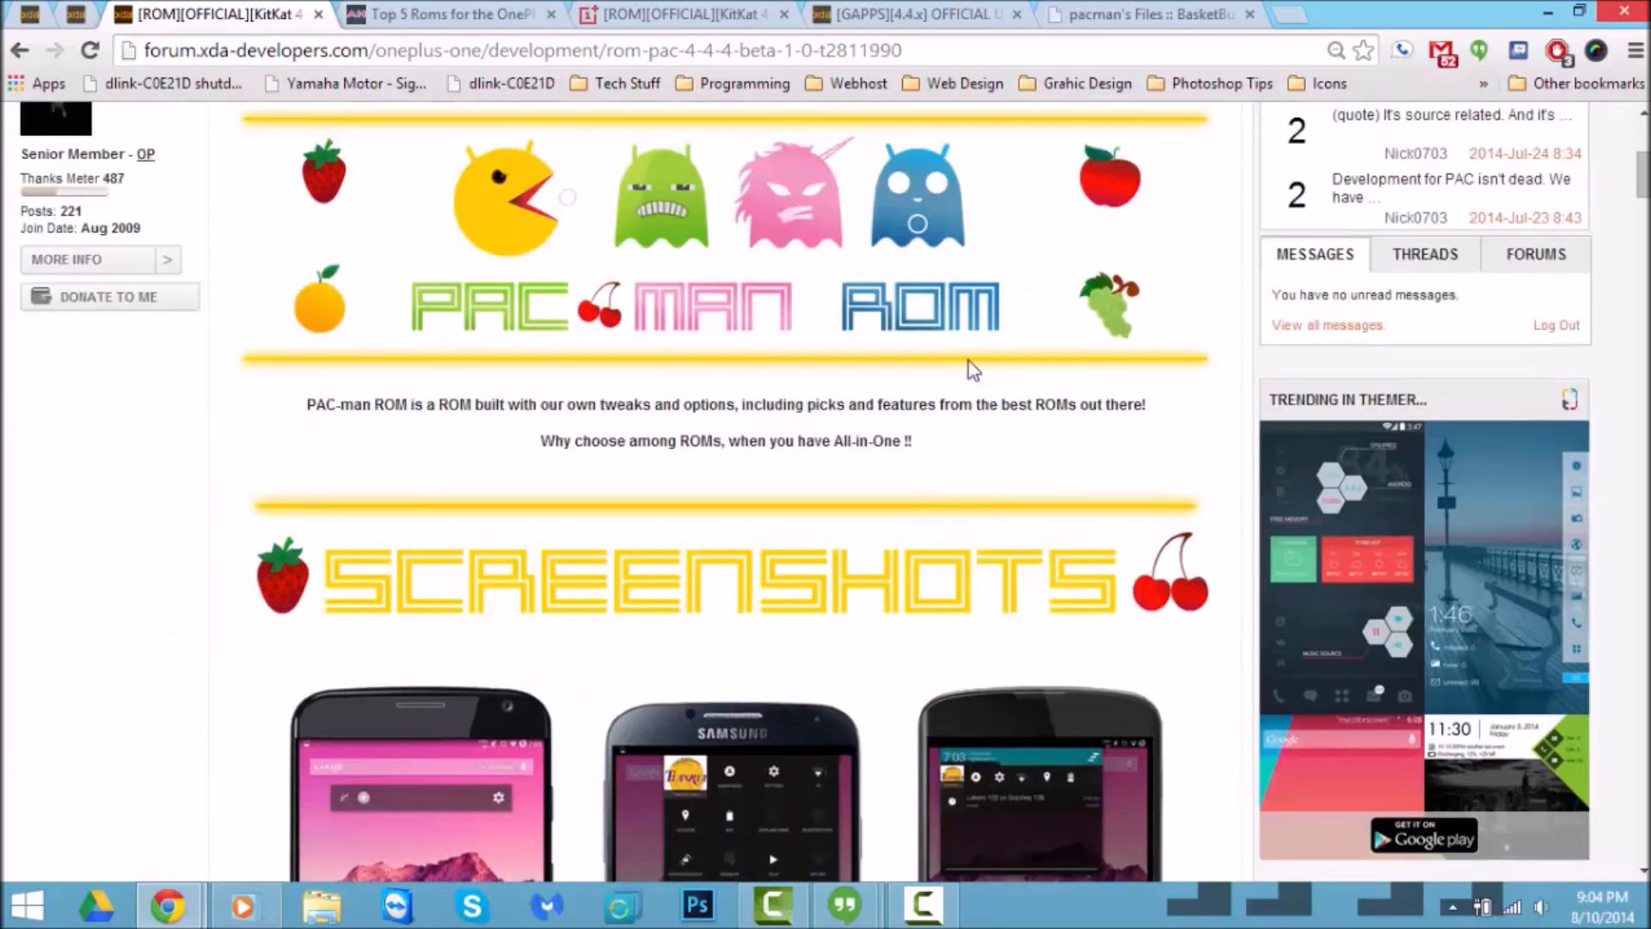
{"action": "mouse_move", "coordinate": [995, 432]}
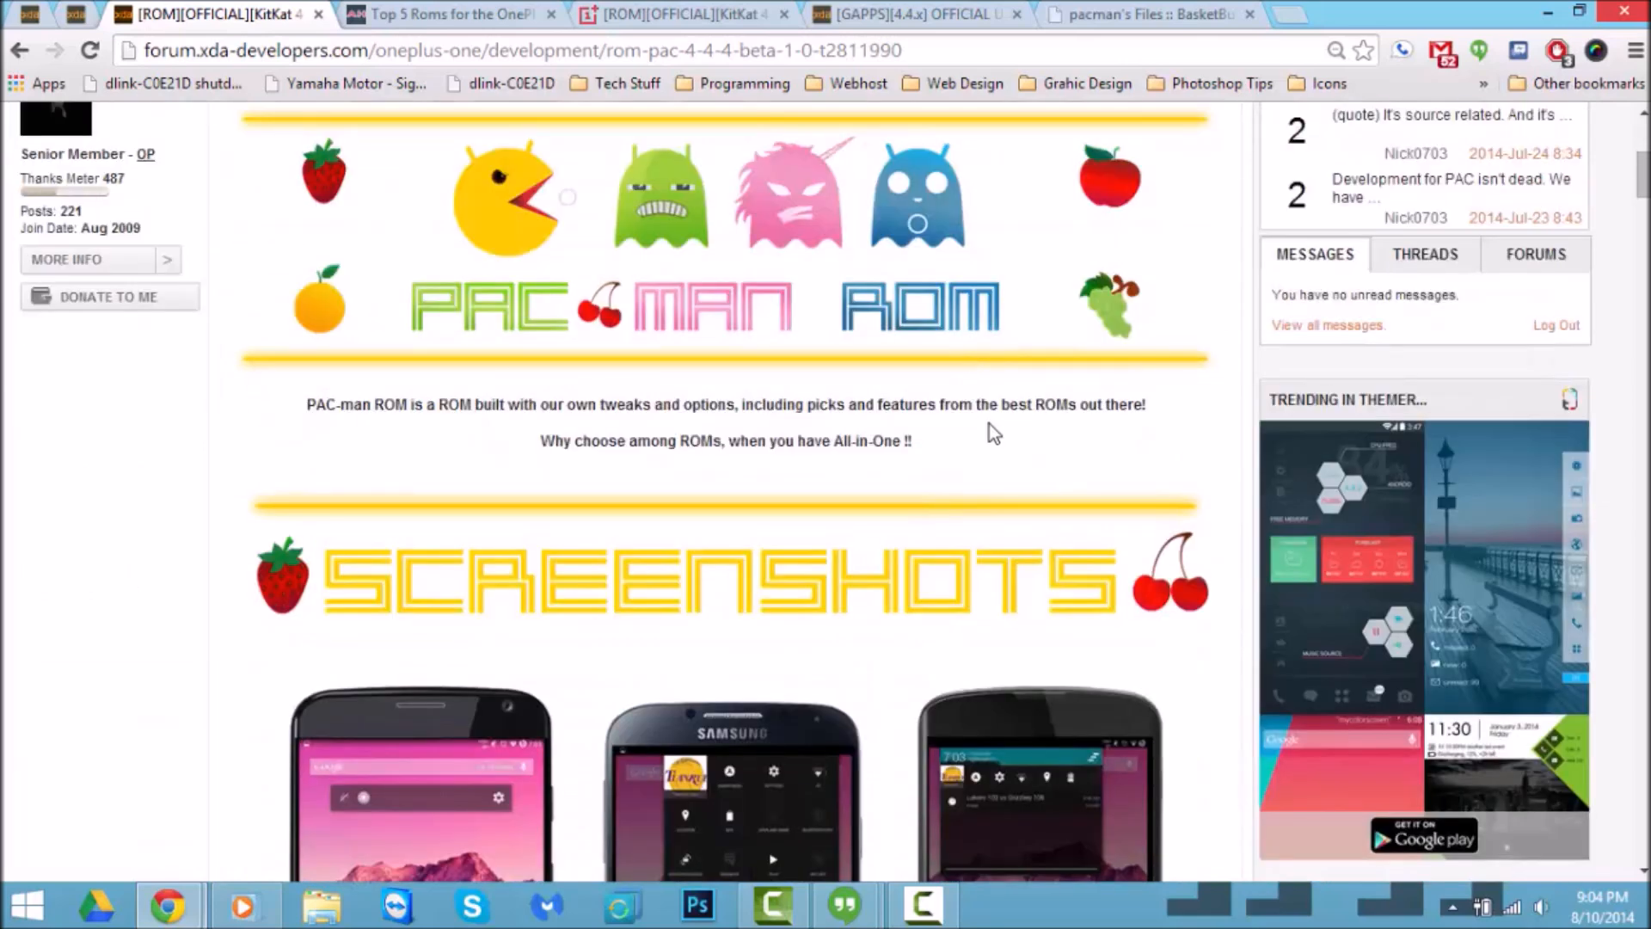
{"action": "scroll", "scroll_direction": "down", "scroll_amount": 3}
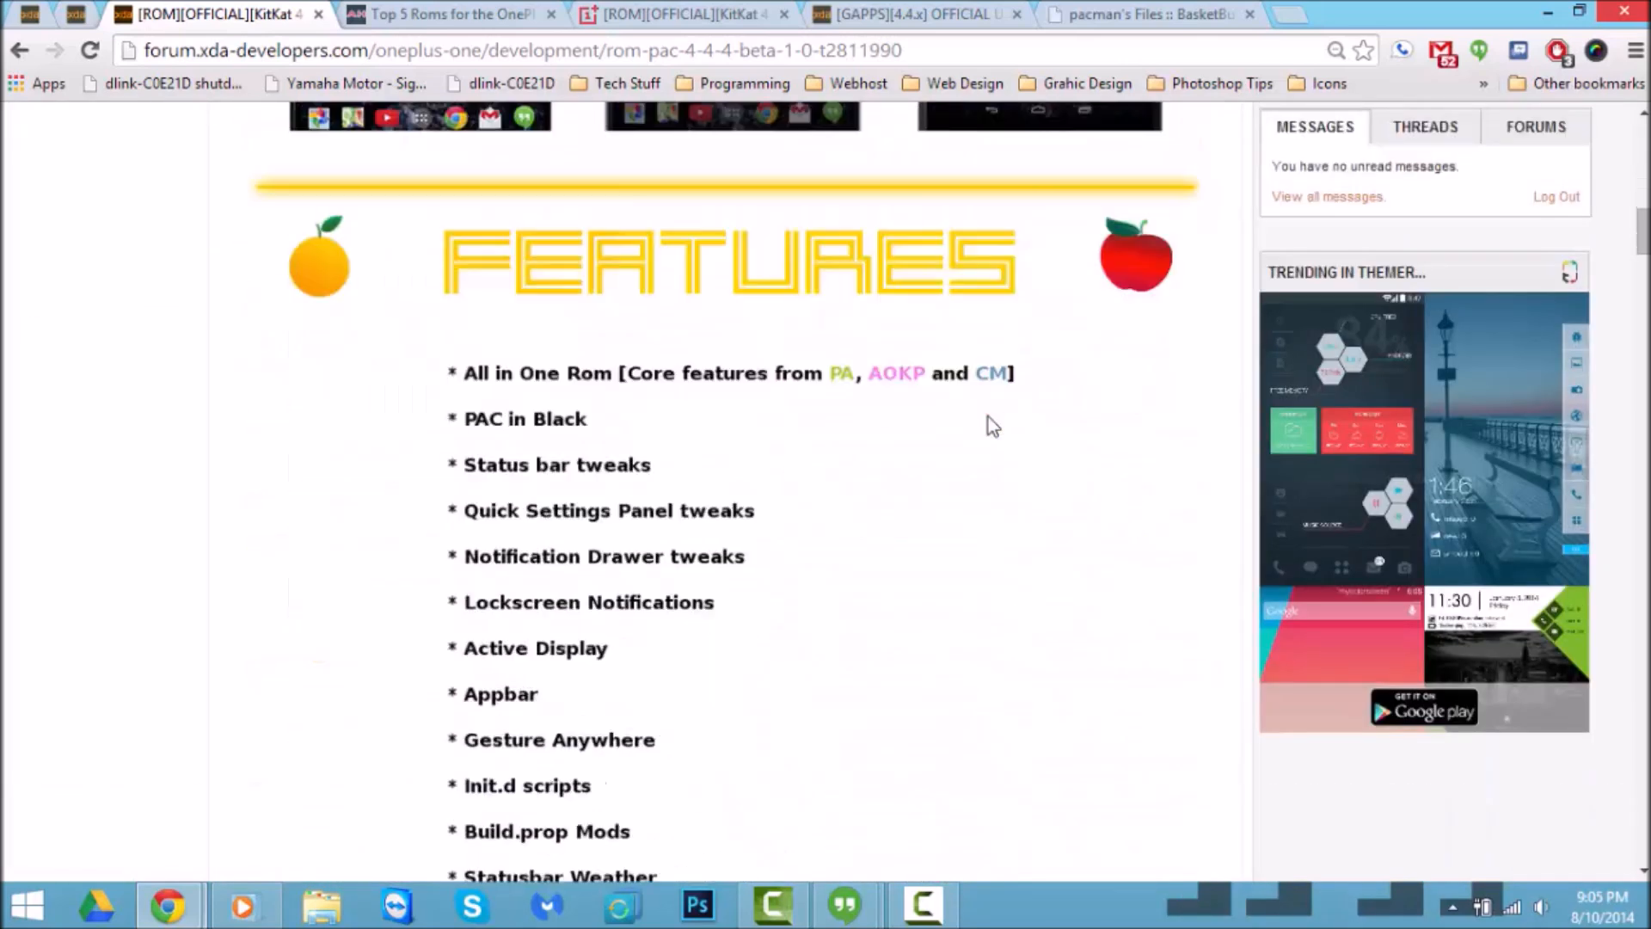
{"action": "scroll", "scroll_direction": "down", "scroll_amount": 3}
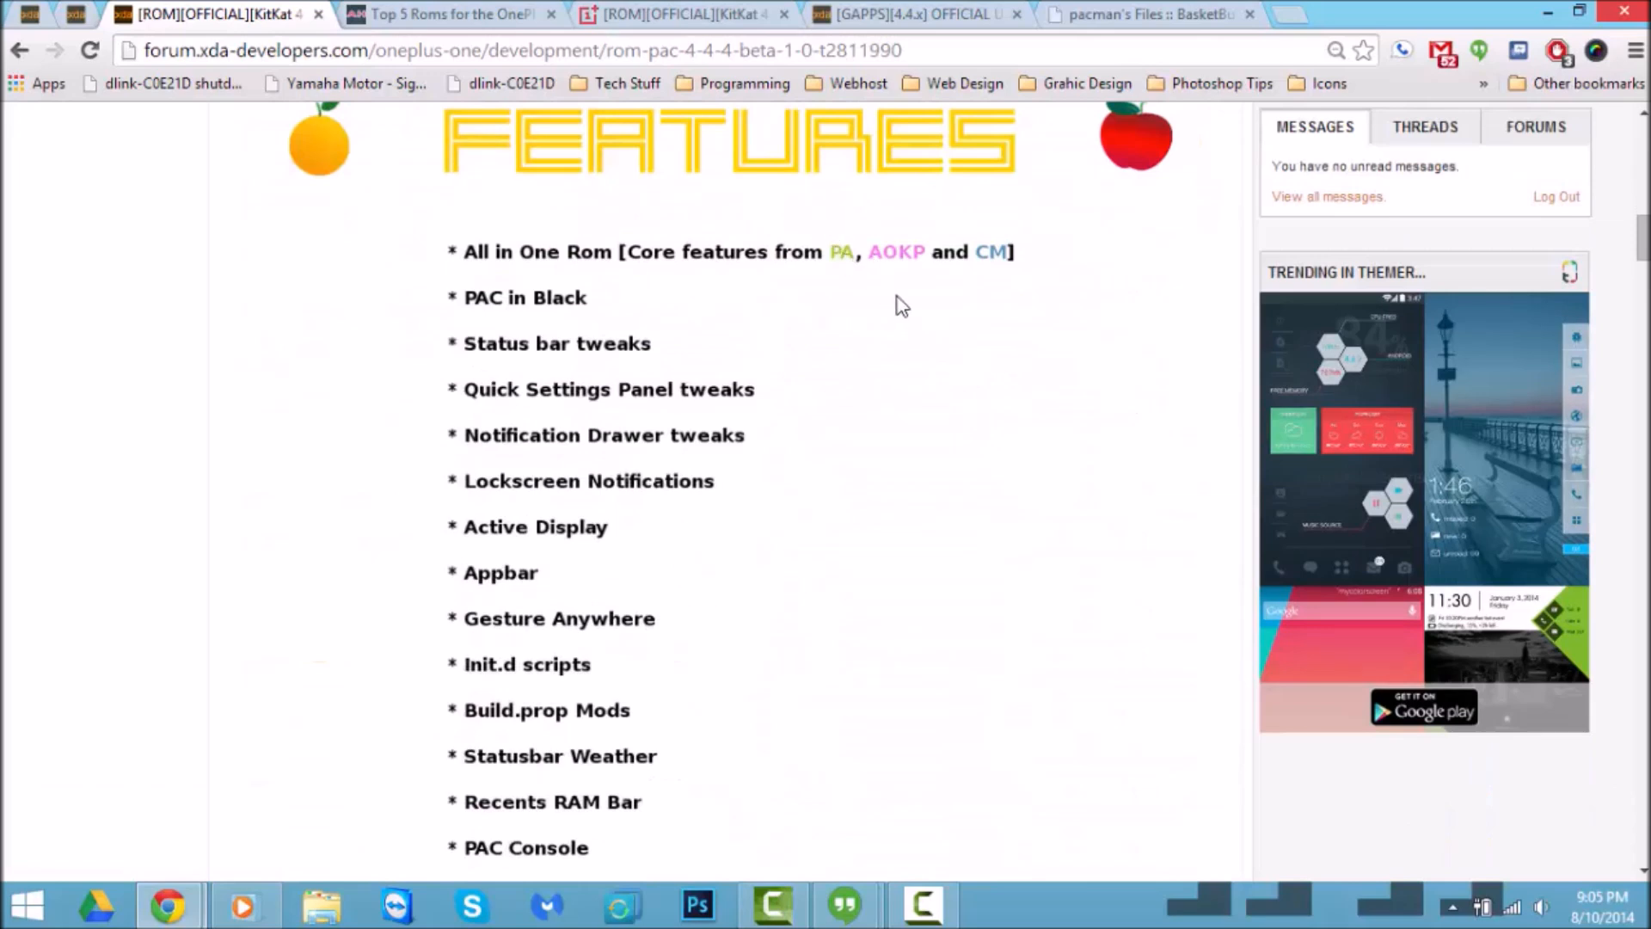
{"action": "mouse_move", "coordinate": [895, 319]}
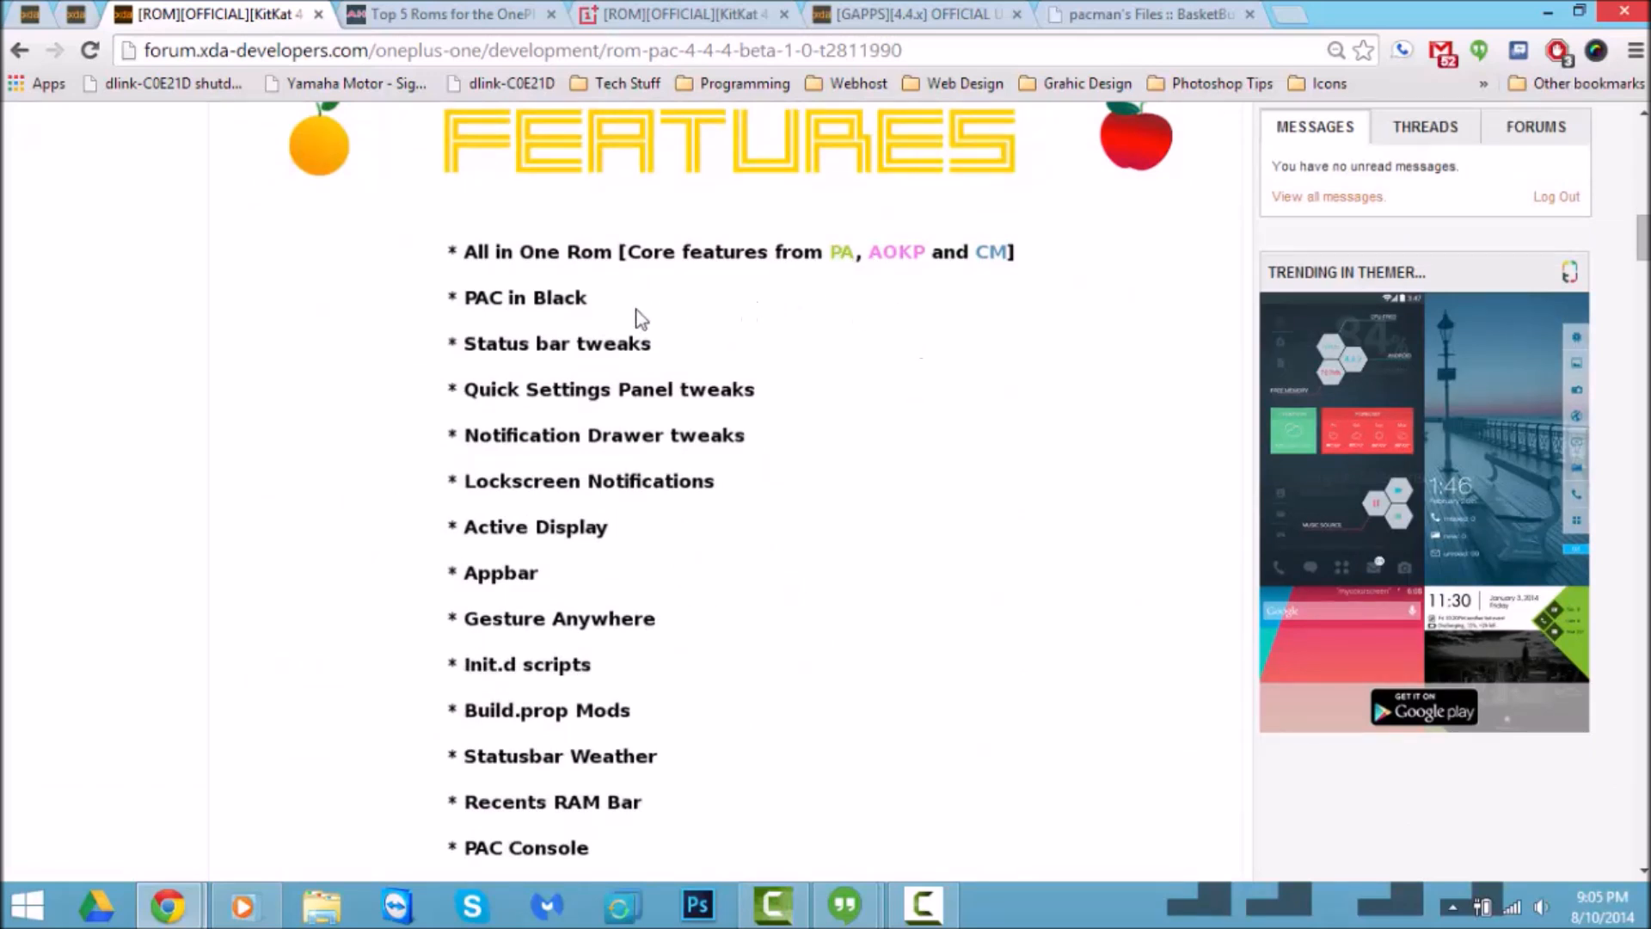
{"action": "scroll", "scroll_direction": "down", "scroll_amount": 3}
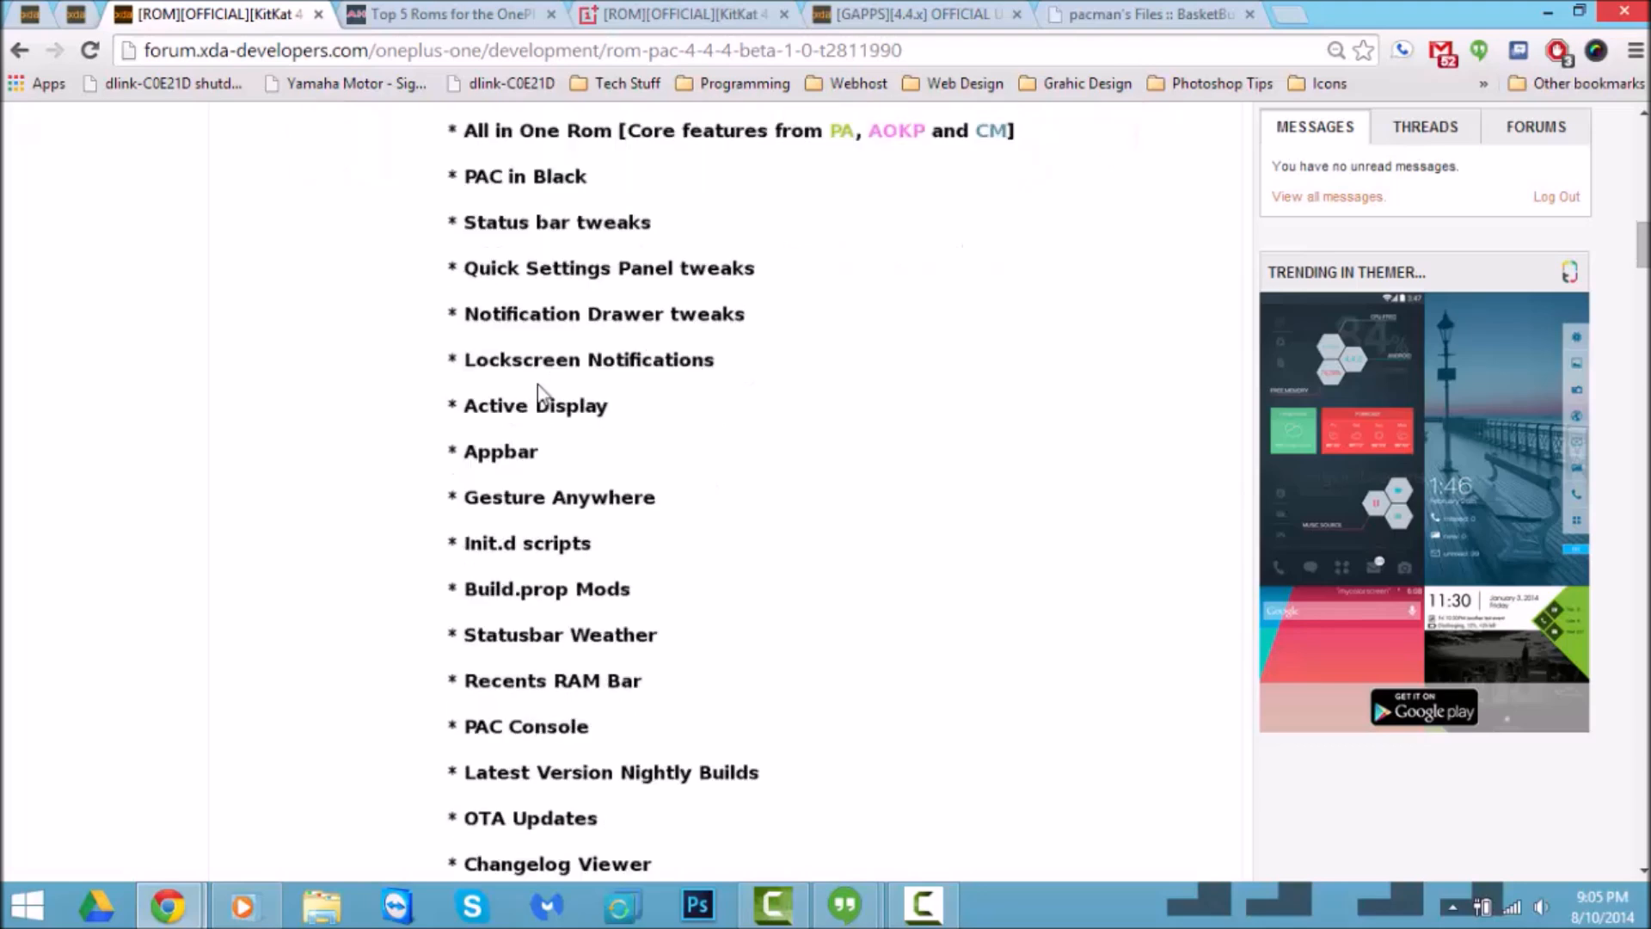
{"action": "scroll", "scroll_direction": "down", "scroll_amount": 3}
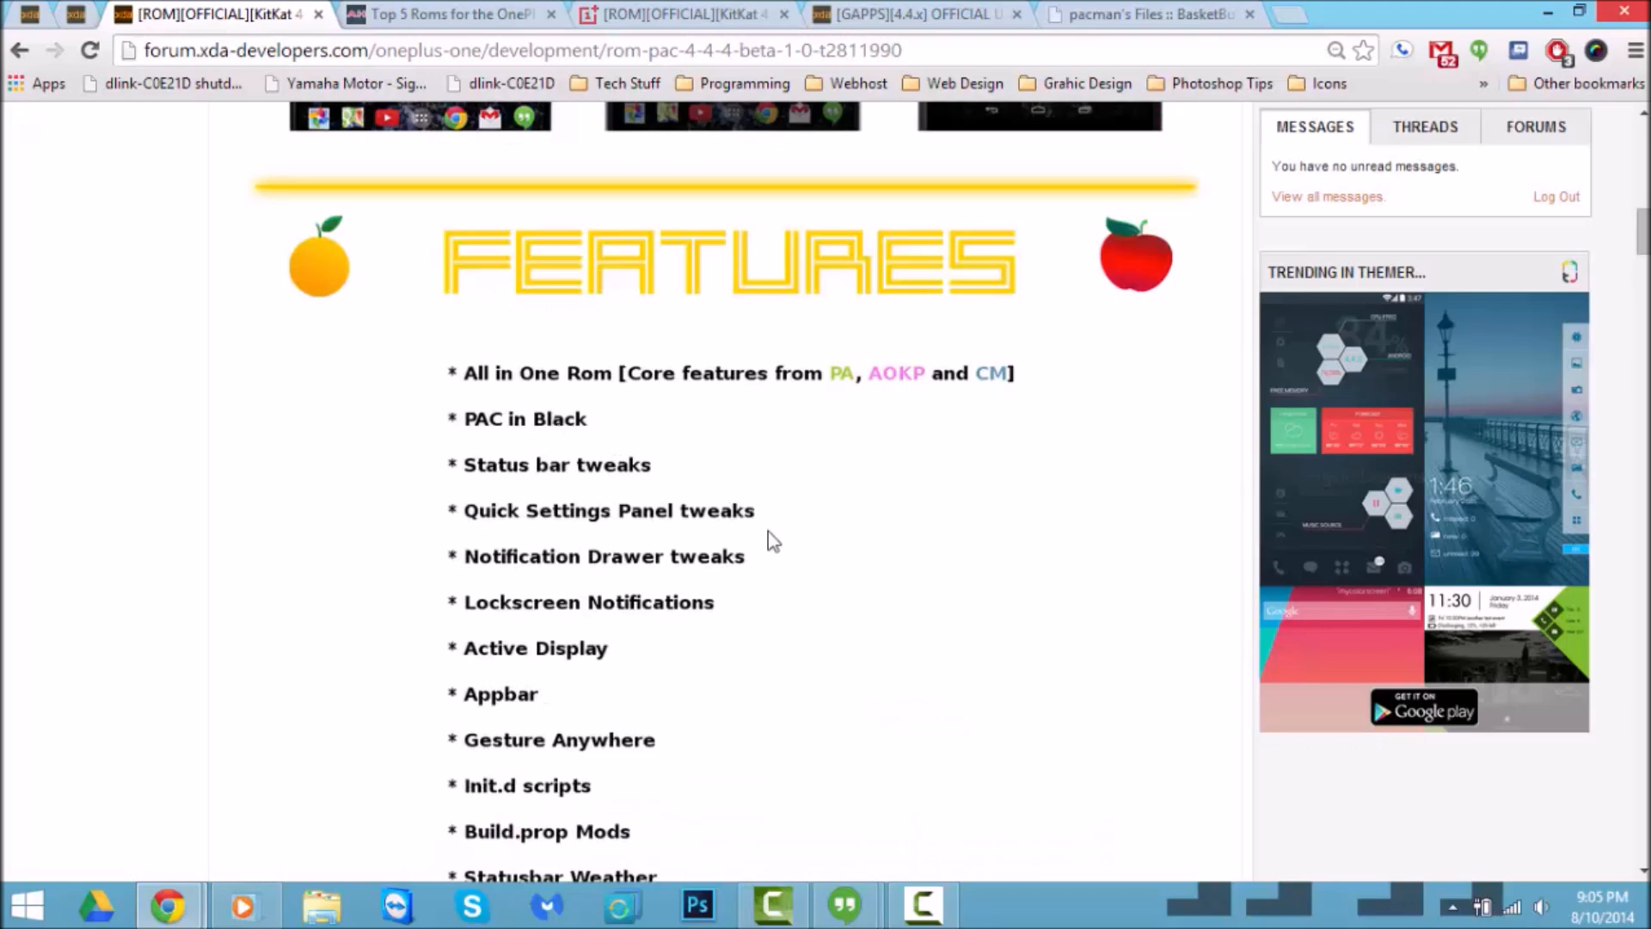
{"action": "scroll", "scroll_direction": "up", "scroll_amount": 3}
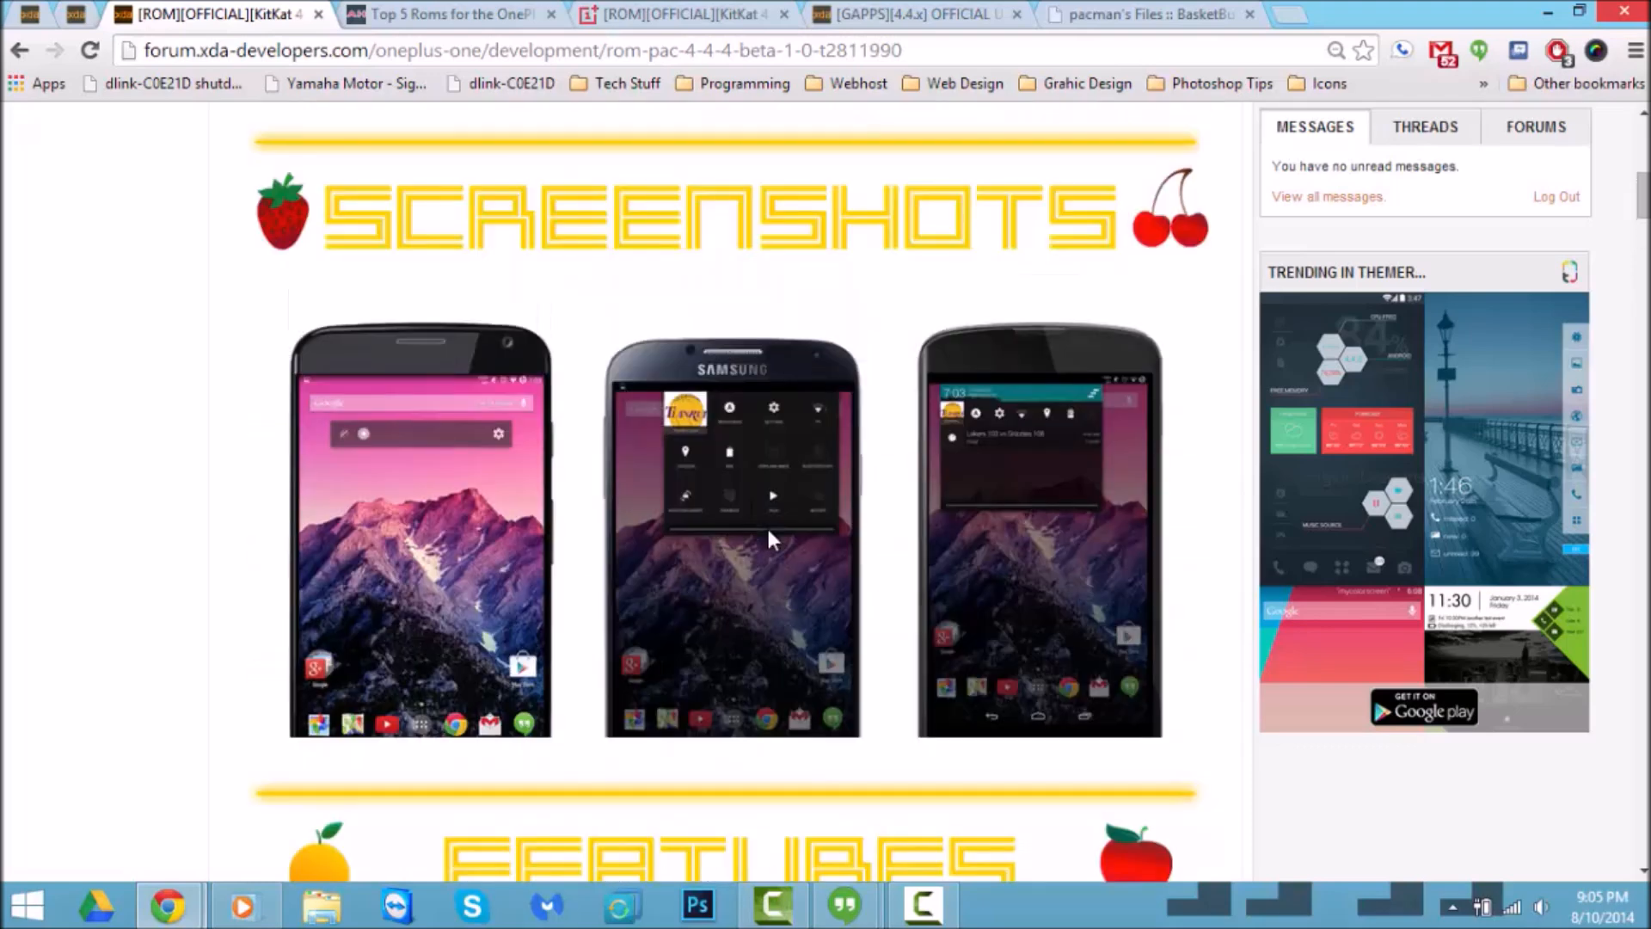
{"action": "scroll", "scroll_direction": "up", "scroll_amount": 3}
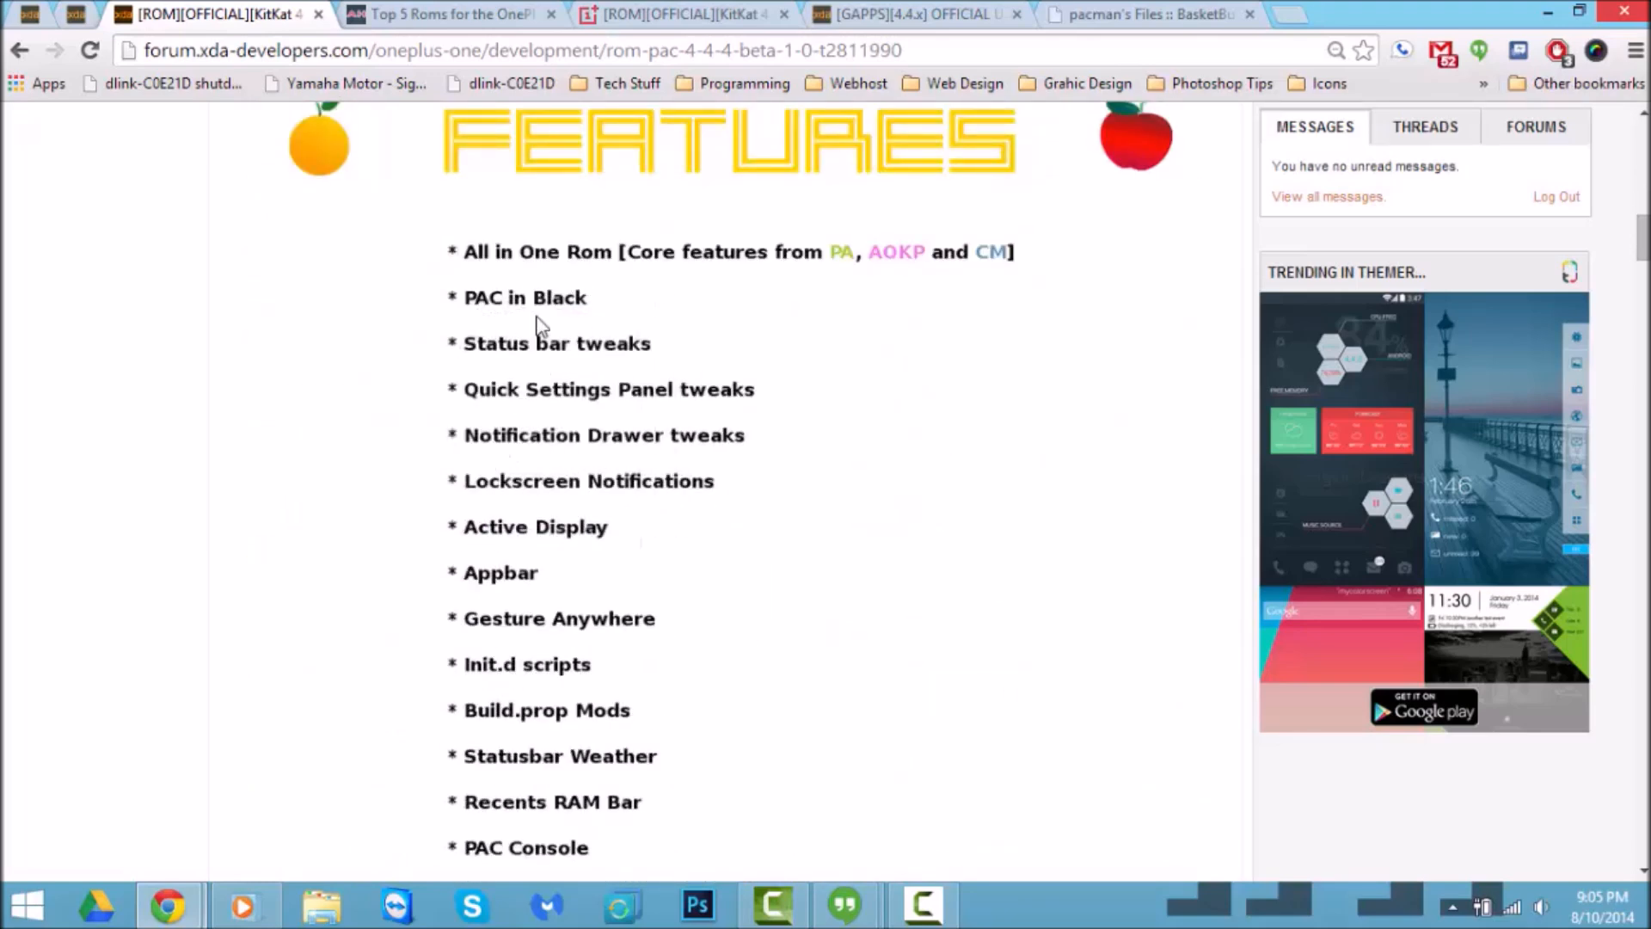
{"action": "mouse_move", "coordinate": [524, 586]}
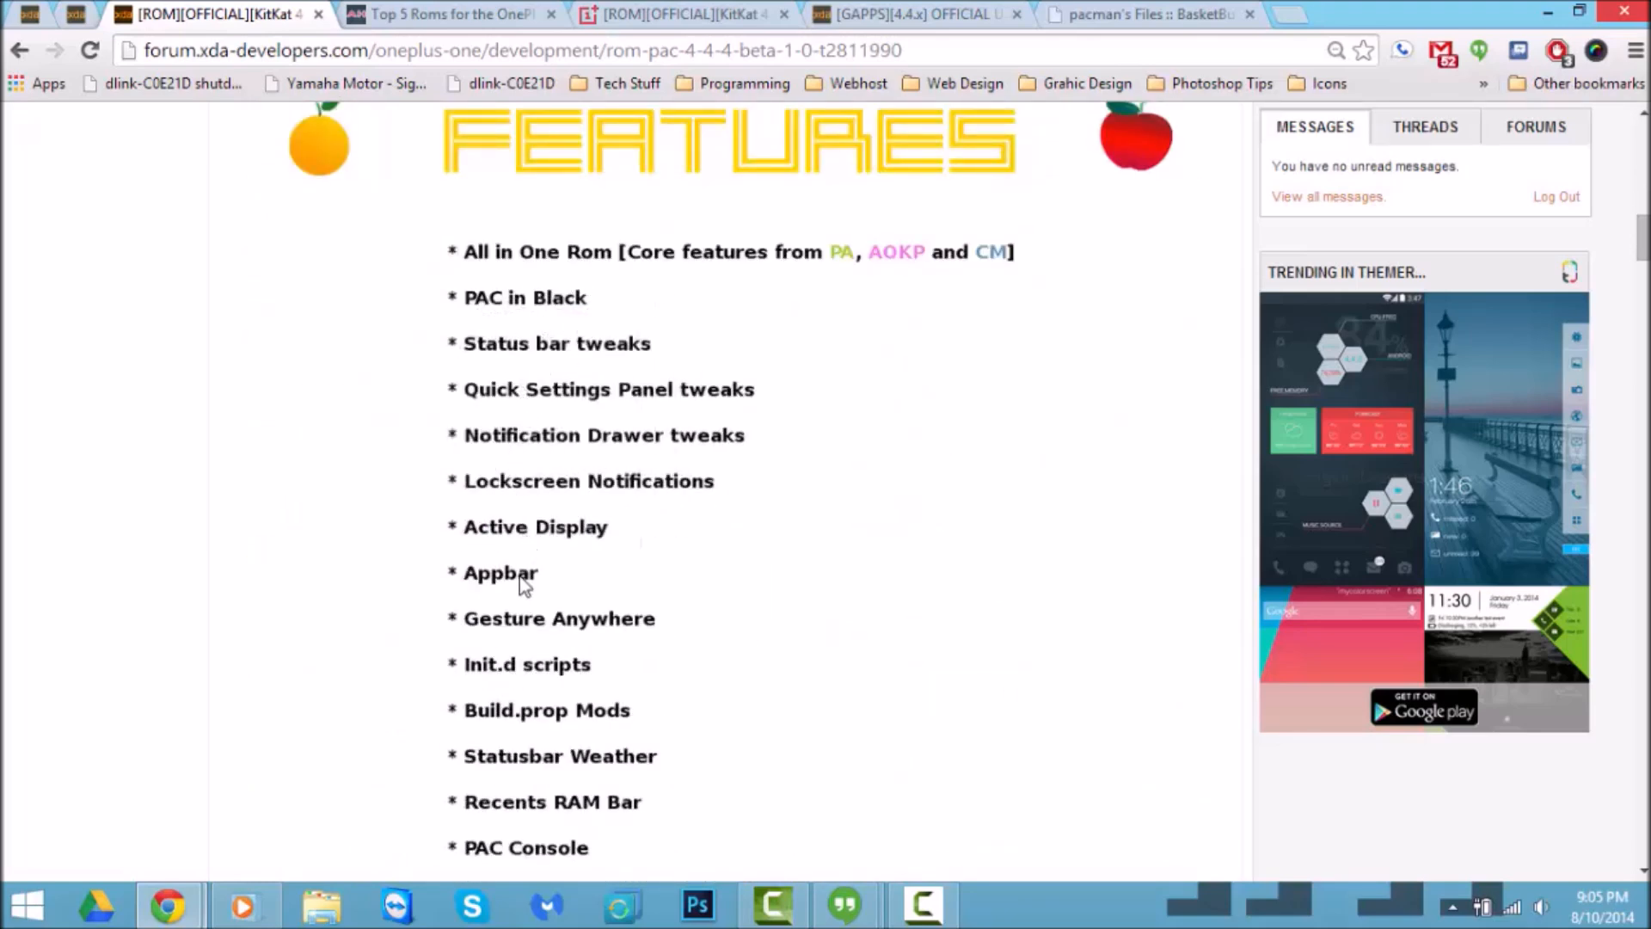
{"action": "scroll", "scroll_direction": "down", "scroll_amount": 3}
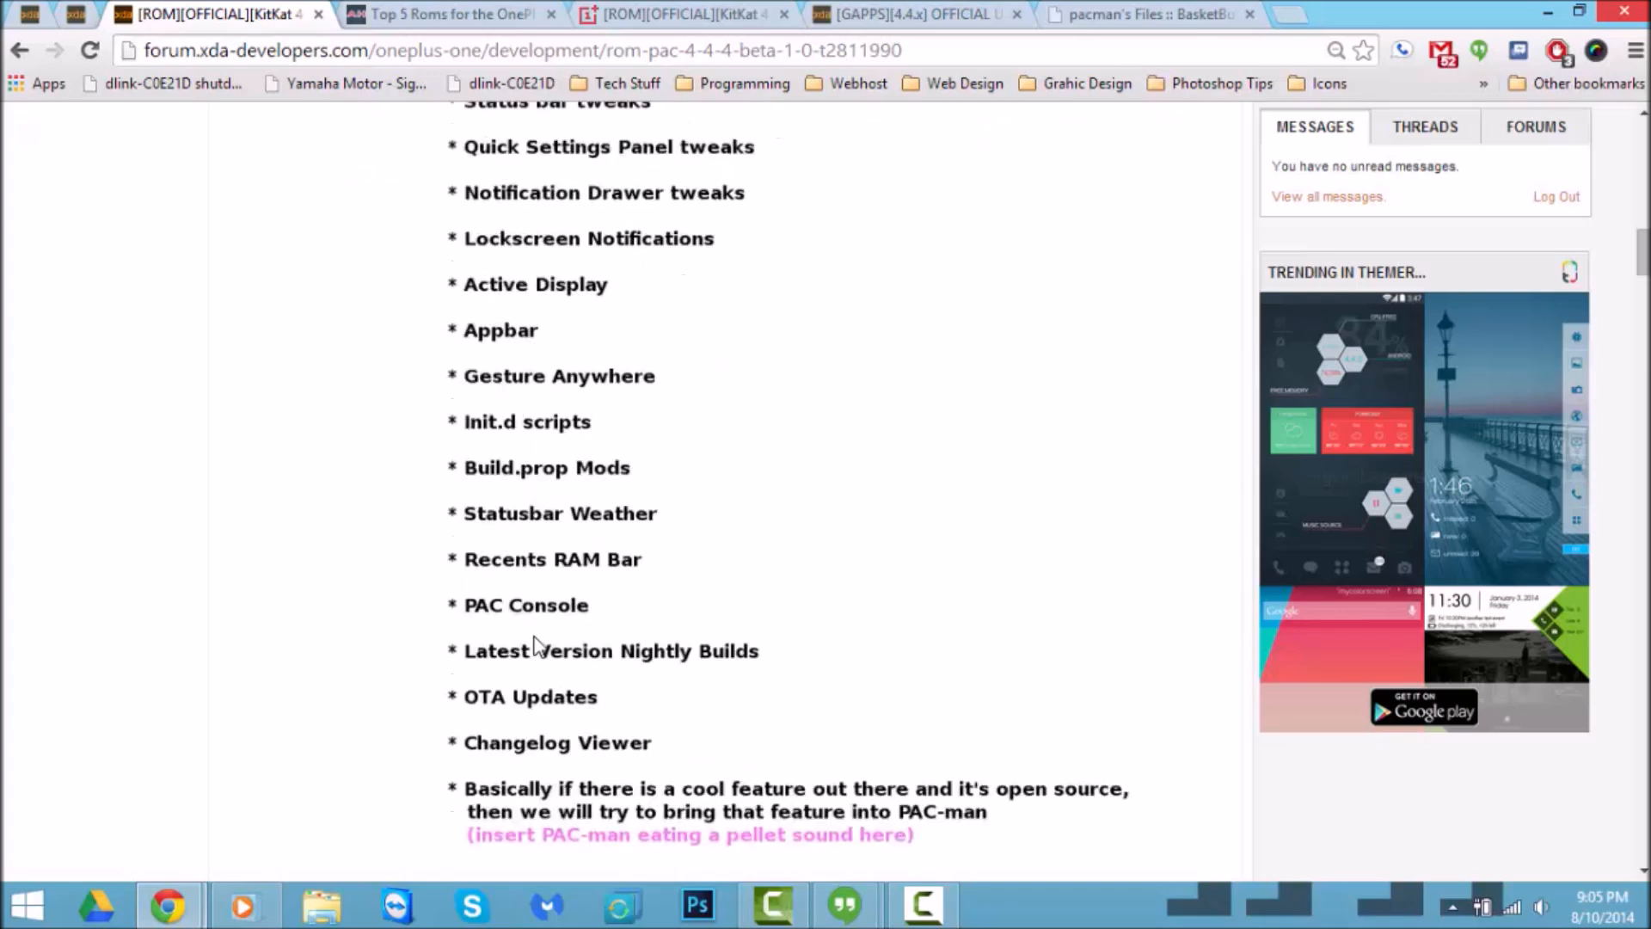
{"action": "mouse_move", "coordinate": [600, 676]}
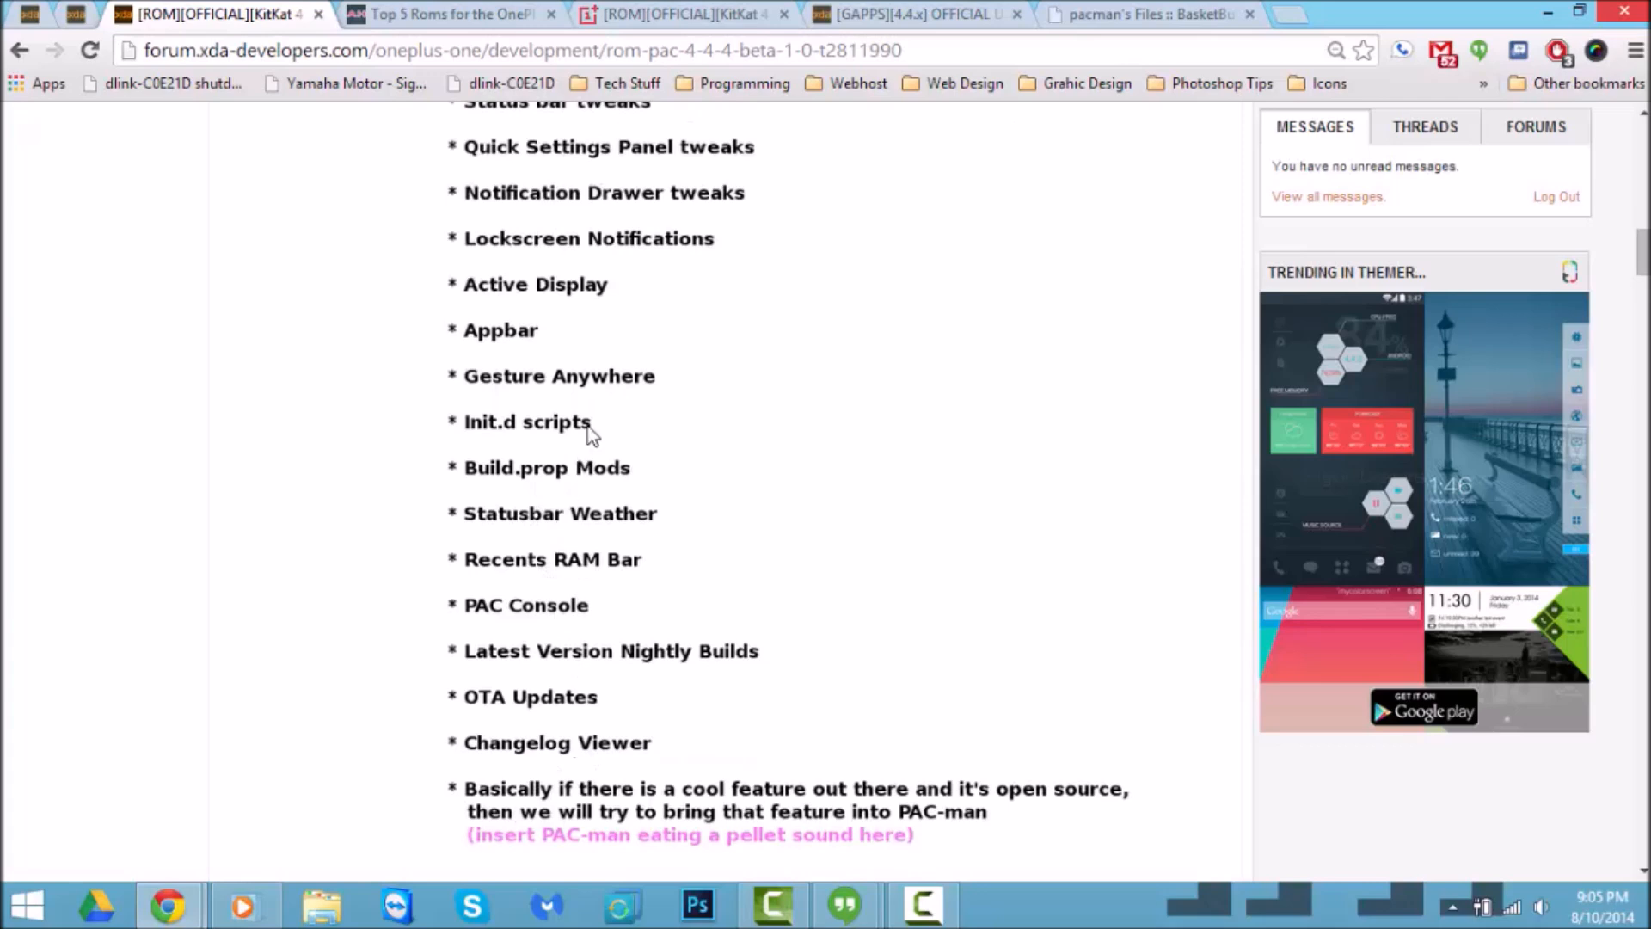
{"action": "mouse_move", "coordinate": [558, 527]}
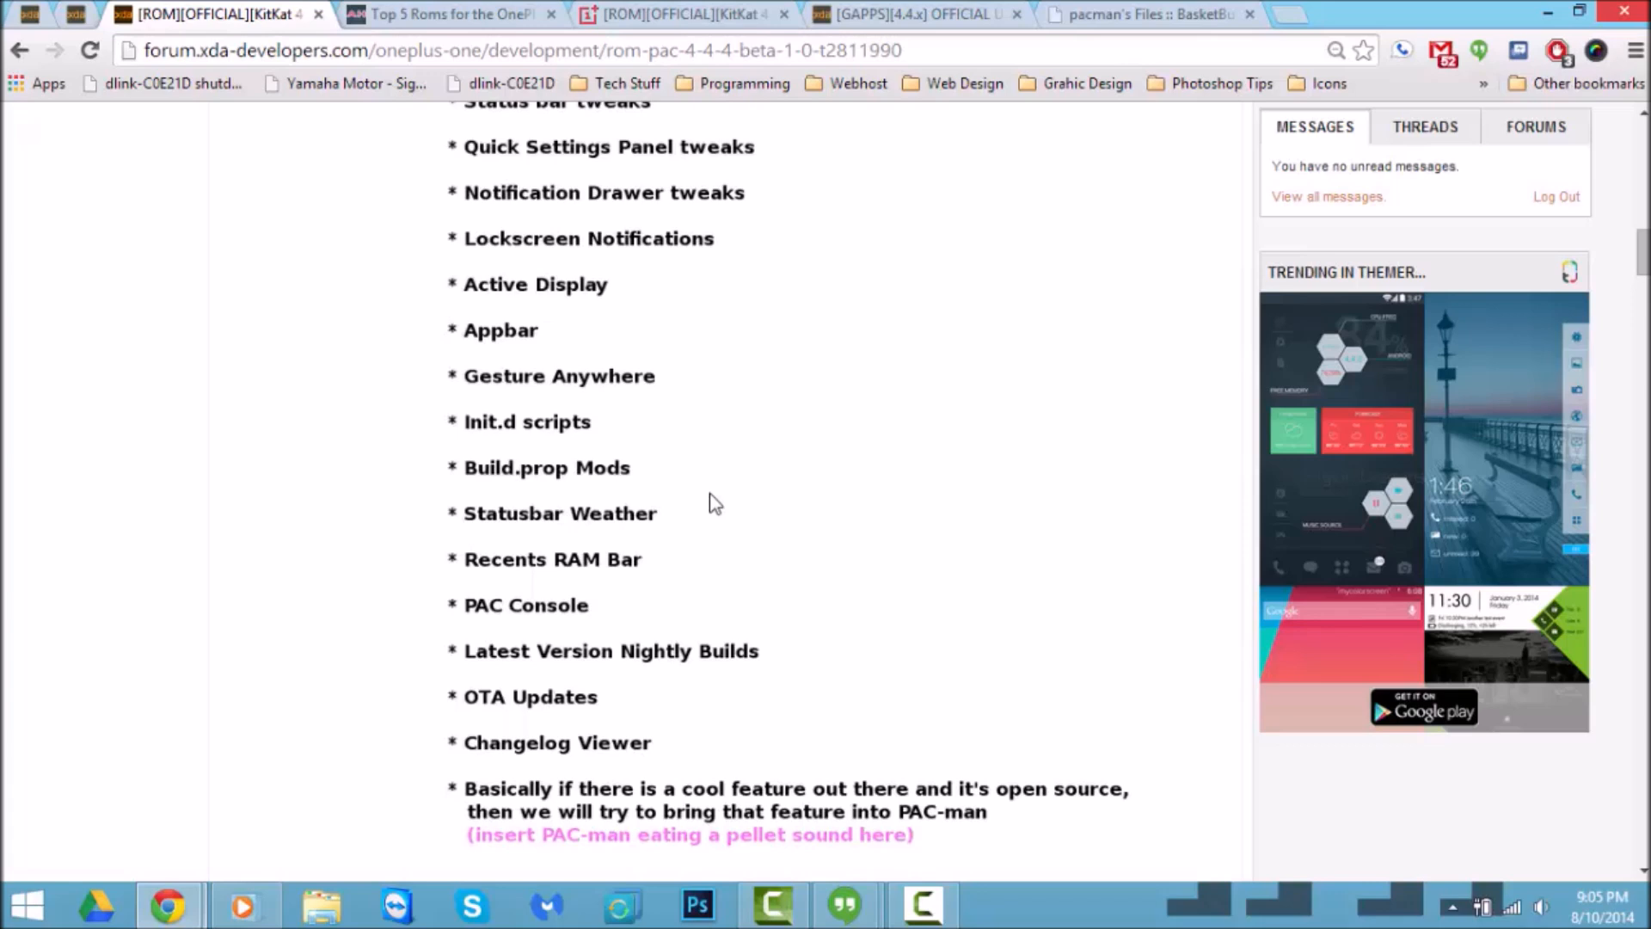
{"action": "scroll", "scroll_direction": "down", "scroll_amount": 3}
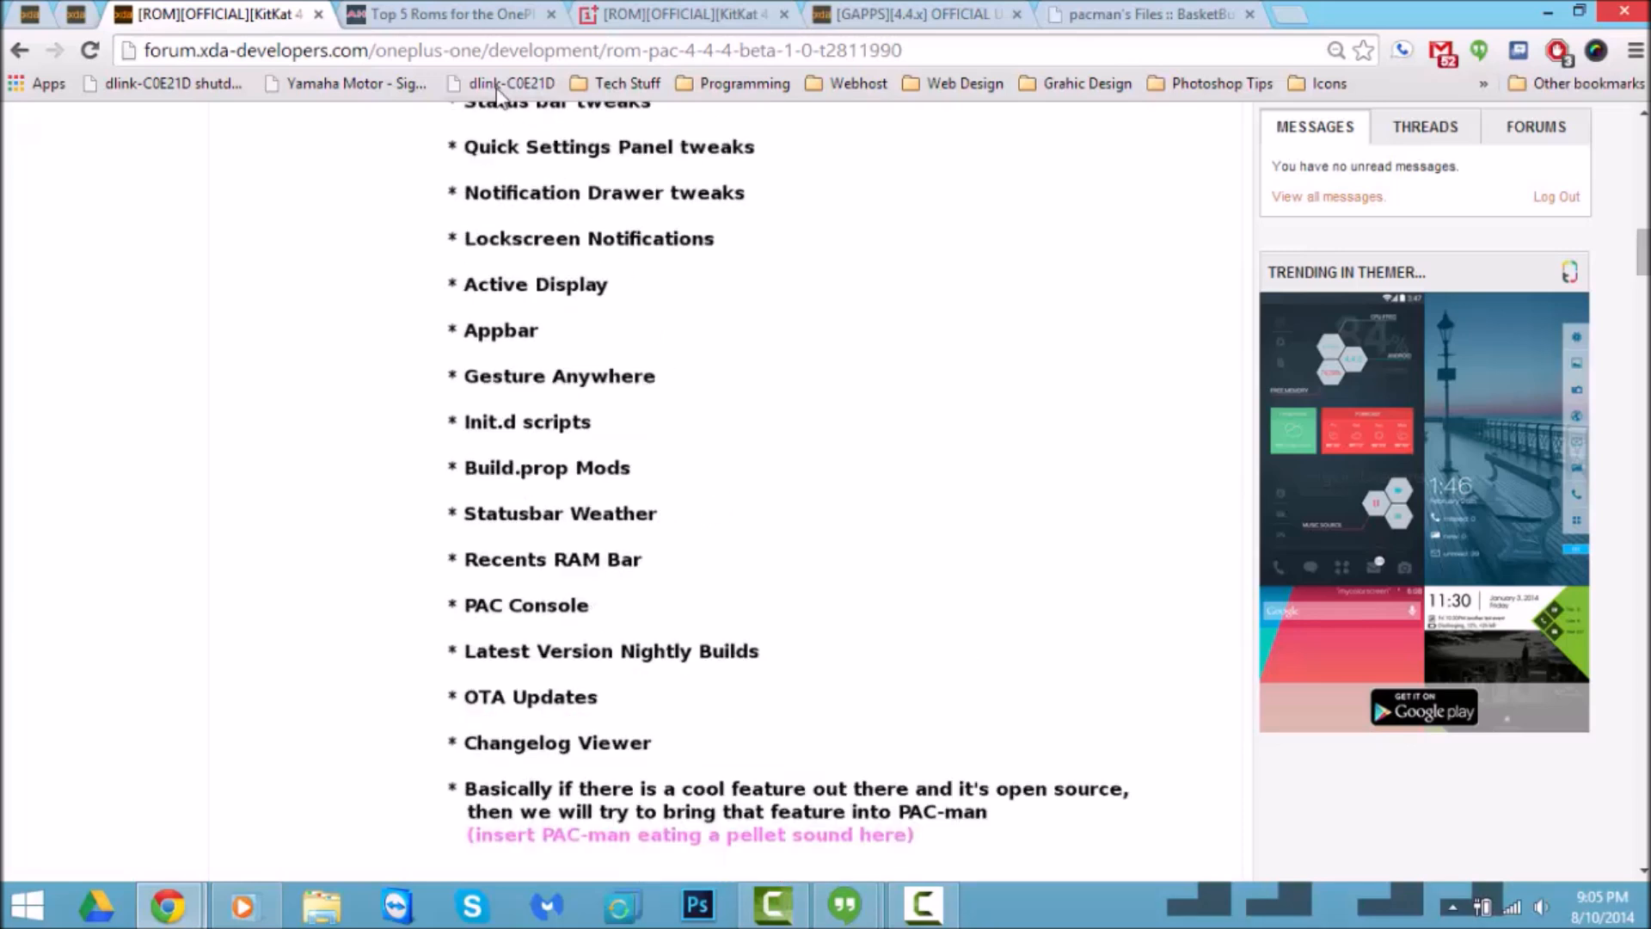
Switch to the 'Top 5 Roms for the OnePlus One' article at its PAC-Man entry
{"action": "left_click", "coordinate": [447, 13]}
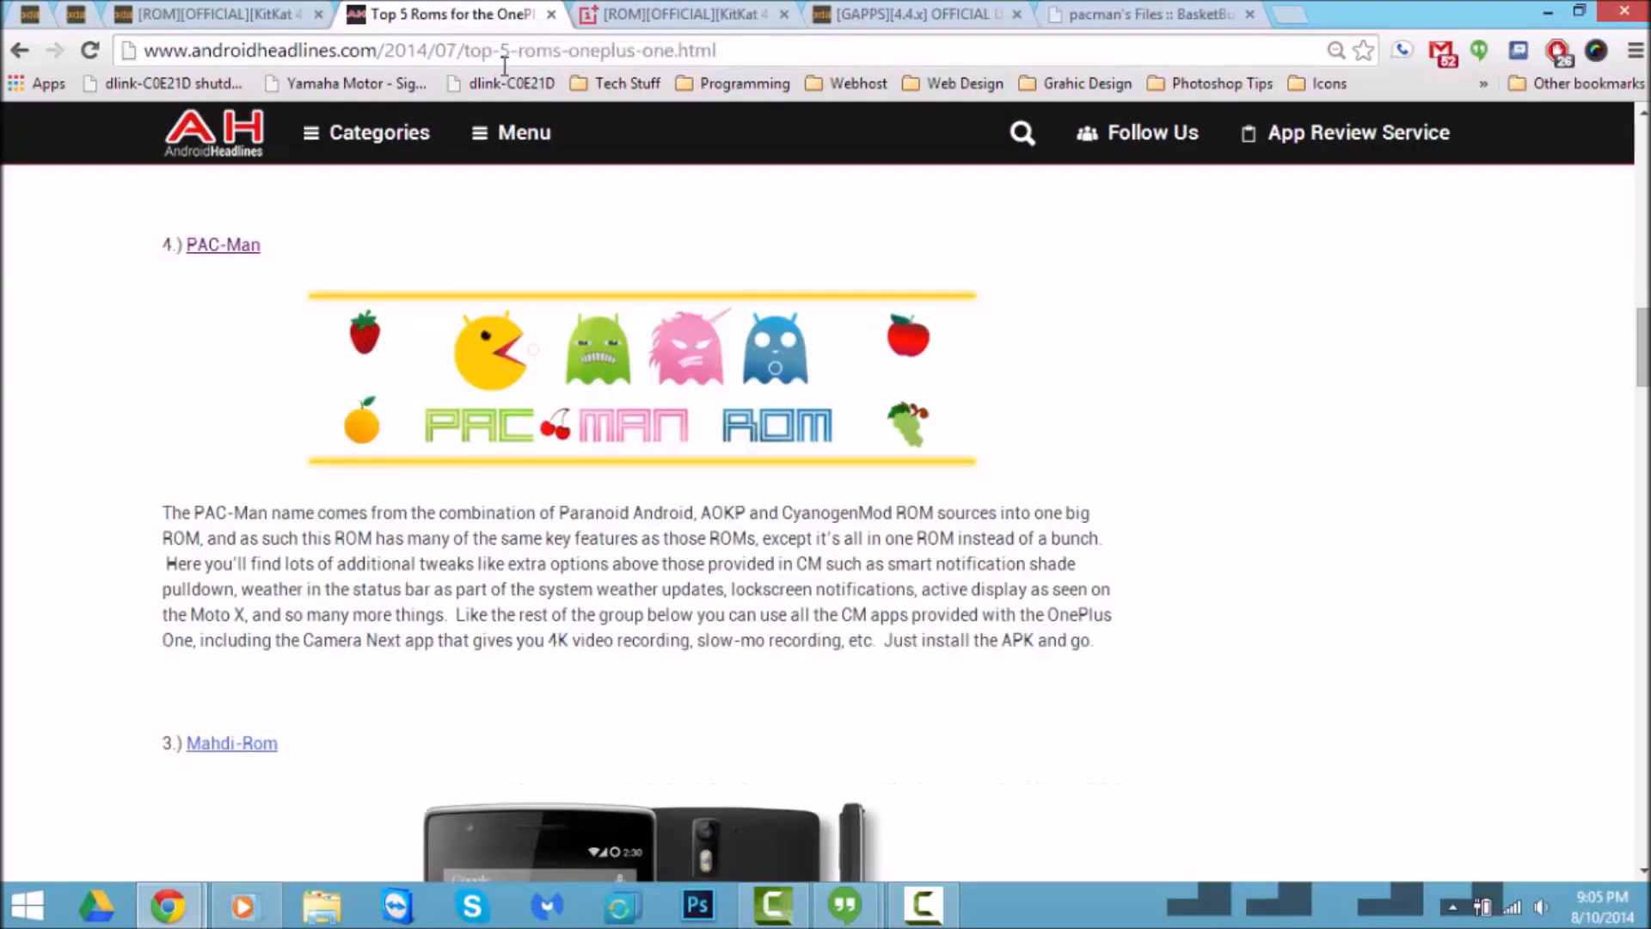
{"action": "mouse_move", "coordinate": [1115, 524]}
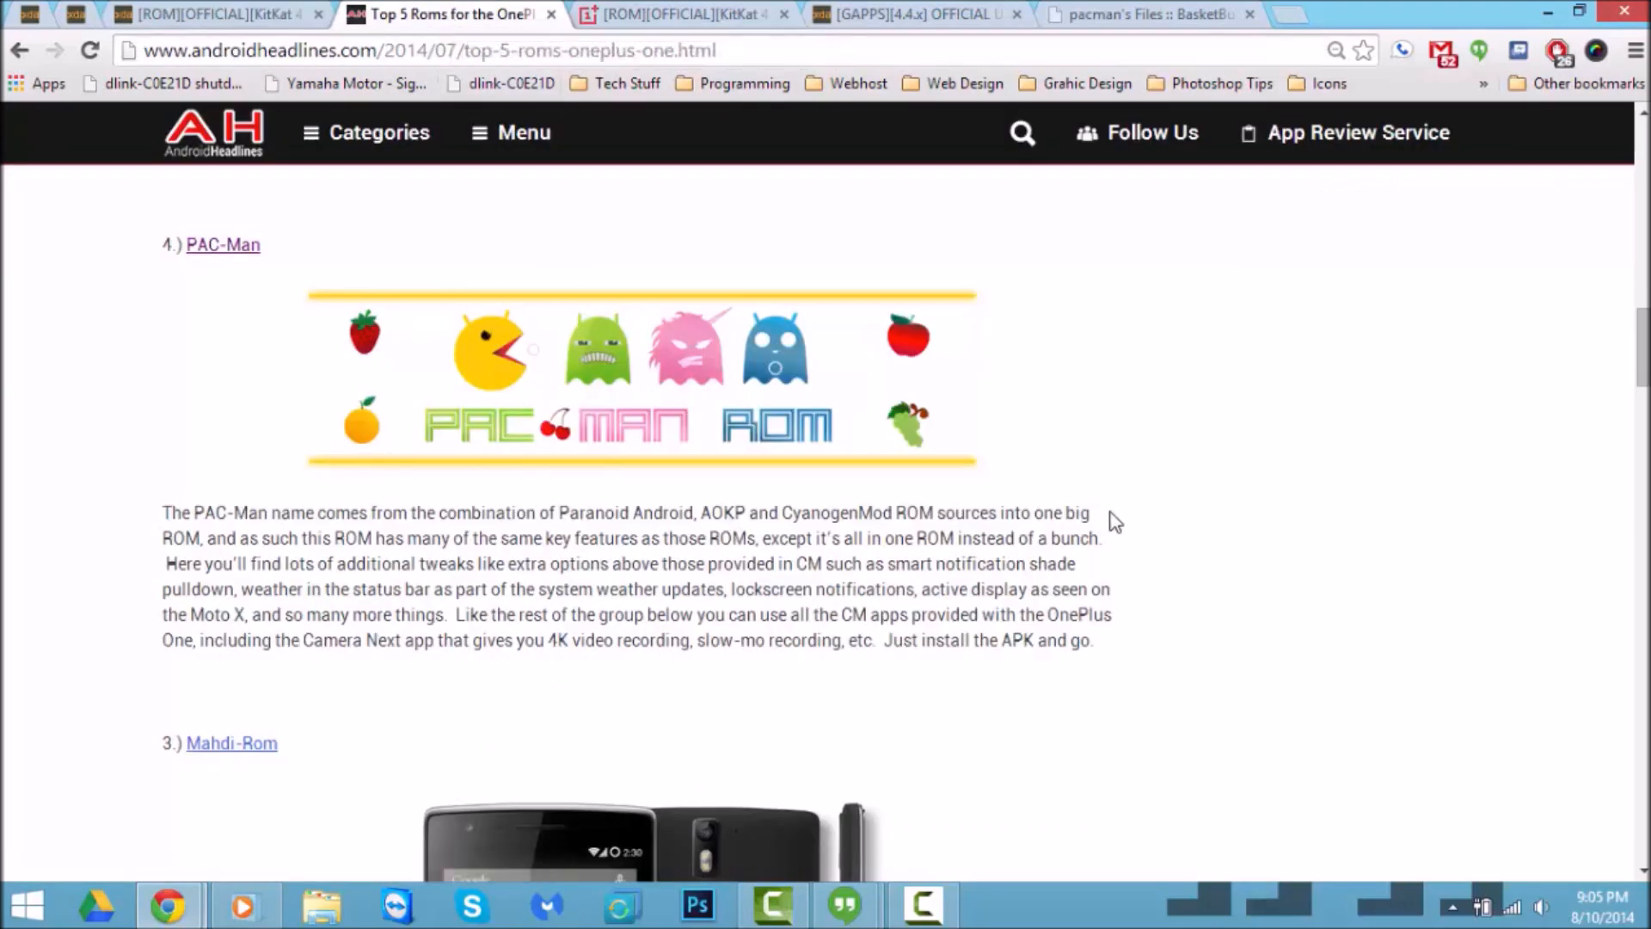
{"action": "mouse_move", "coordinate": [690, 527]}
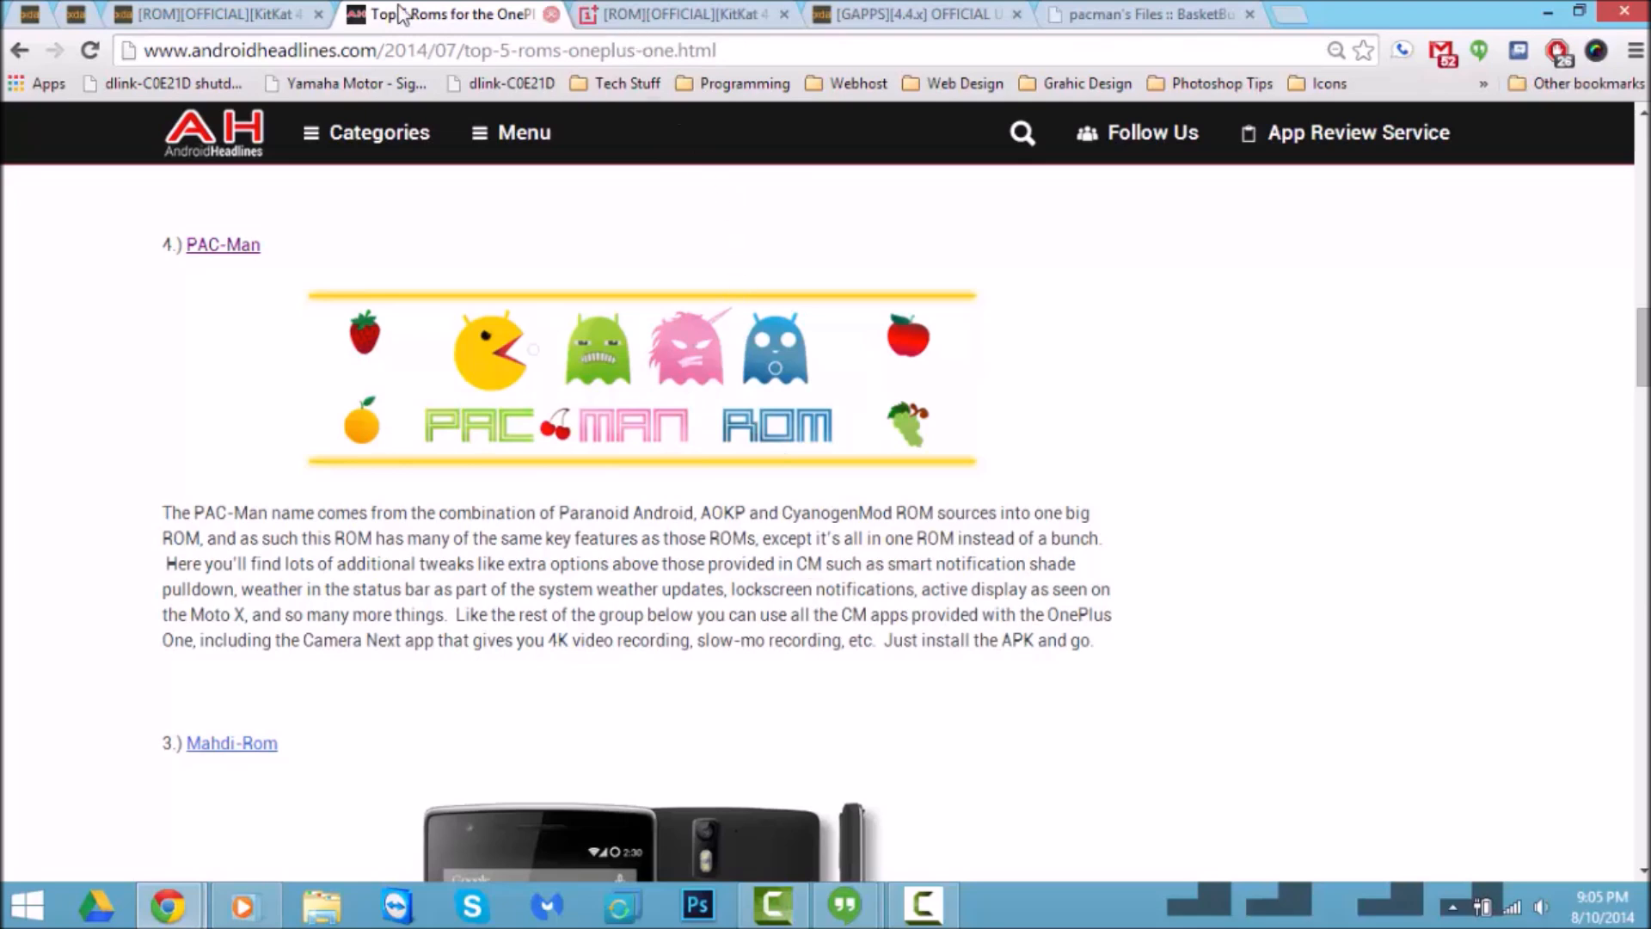
Switch to the OnePlus Forums PAC-Man KitKat thread showing its Installation section
{"action": "left_click", "coordinate": [216, 14]}
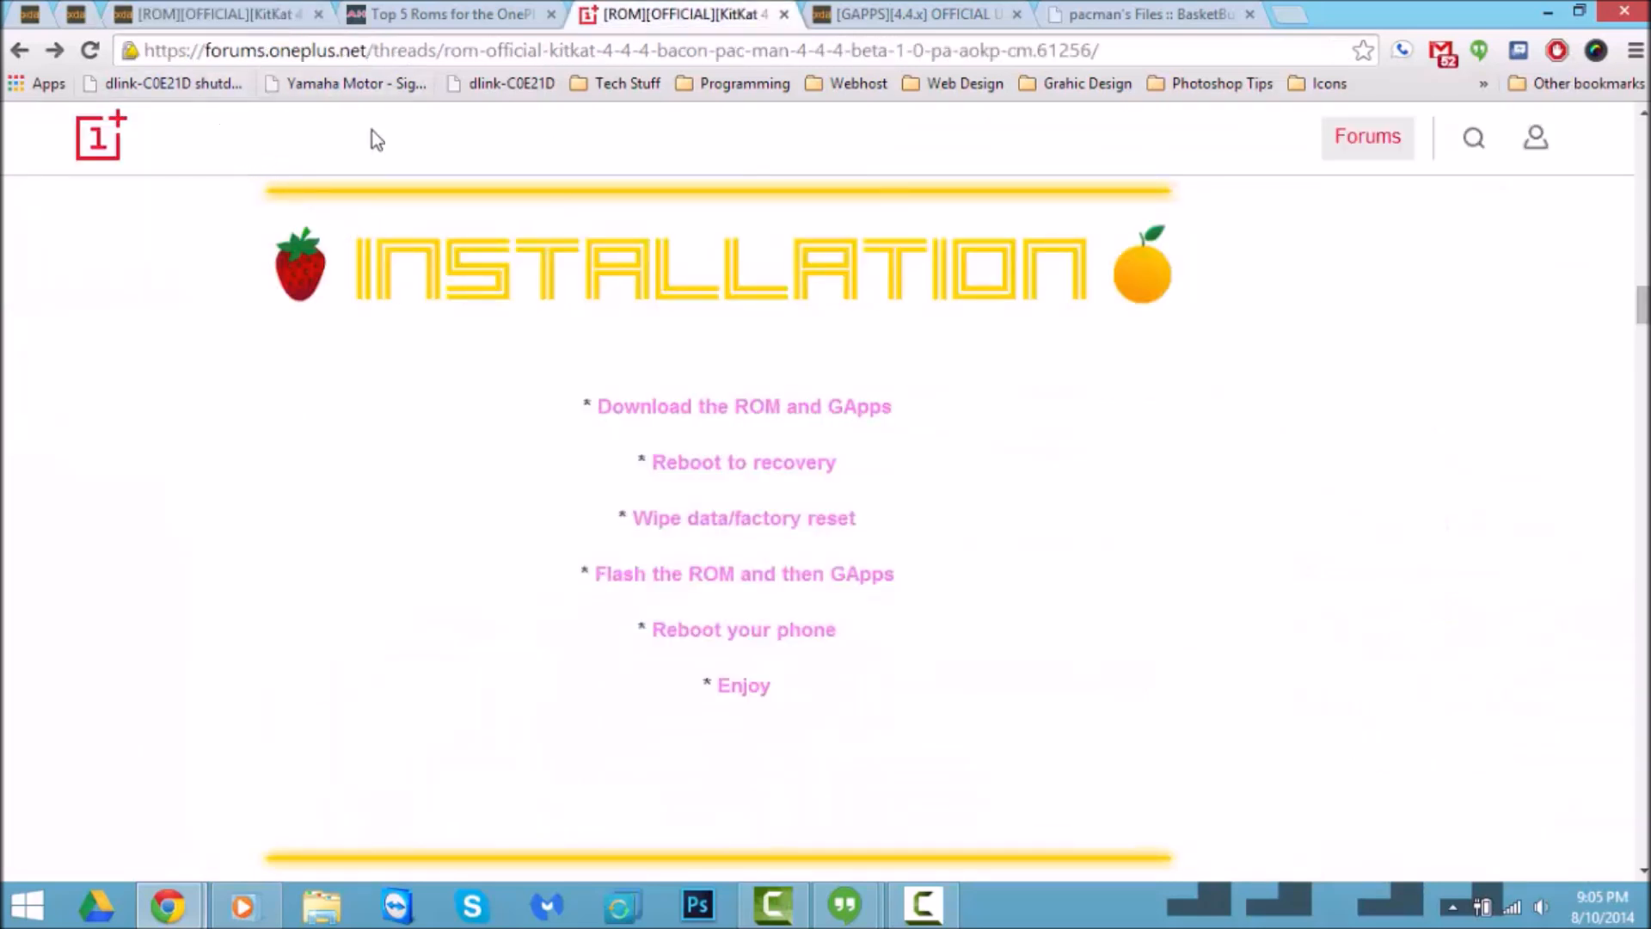
{"action": "mouse_move", "coordinate": [929, 507]}
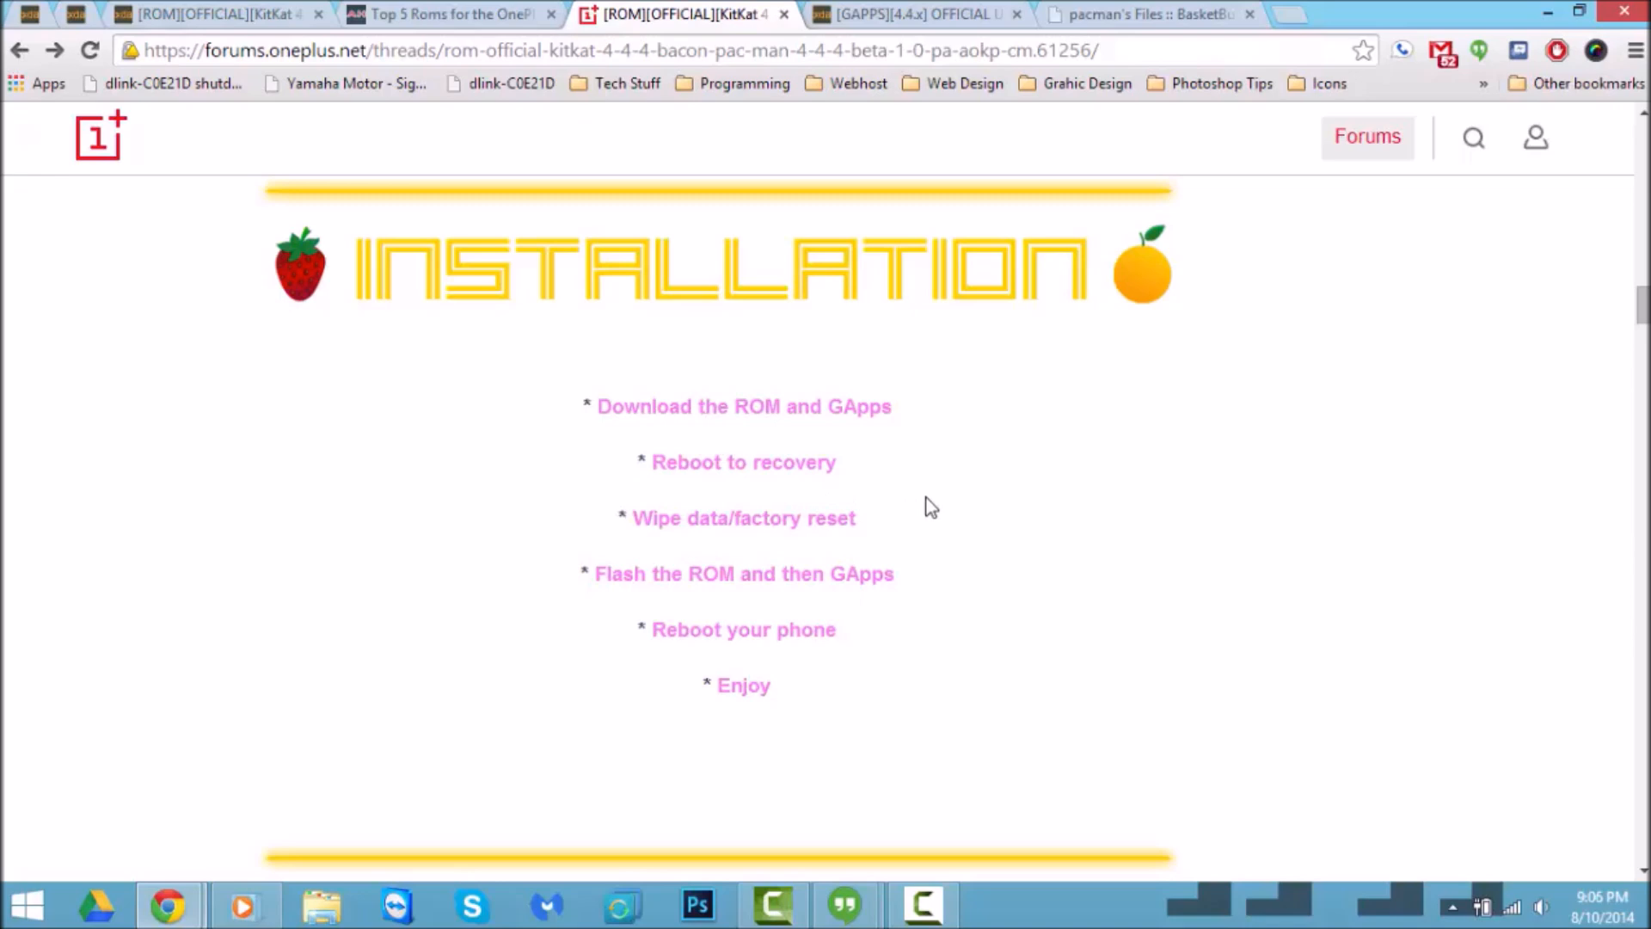
{"action": "mouse_move", "coordinate": [913, 424]}
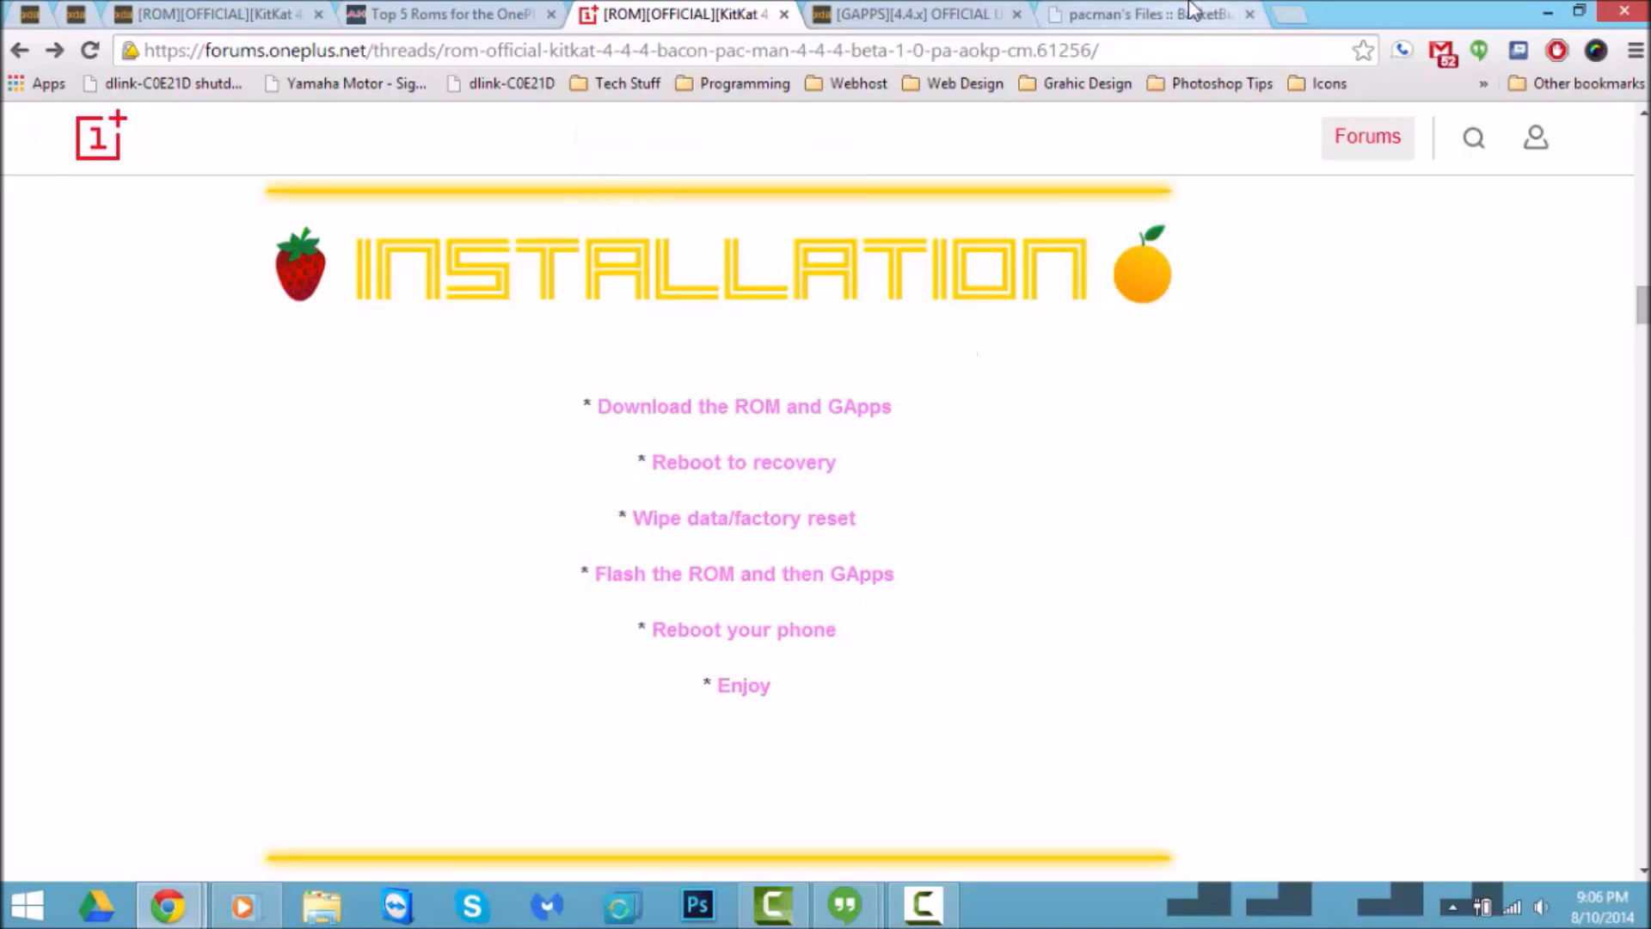
{"action": "left_click", "coordinate": [1137, 15]}
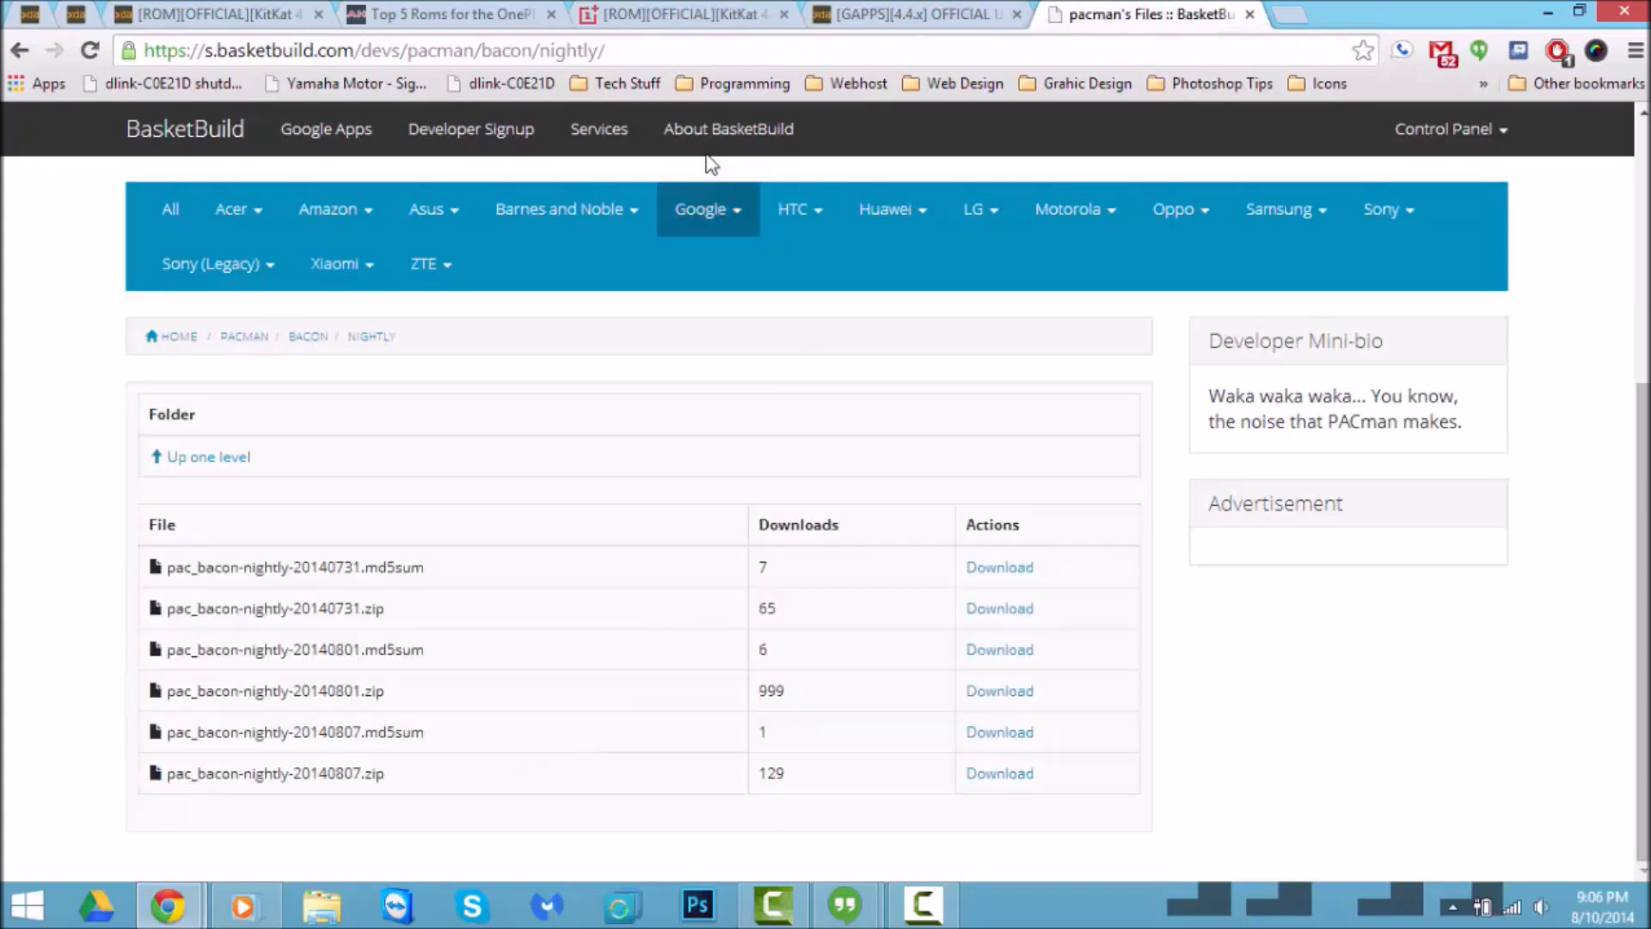
{"action": "mouse_move", "coordinate": [916, 14]}
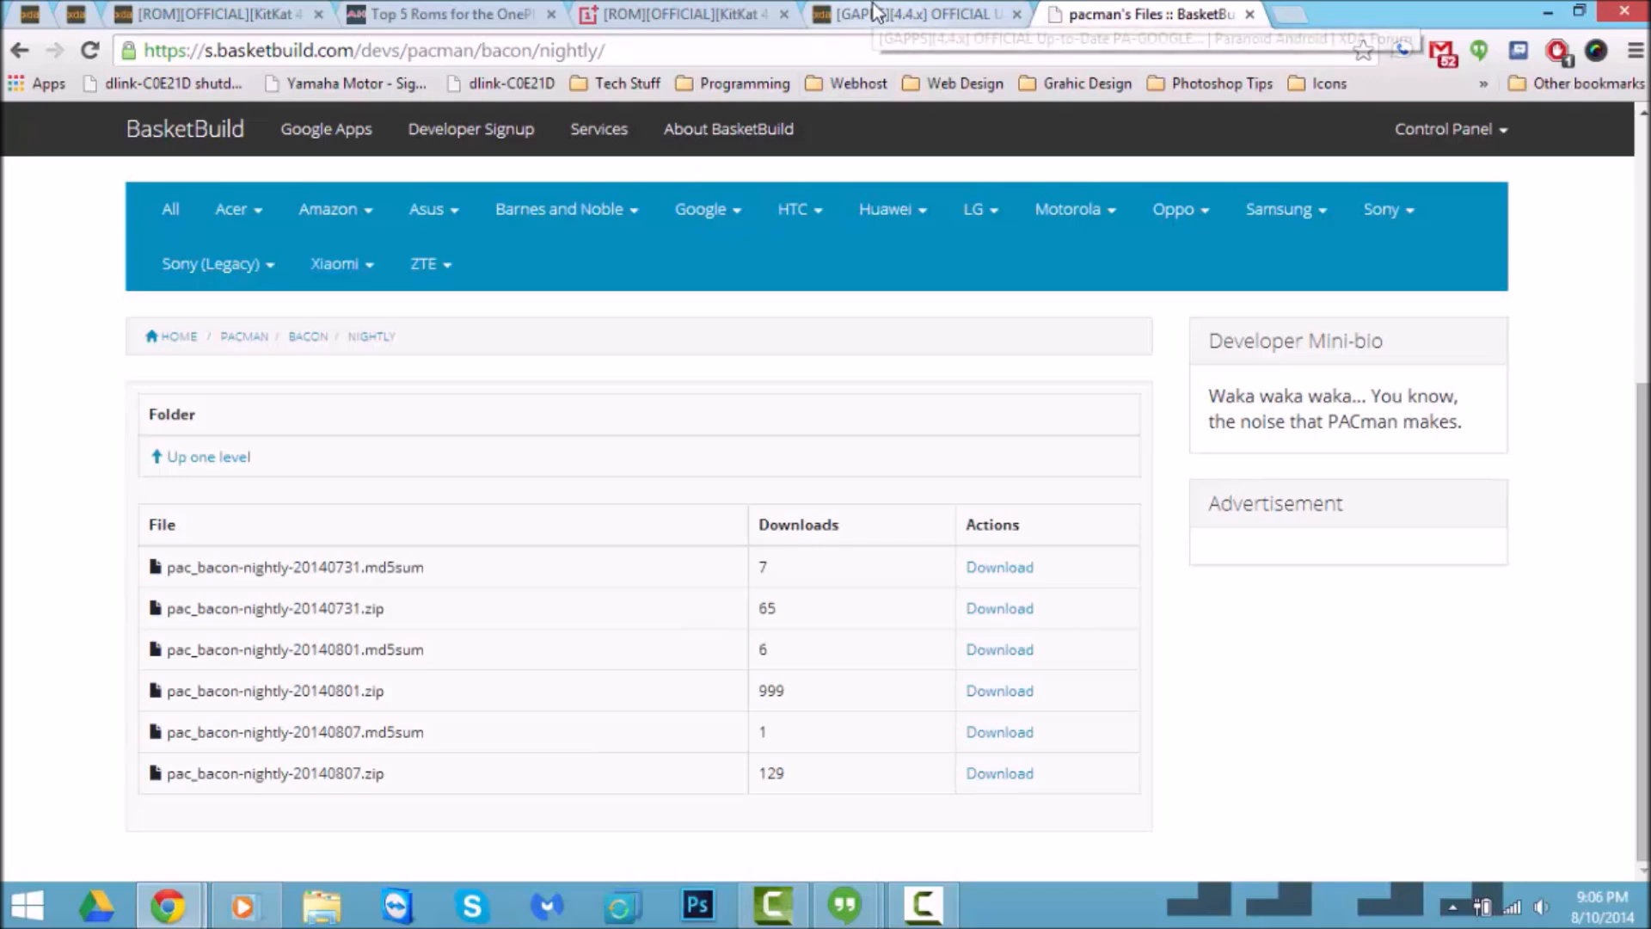
{"action": "left_click", "coordinate": [675, 14]}
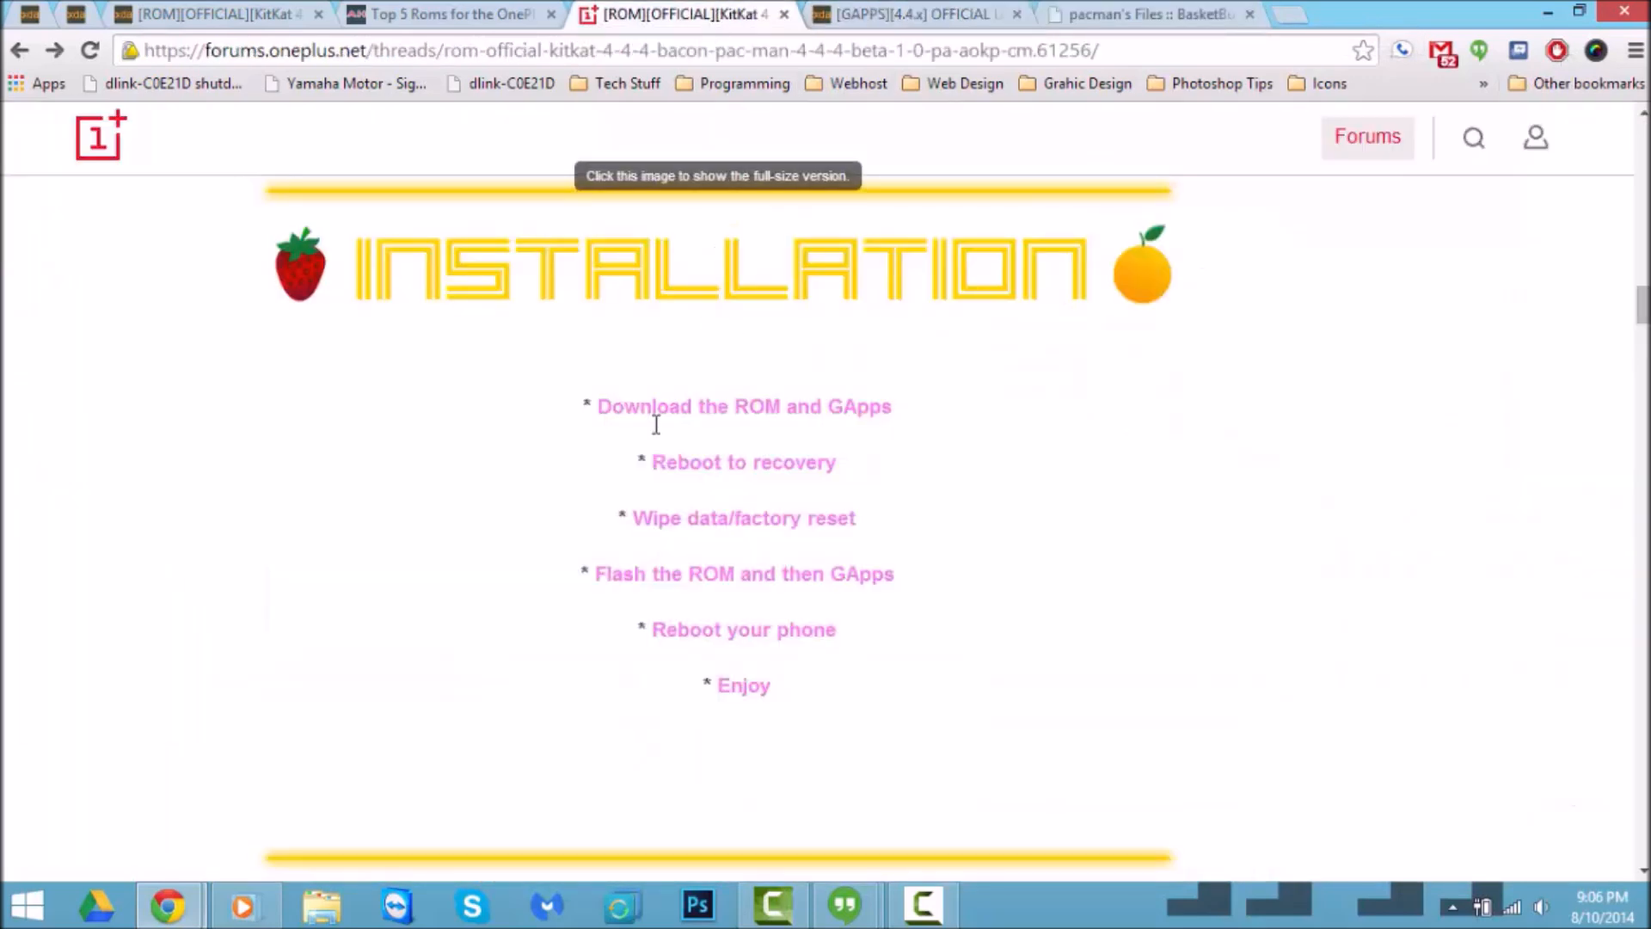
{"action": "mouse_move", "coordinate": [1030, 492]}
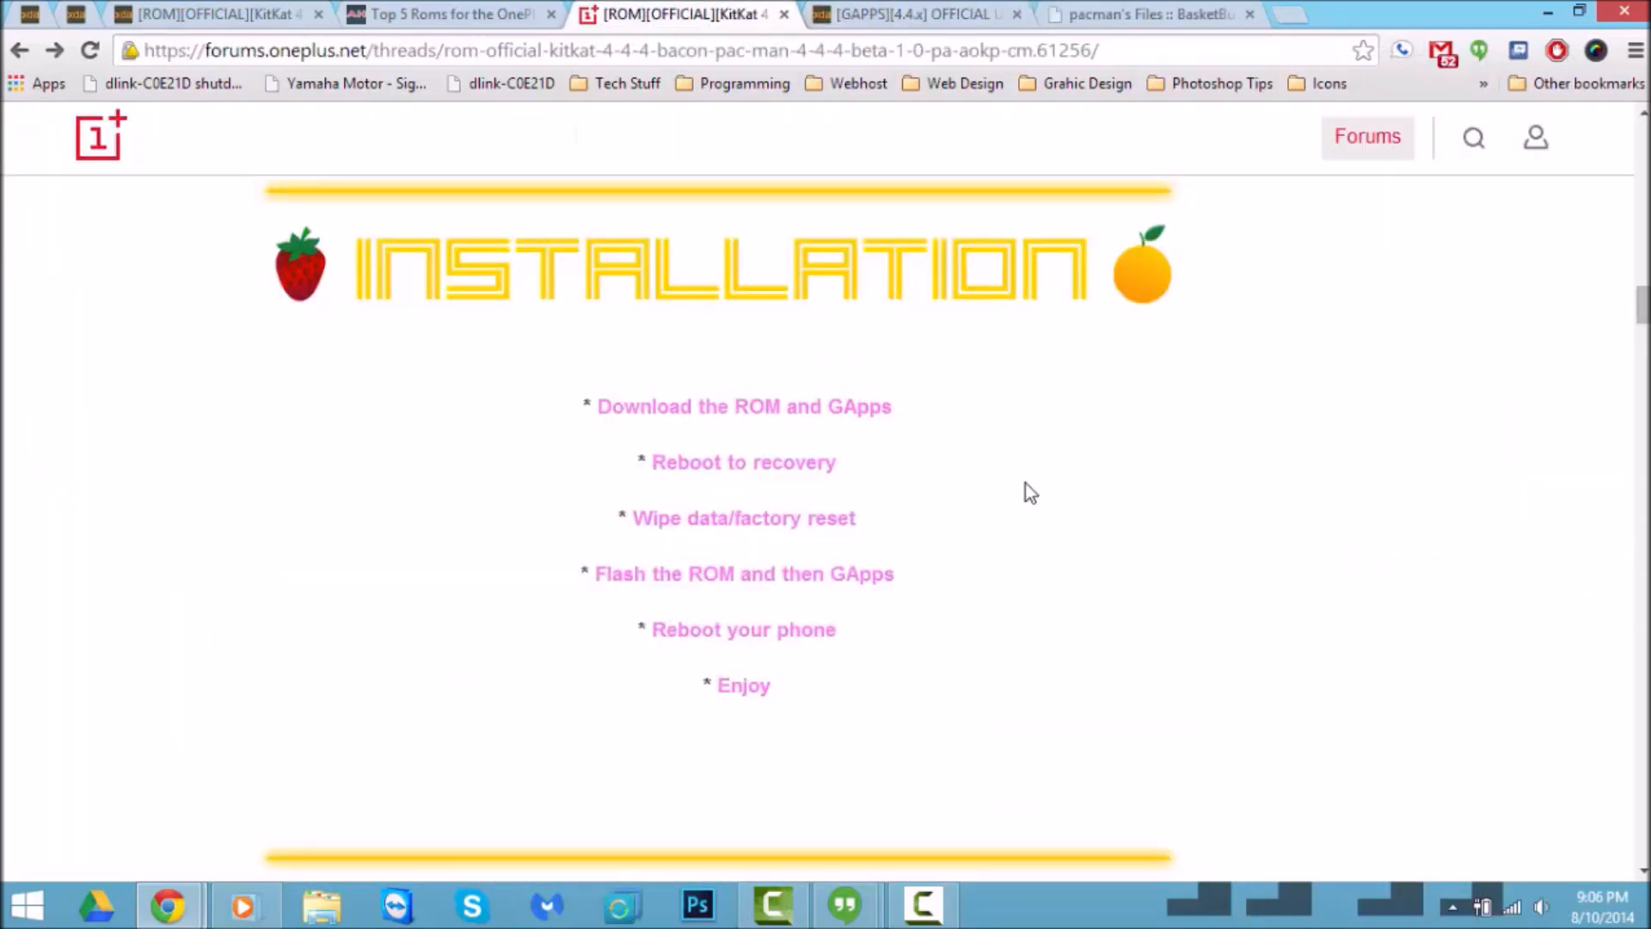
{"action": "mouse_move", "coordinate": [1005, 503]}
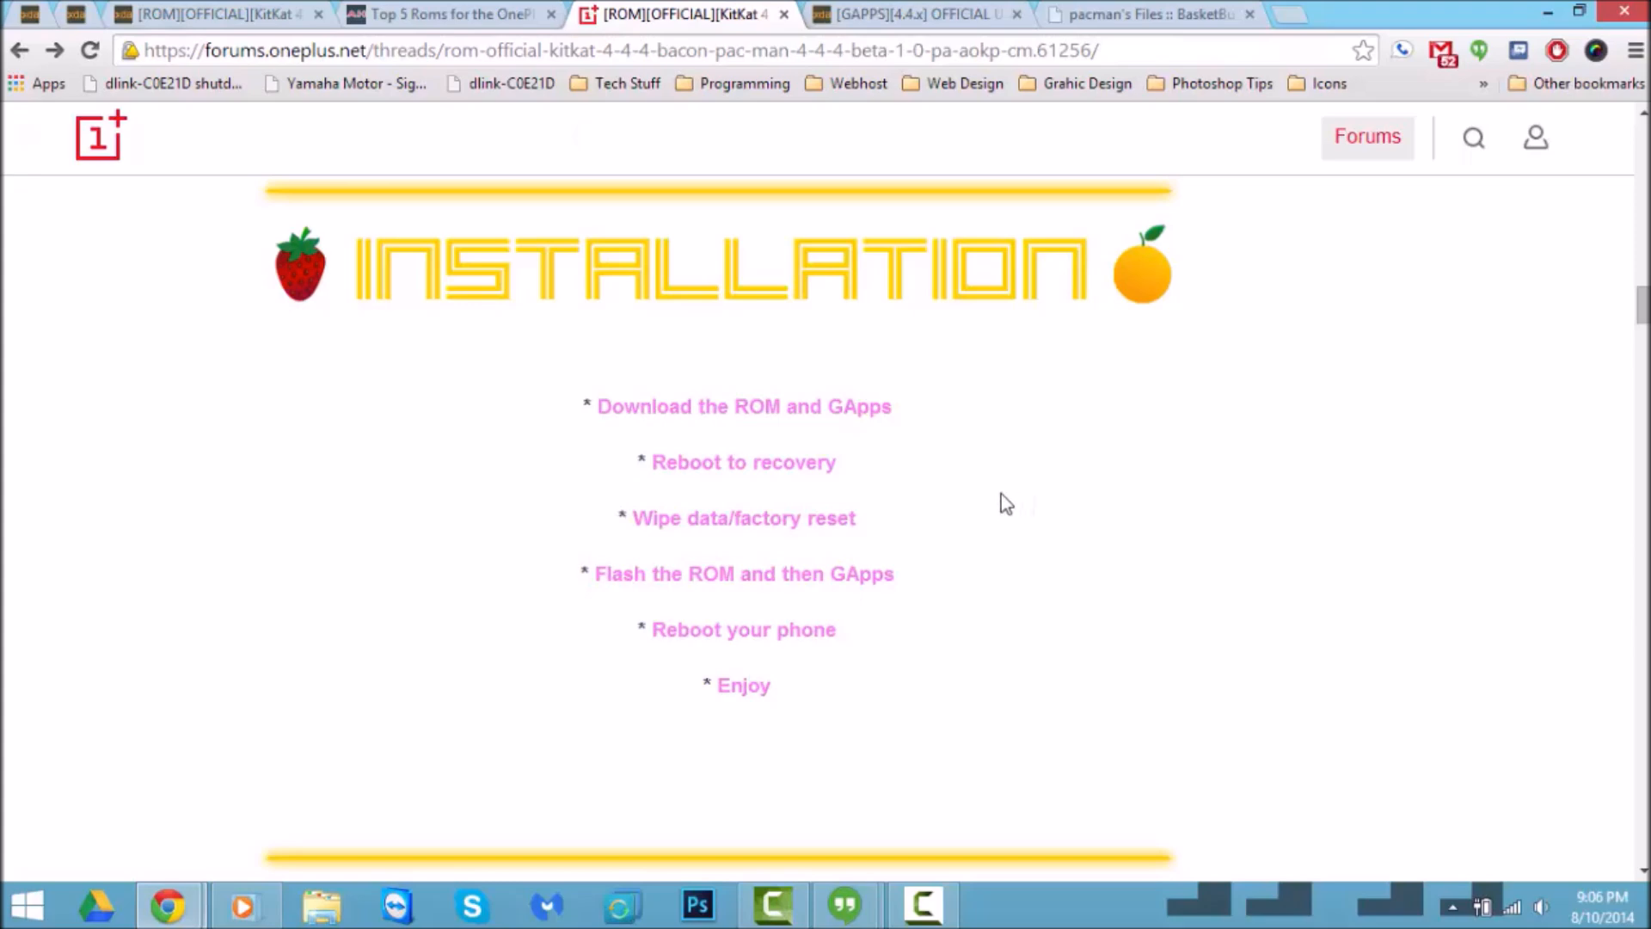
Check the PA Google Apps package downloads, then return to the OnePlus installation steps
{"action": "left_click", "coordinate": [916, 13]}
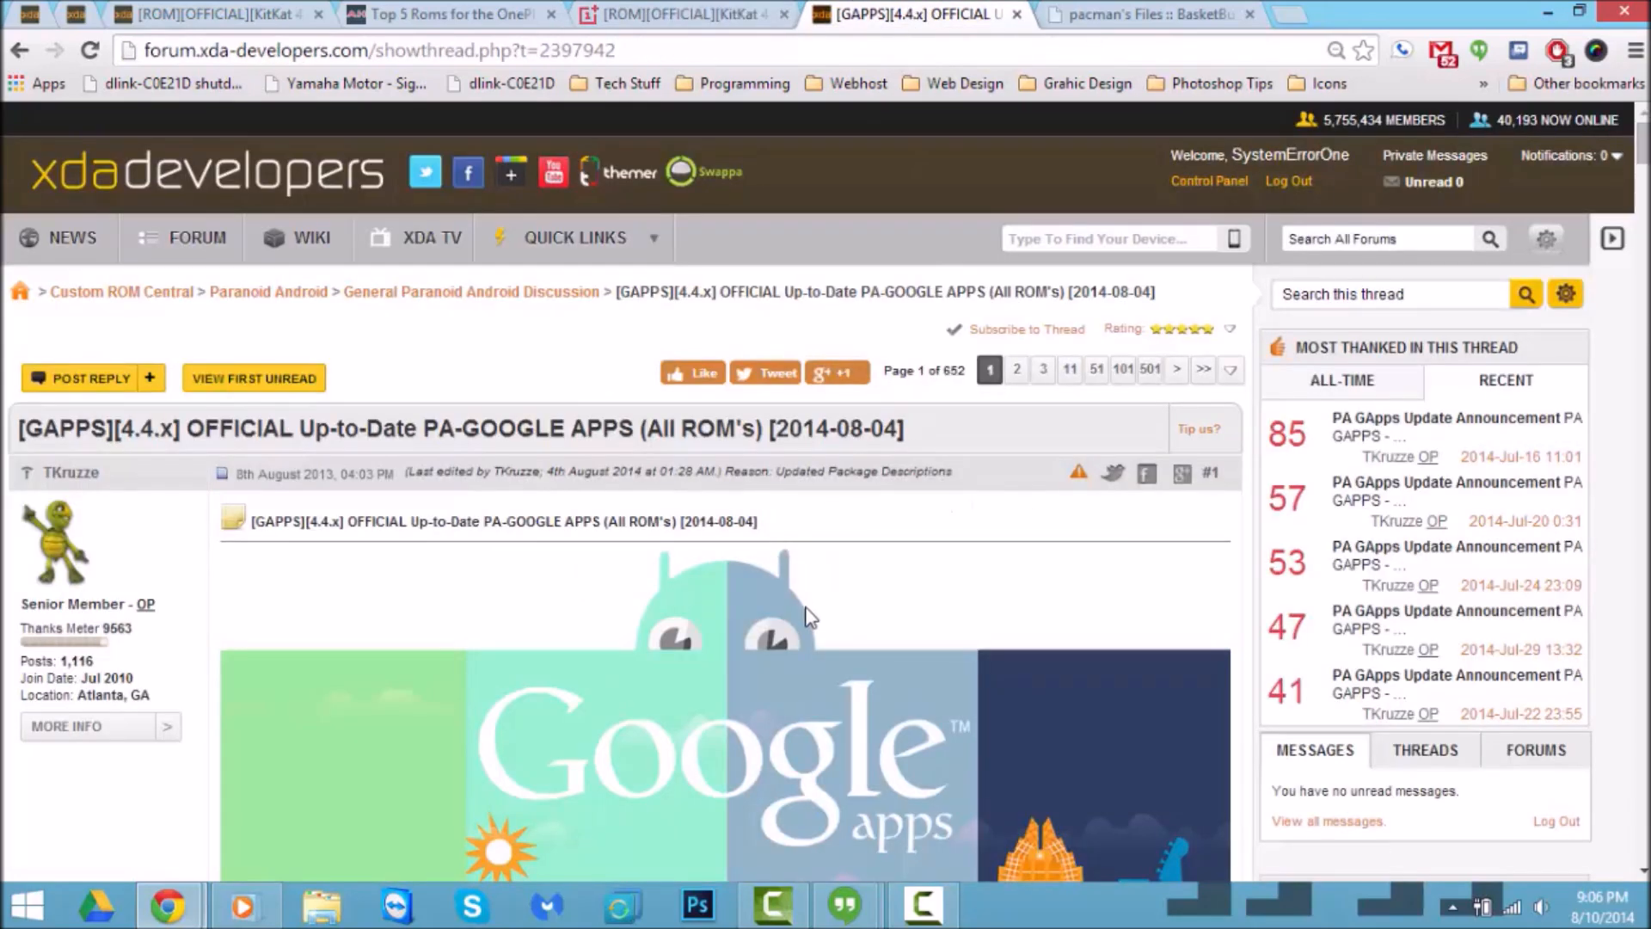
{"action": "scroll", "scroll_direction": "down", "scroll_amount": 3}
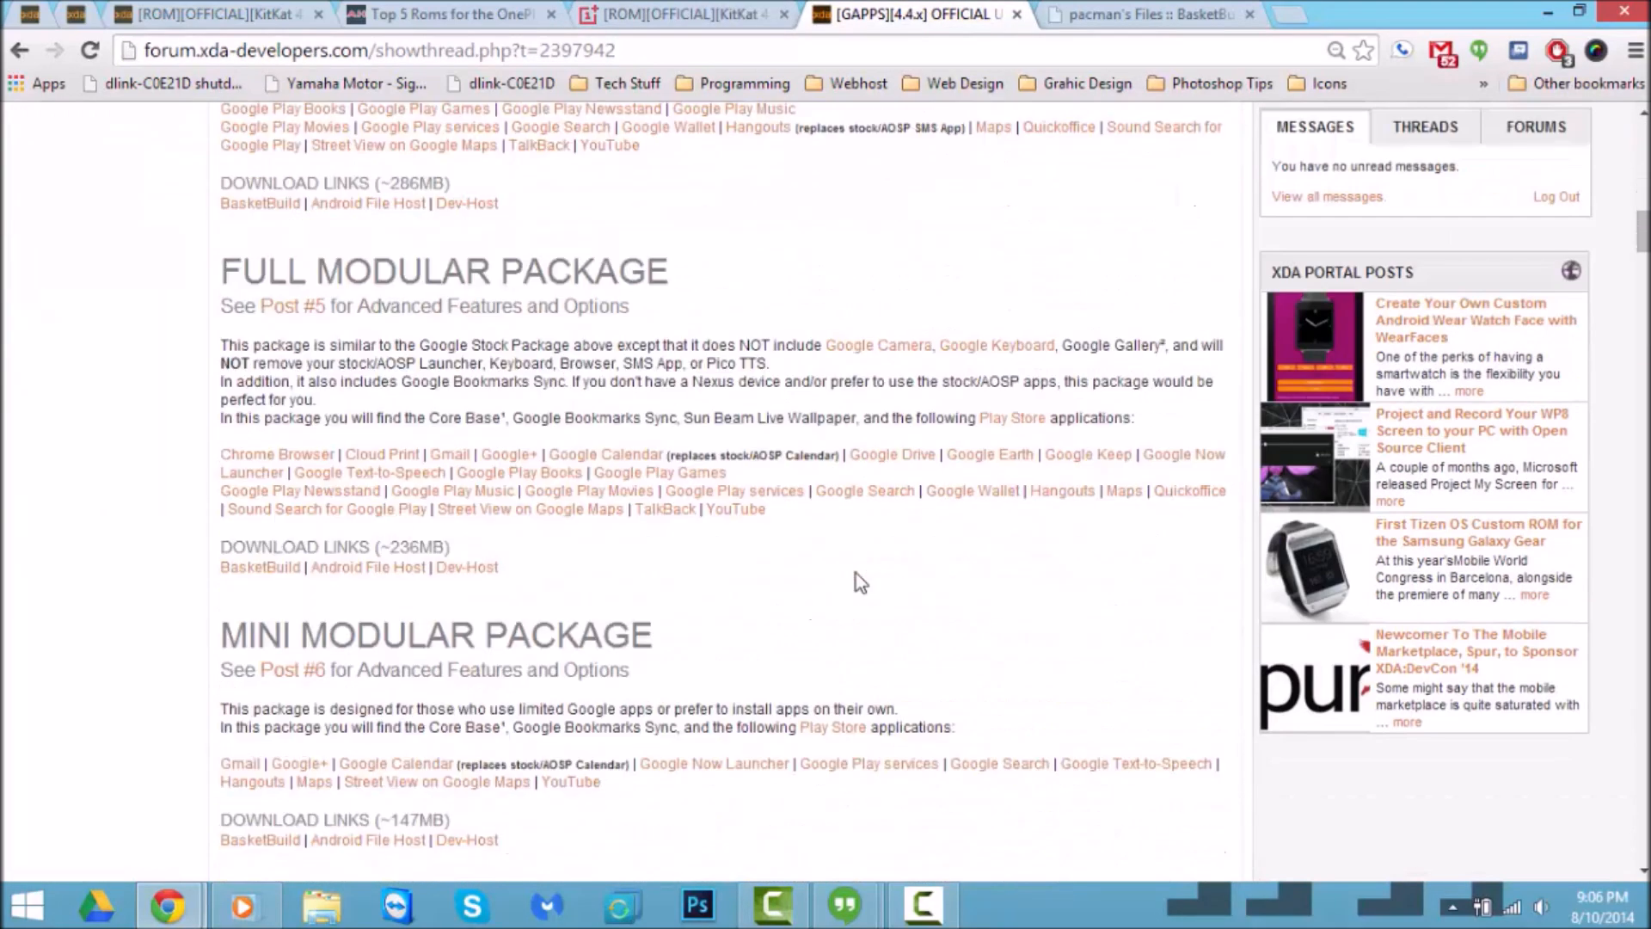
{"action": "mouse_move", "coordinate": [785, 418]}
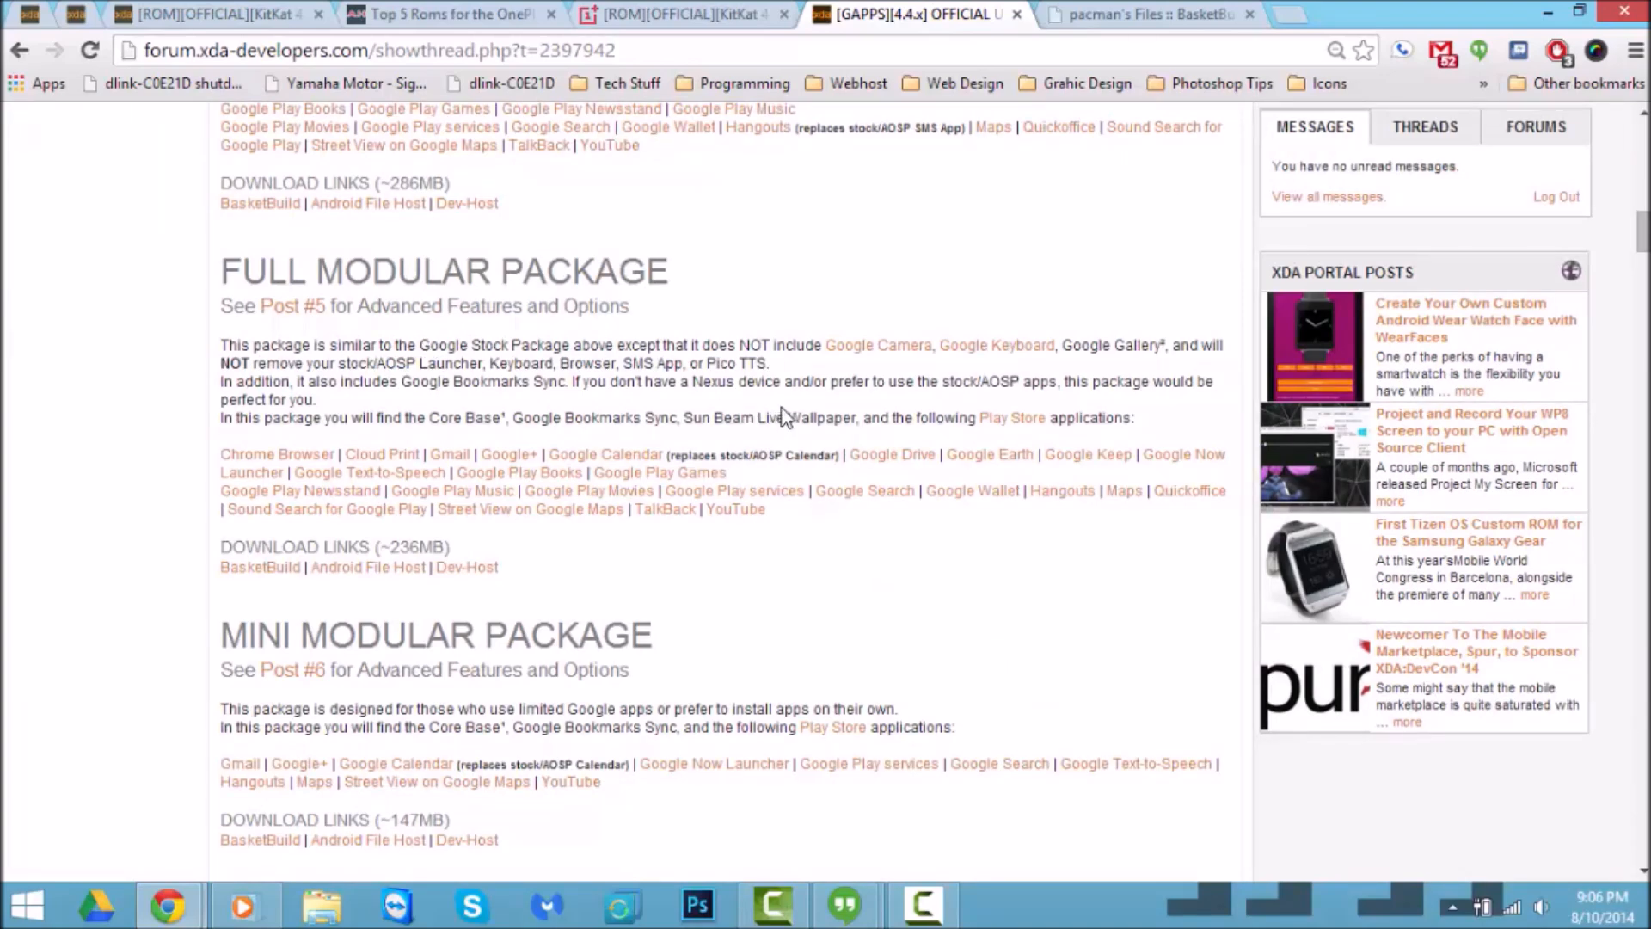
{"action": "left_click", "coordinate": [675, 14]}
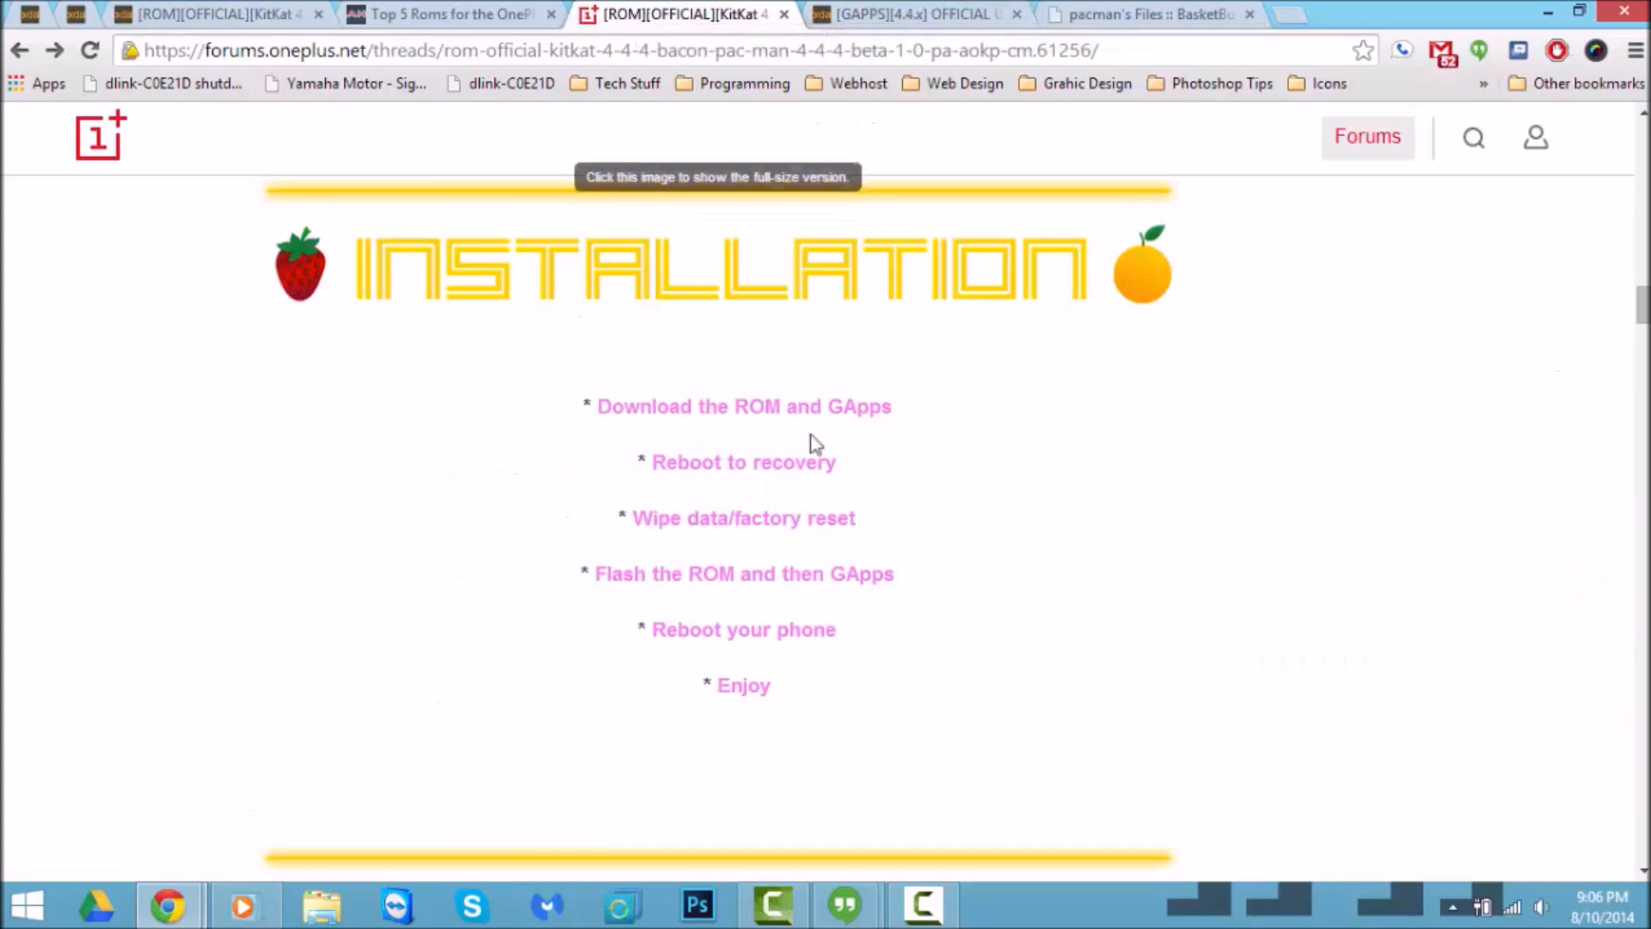
{"action": "mouse_move", "coordinate": [864, 531]}
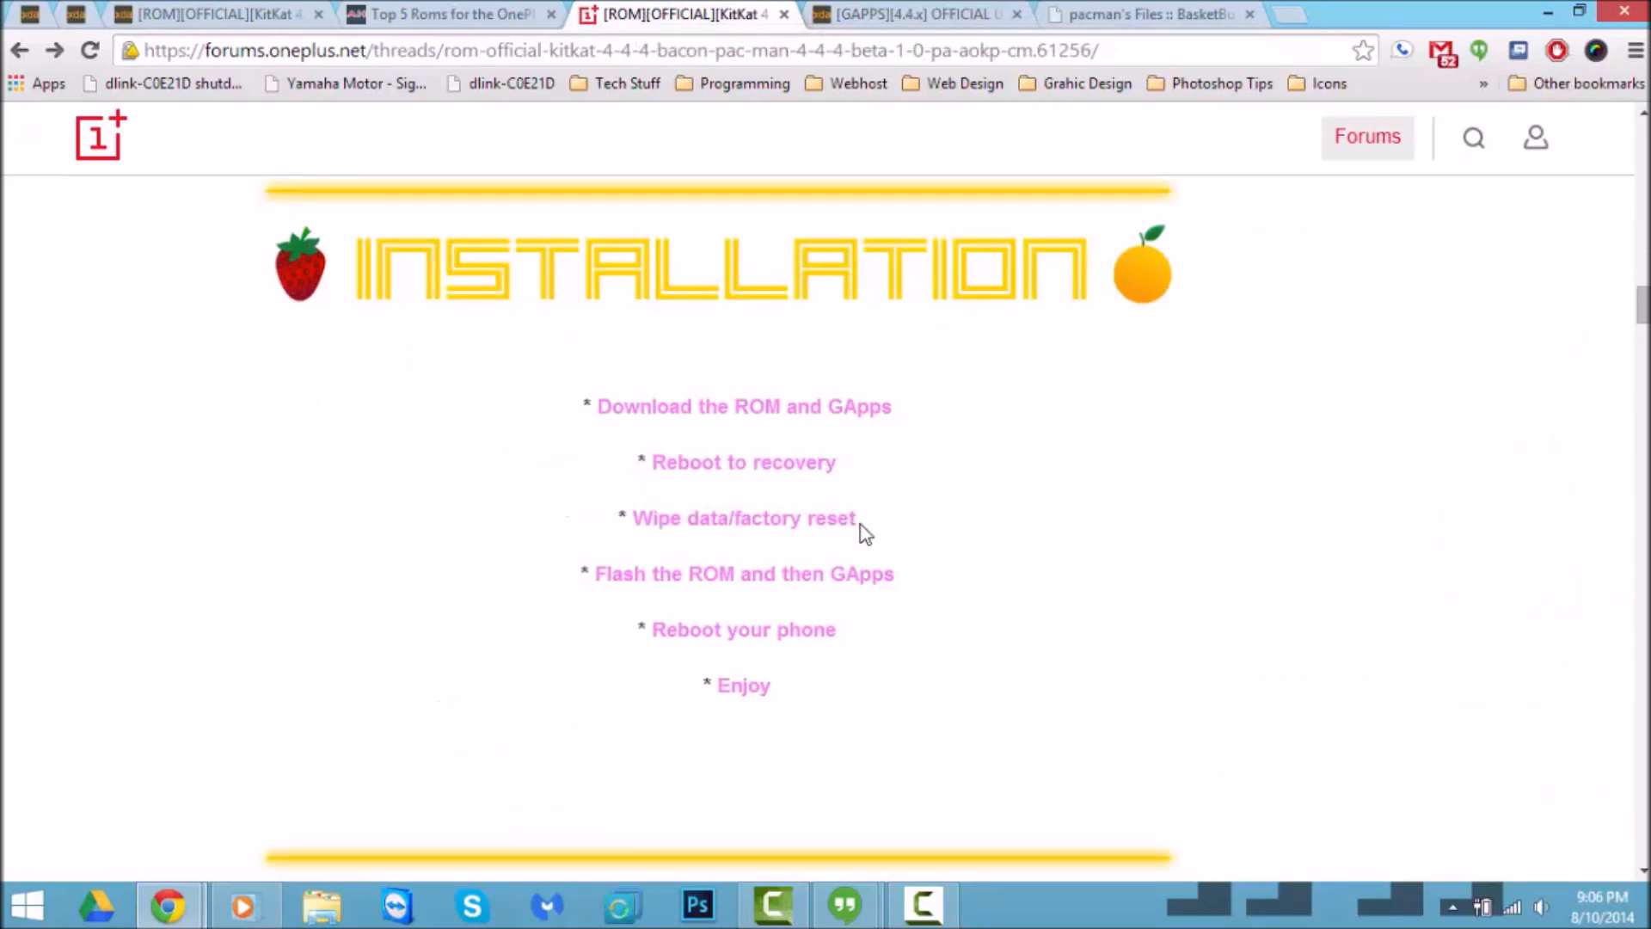
{"action": "mouse_move", "coordinate": [858, 543]}
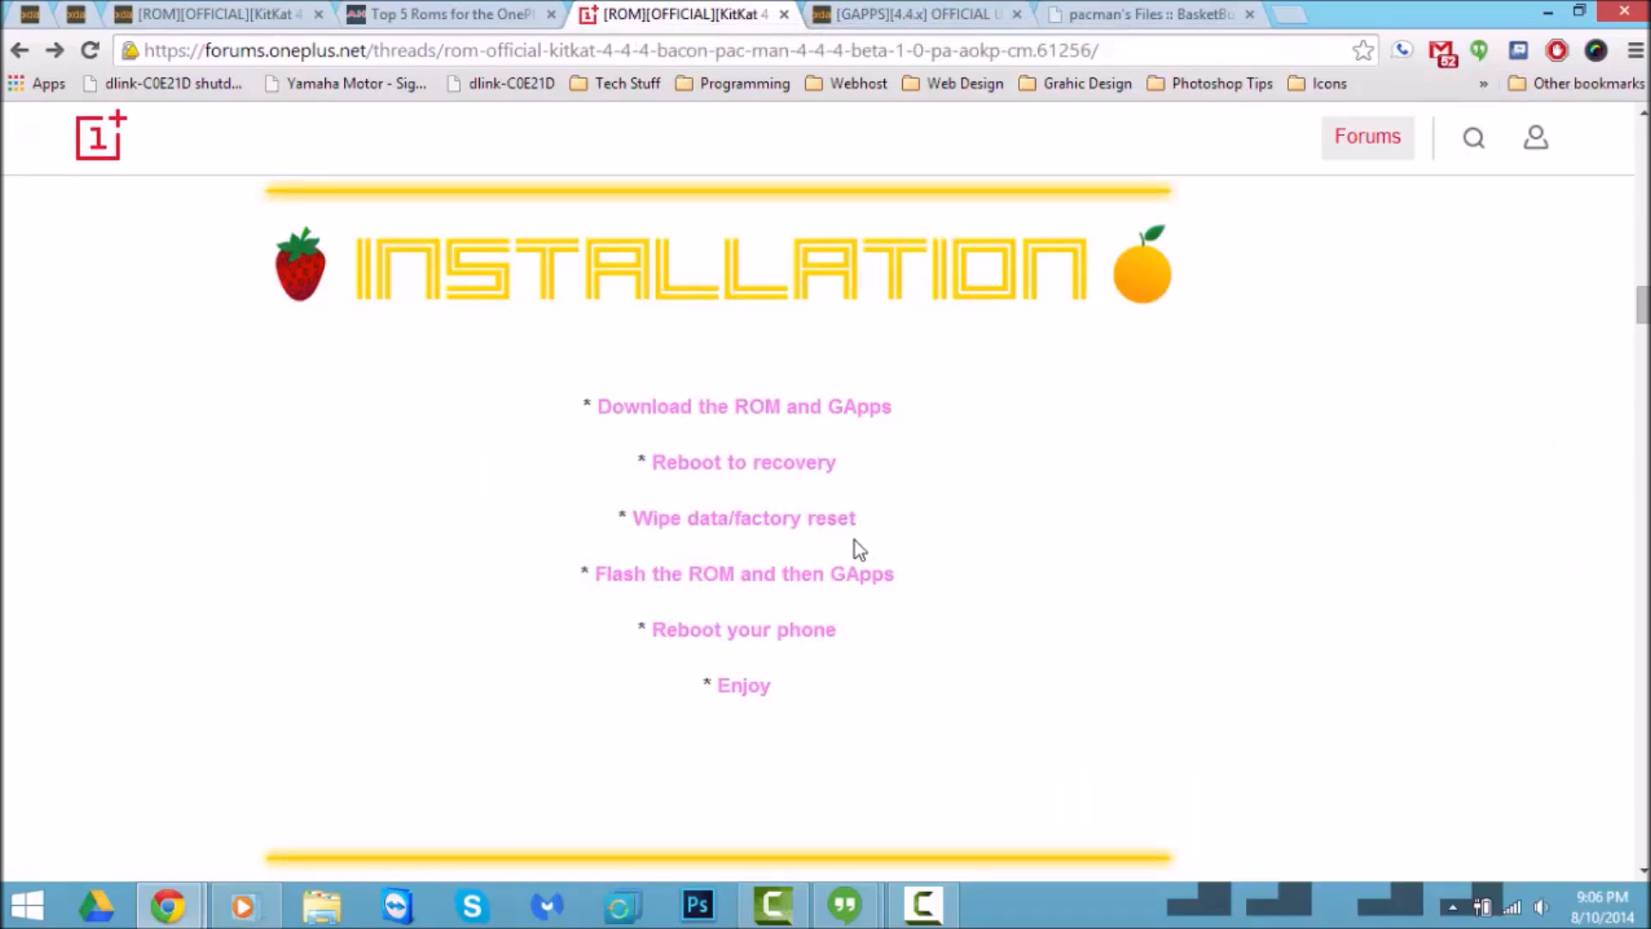
{"action": "mouse_move", "coordinate": [794, 629]}
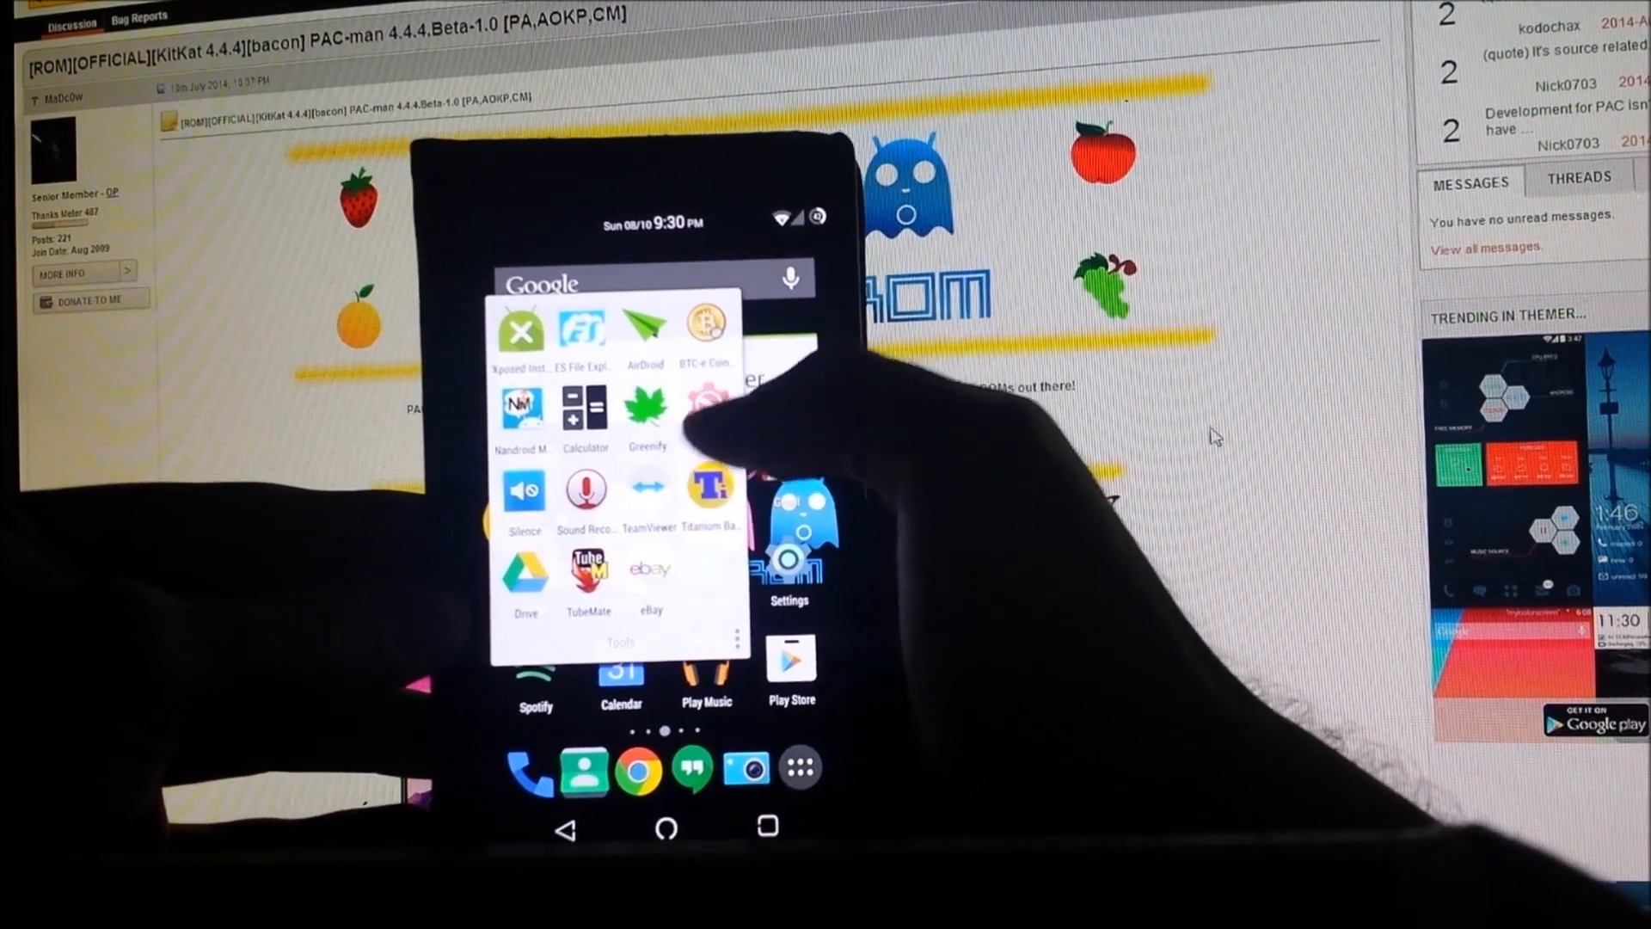
Browse the installed modules list in Xposed Installer
{"action": "left_click", "coordinate": [522, 327]}
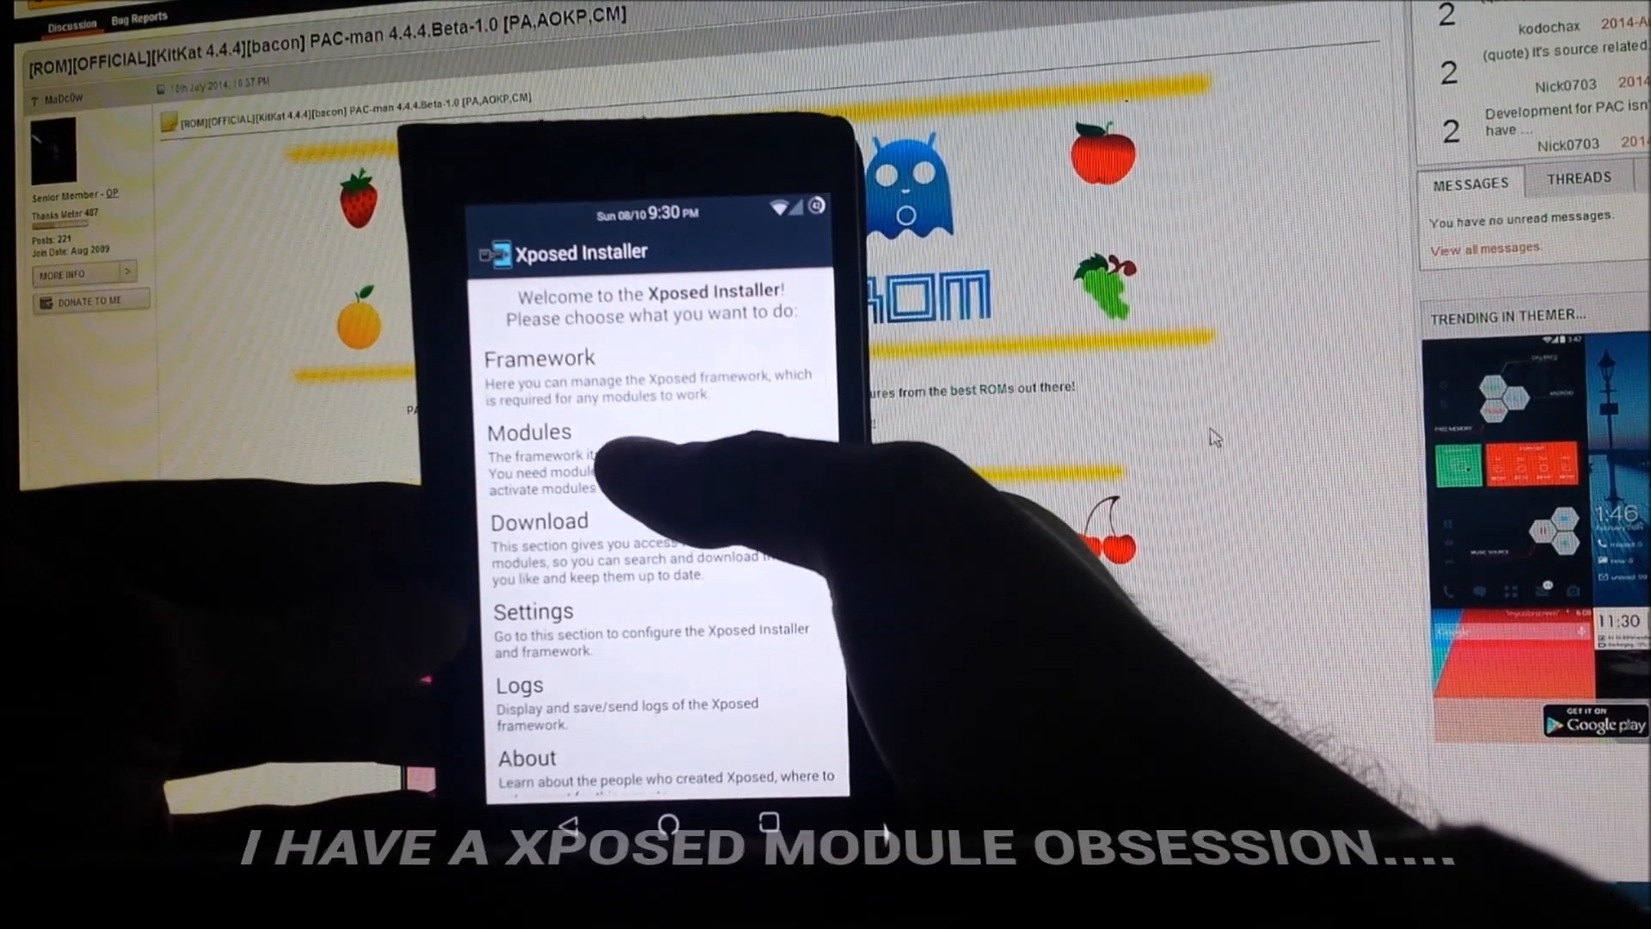
{"action": "left_click", "coordinate": [529, 431]}
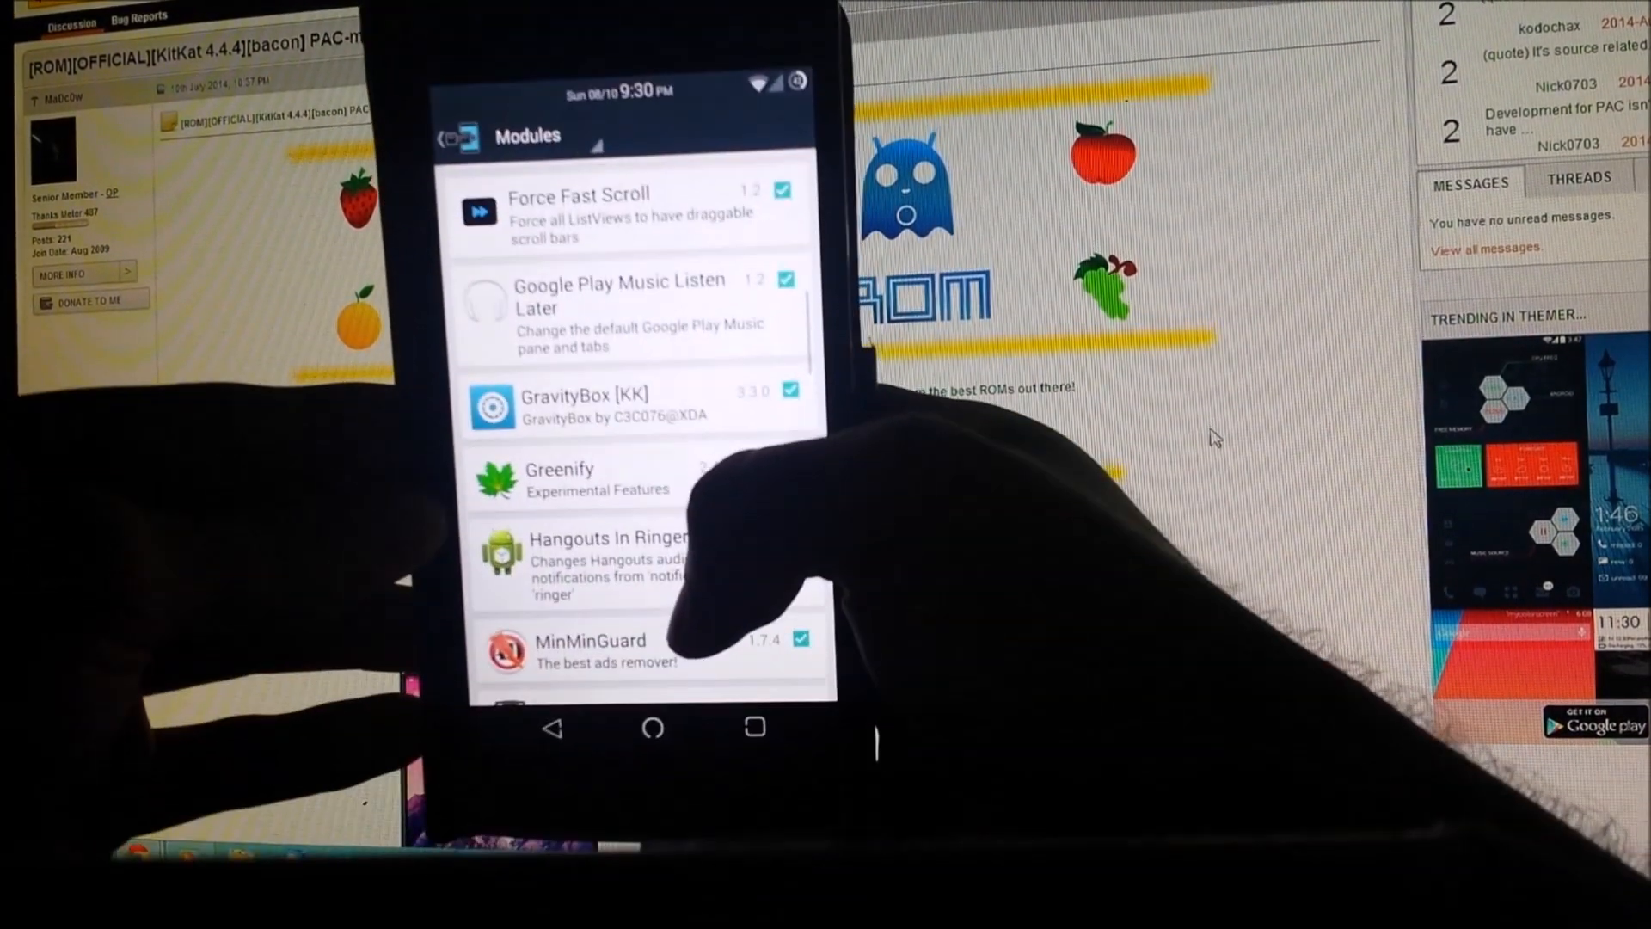
{"action": "scroll", "scroll_direction": "down", "scroll_amount": 3}
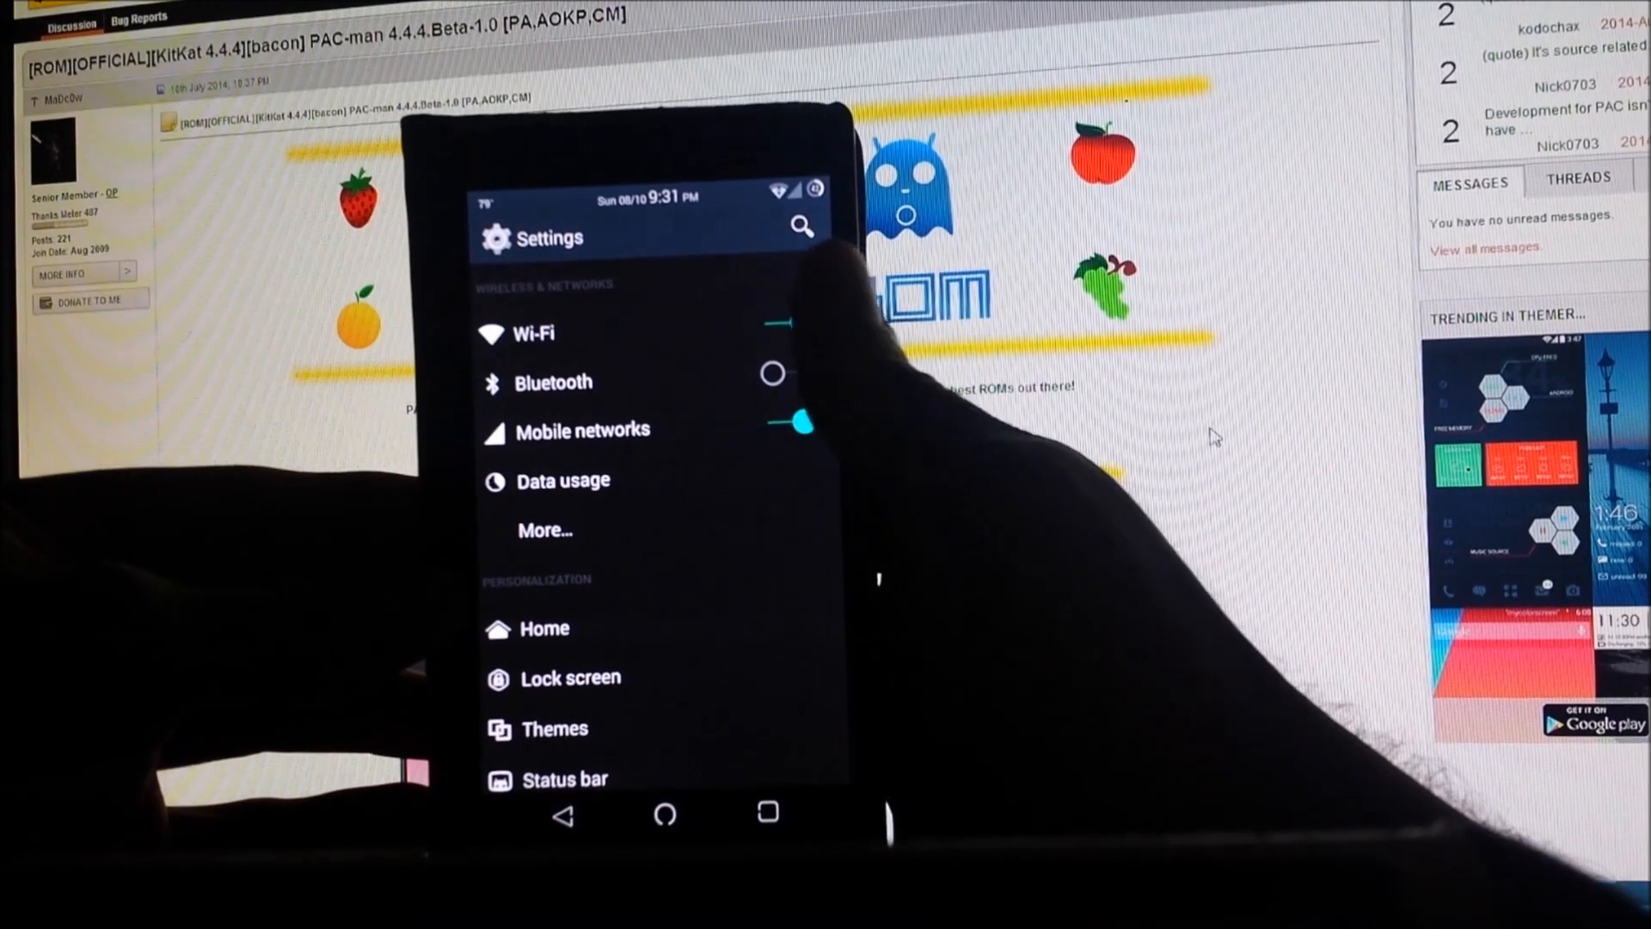
Read About phone's PAC 4.4.4 Beta-1.0, AOKP, CyanogenMod and Android version details
{"action": "left_click", "coordinate": [785, 320]}
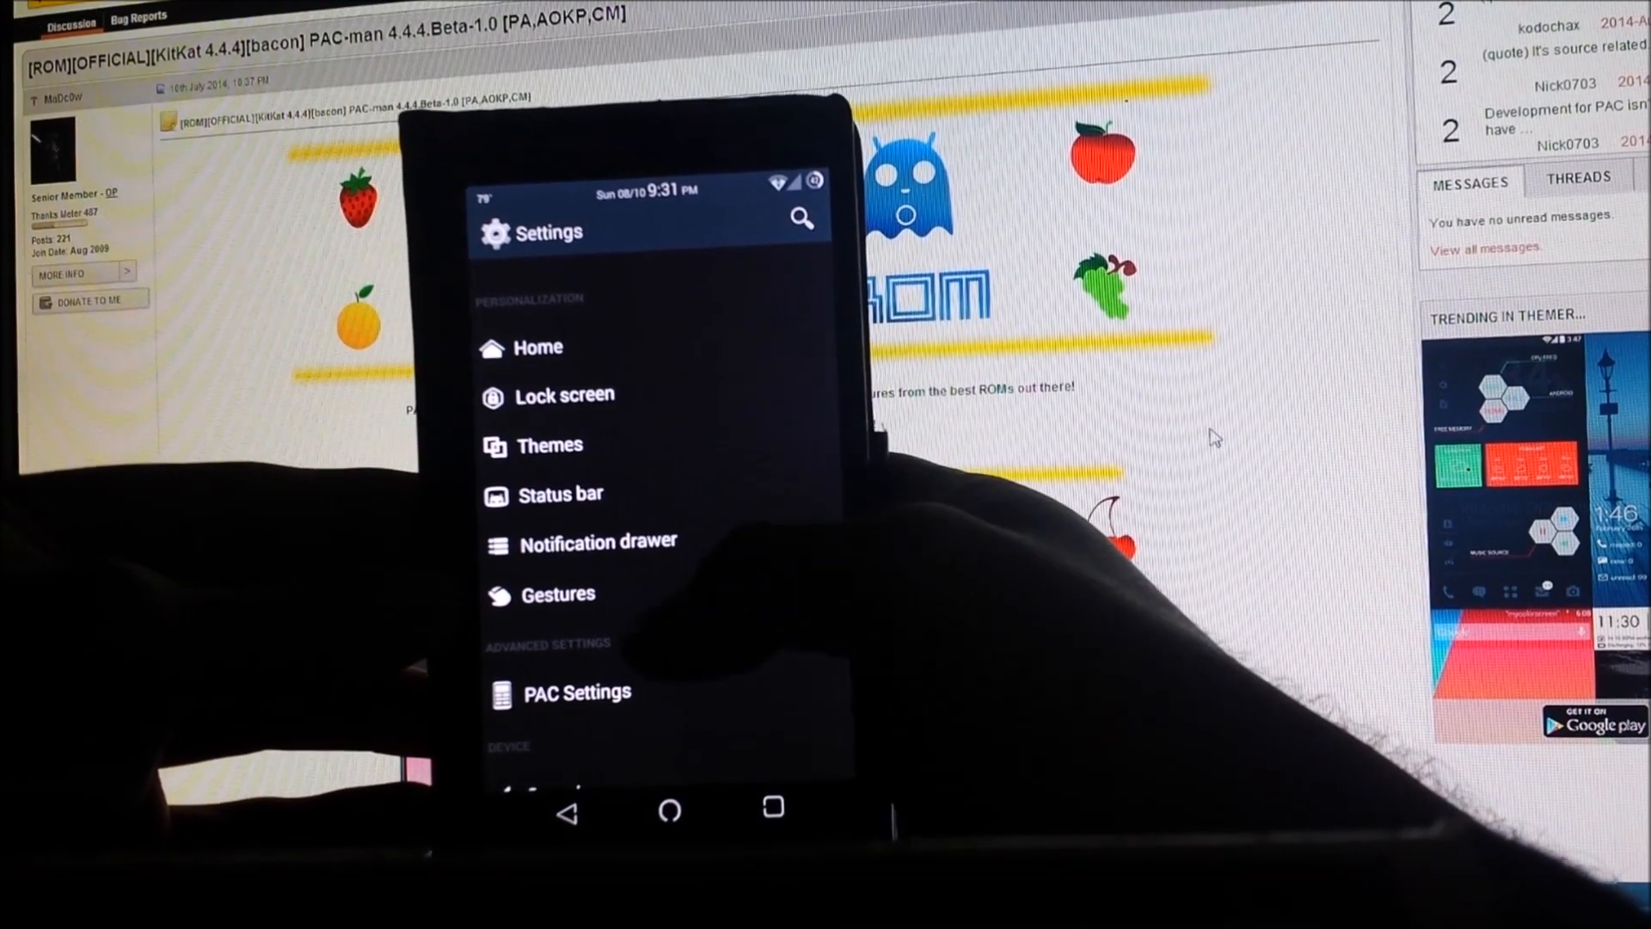
{"action": "scroll", "scroll_direction": "down", "scroll_amount": 3}
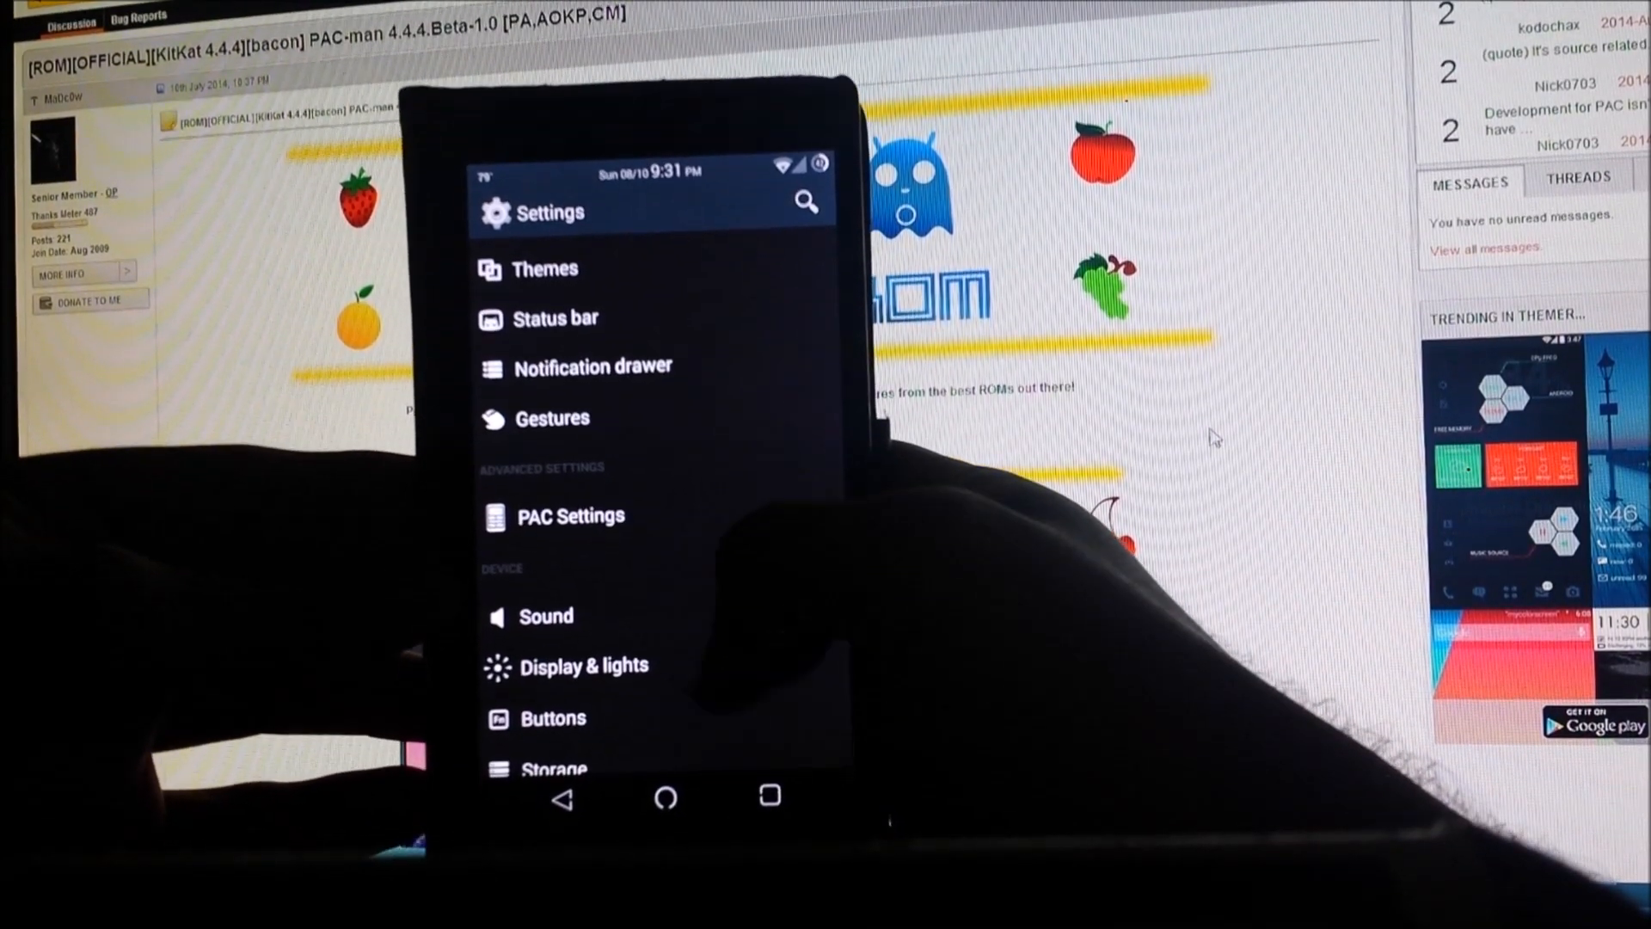
{"action": "scroll", "scroll_direction": "down", "scroll_amount": 3}
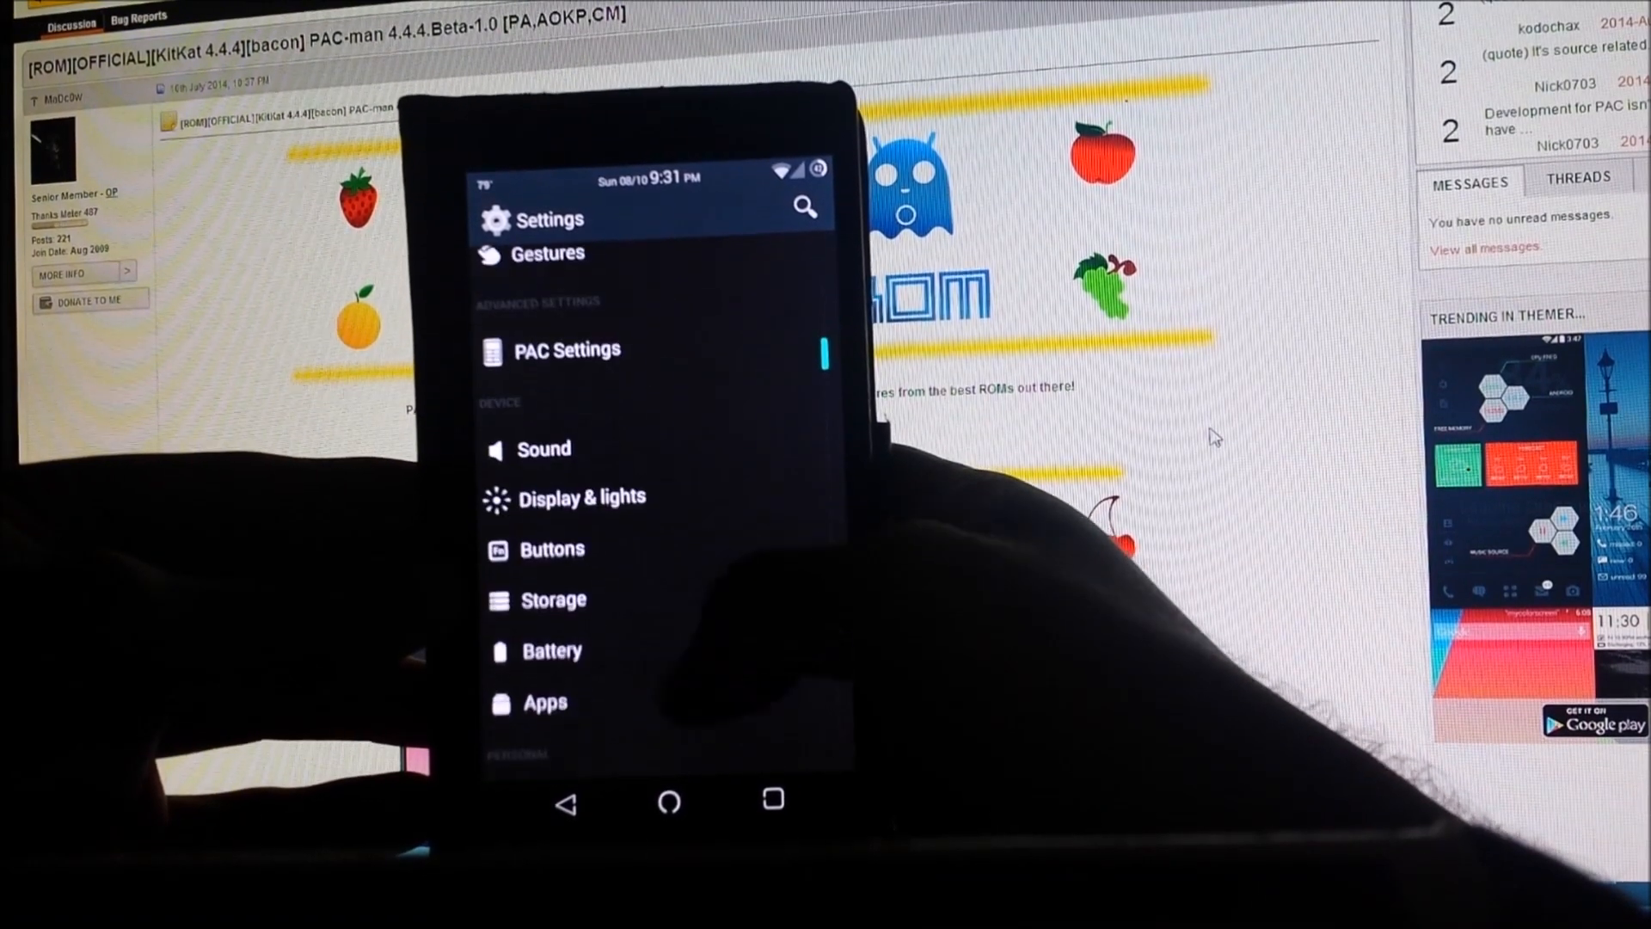
{"action": "scroll", "scroll_direction": "down", "scroll_amount": 3}
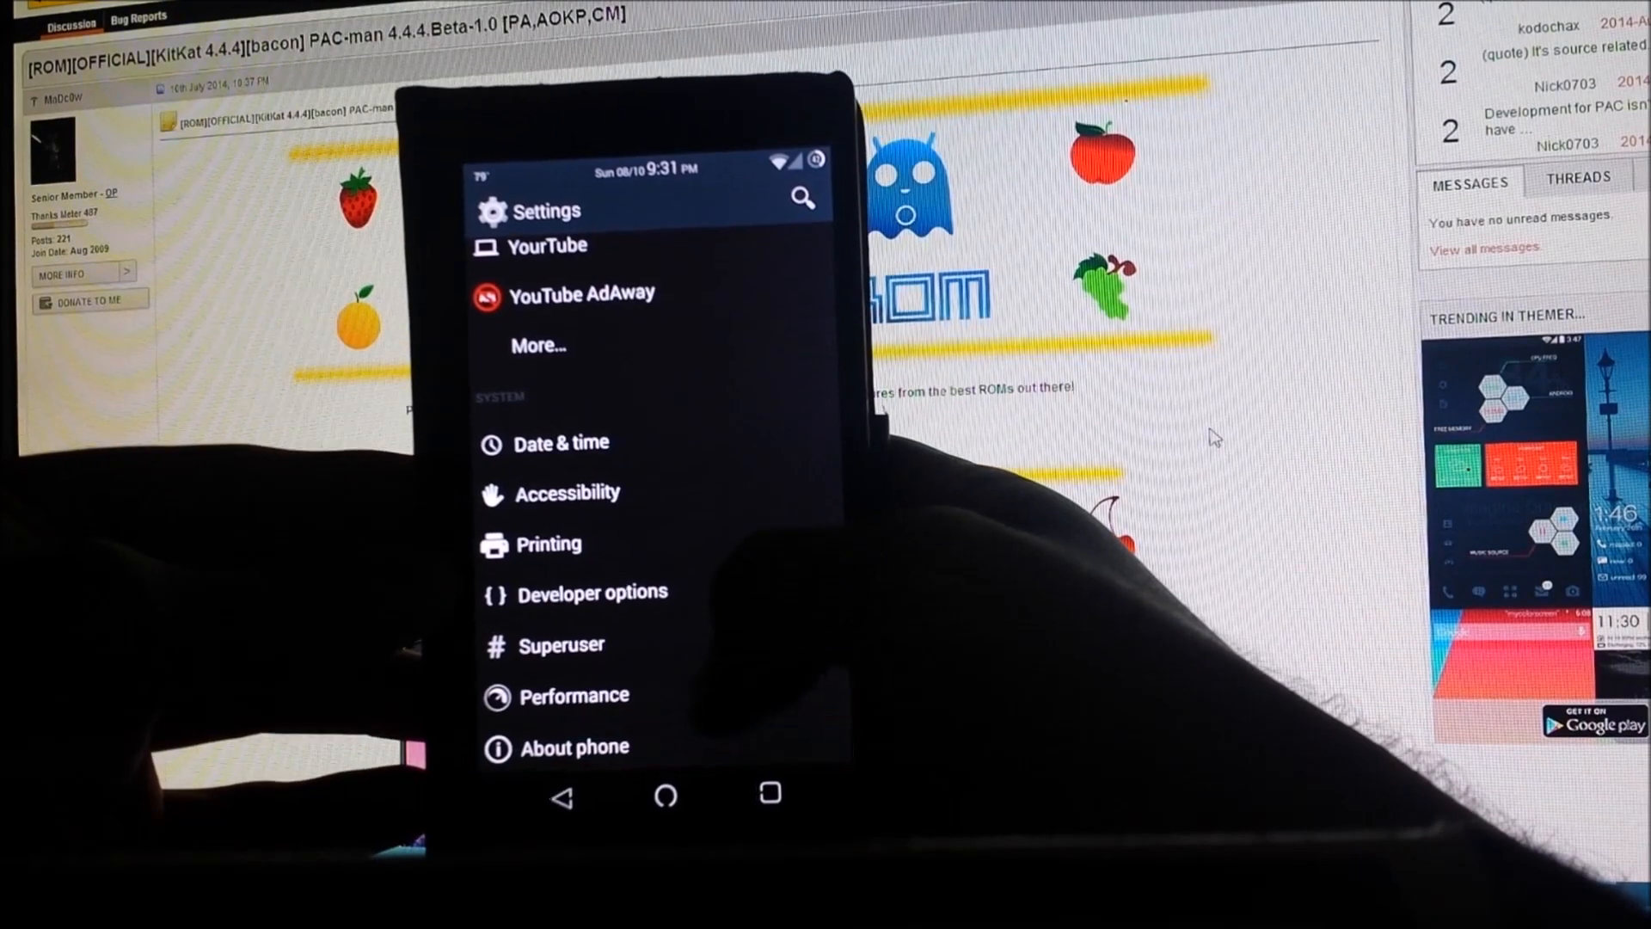
{"action": "left_click", "coordinate": [571, 747]}
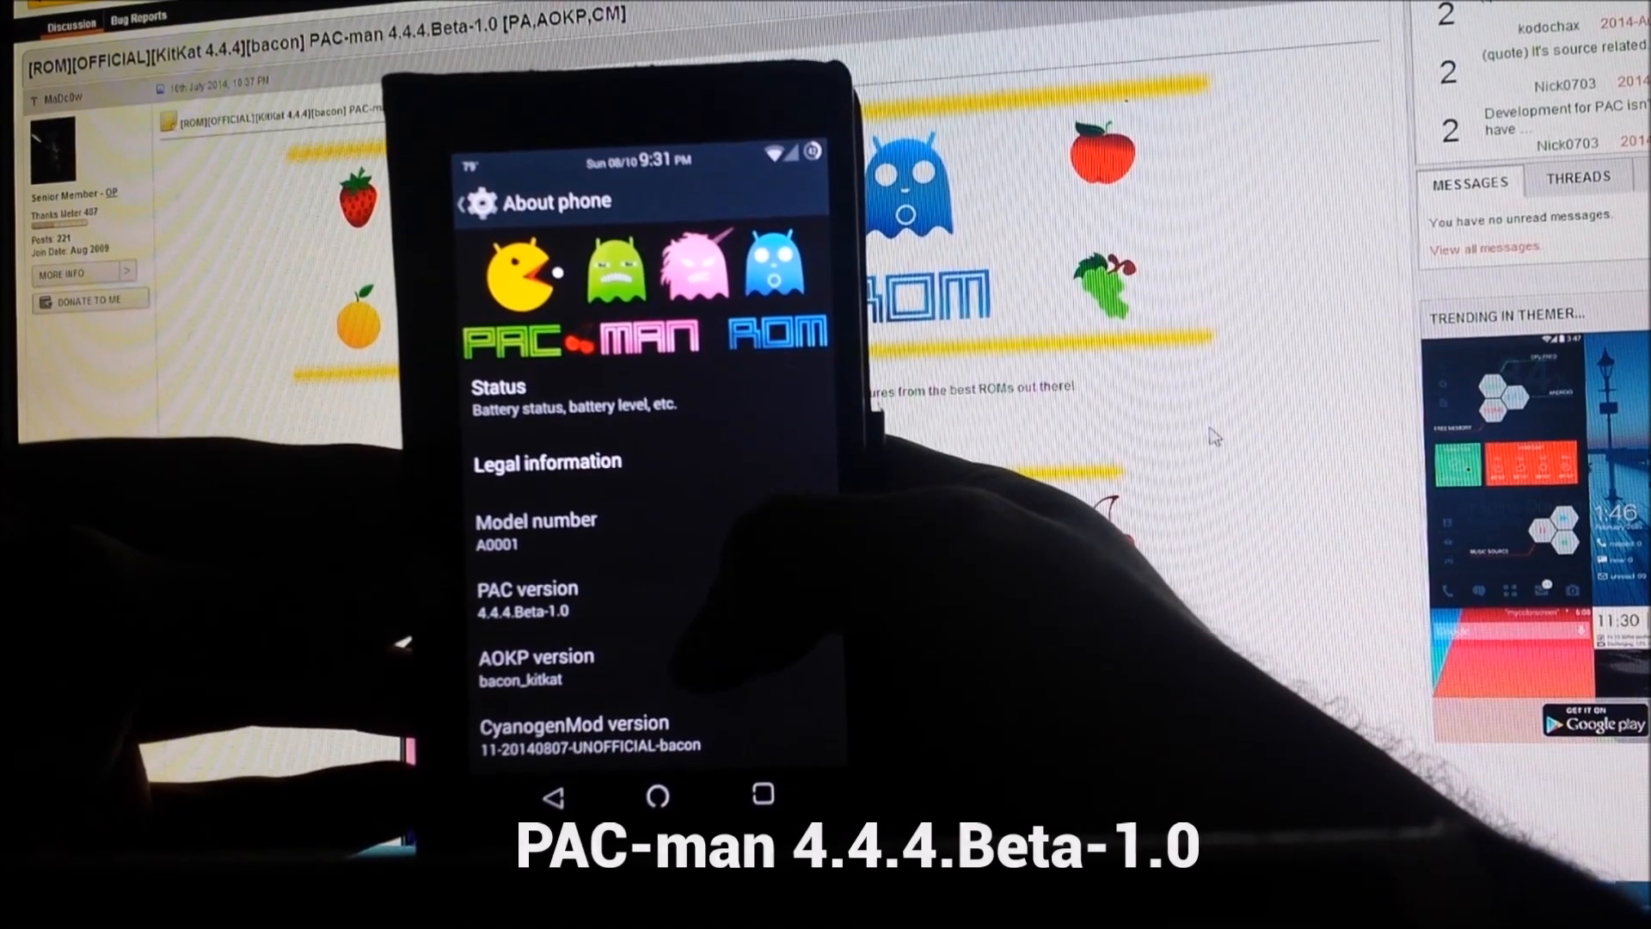
{"action": "scroll", "scroll_direction": "down", "scroll_amount": 3}
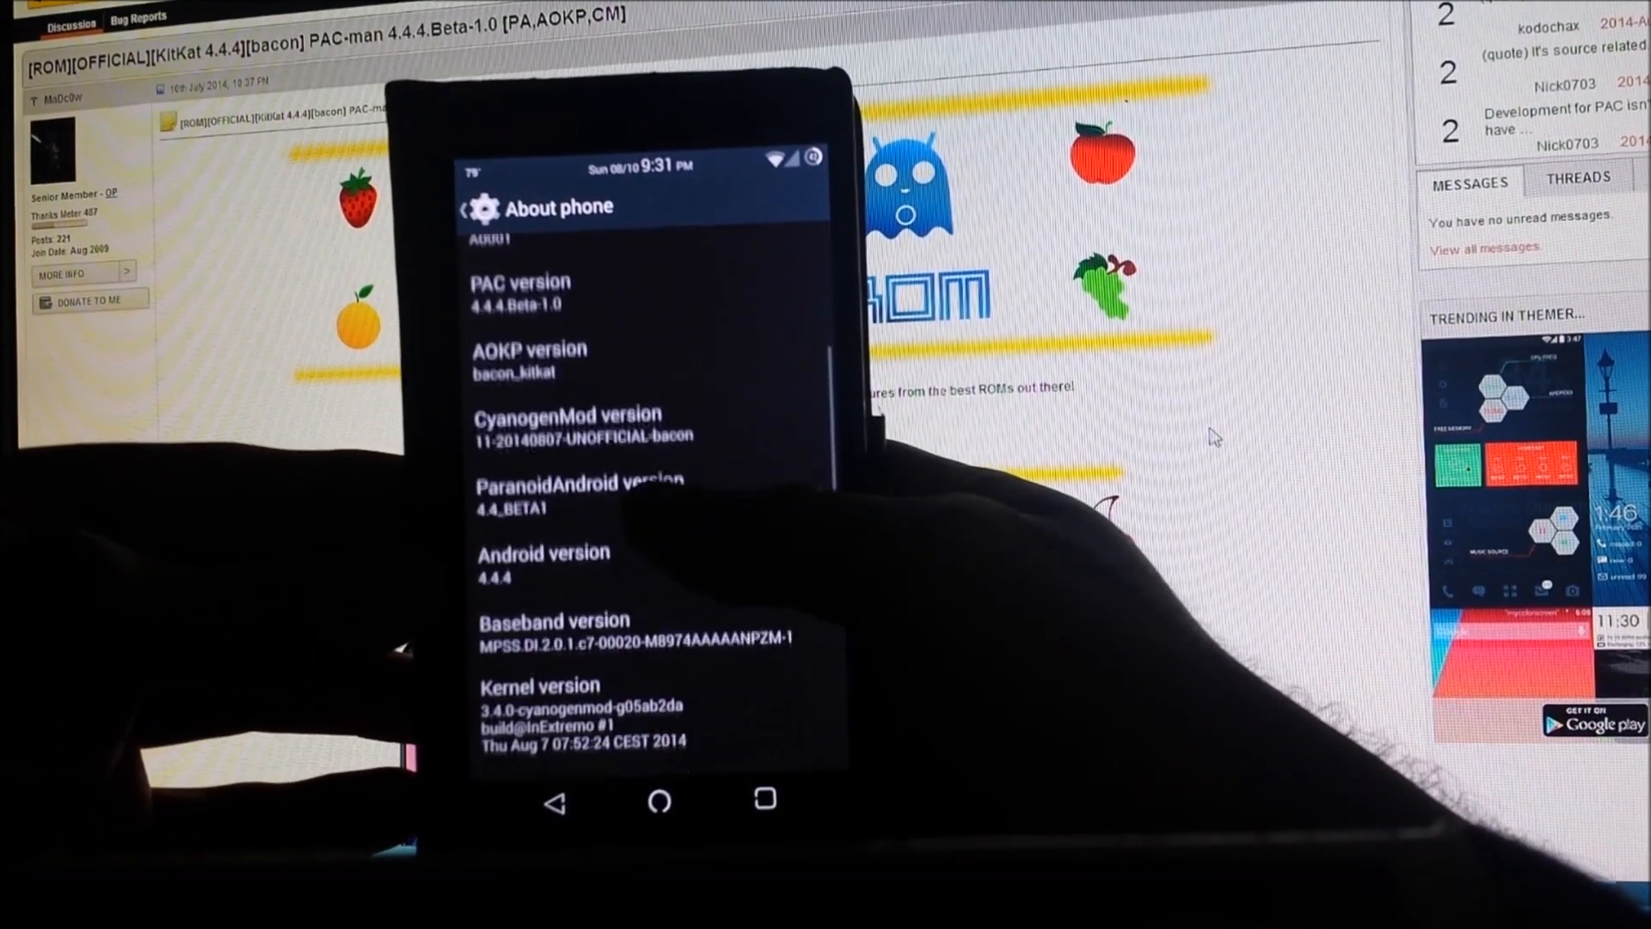
{"action": "scroll", "scroll_direction": "down", "scroll_amount": 3}
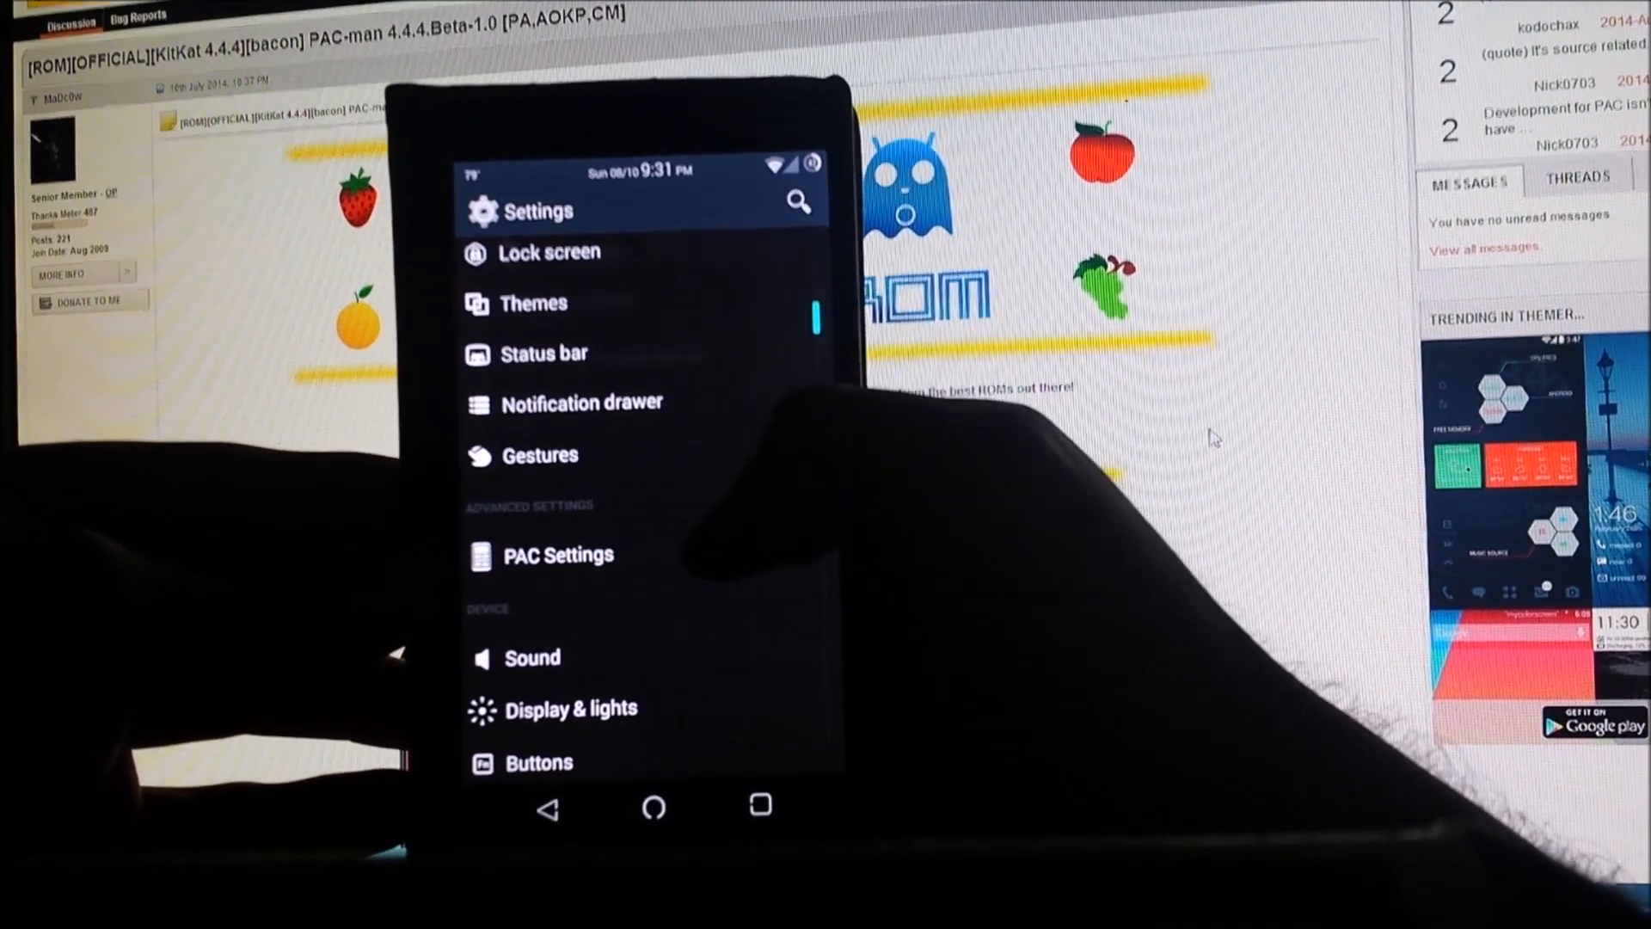
Open PAC Console from the PAC Settings section
{"action": "left_click", "coordinate": [558, 554]}
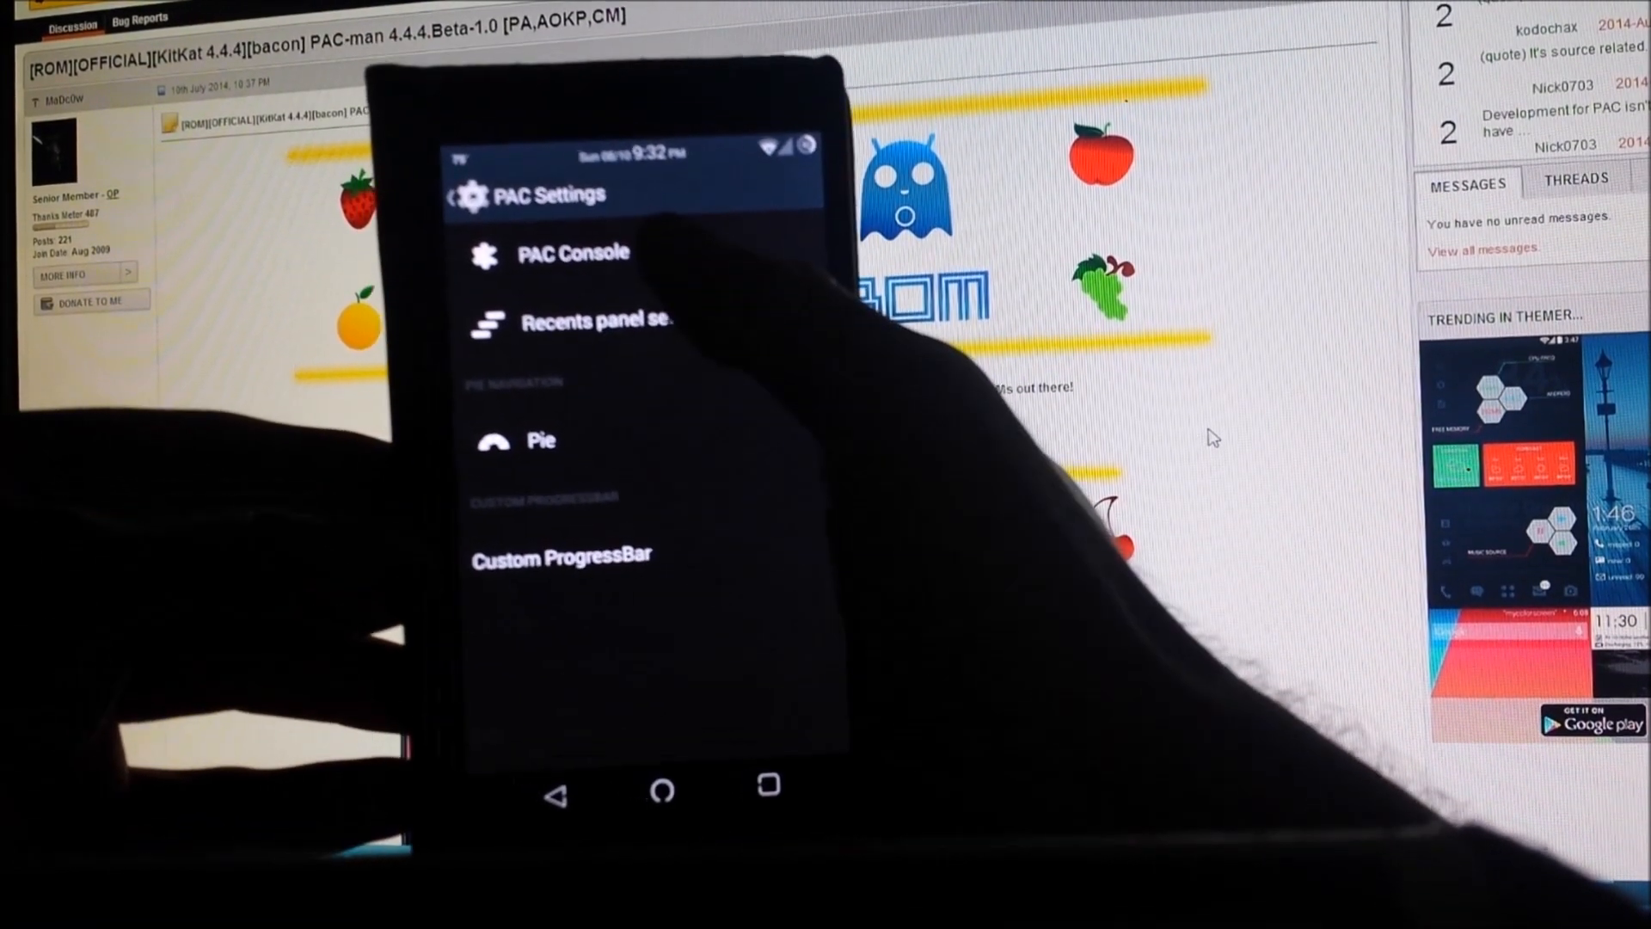
{"action": "left_click", "coordinate": [573, 253]}
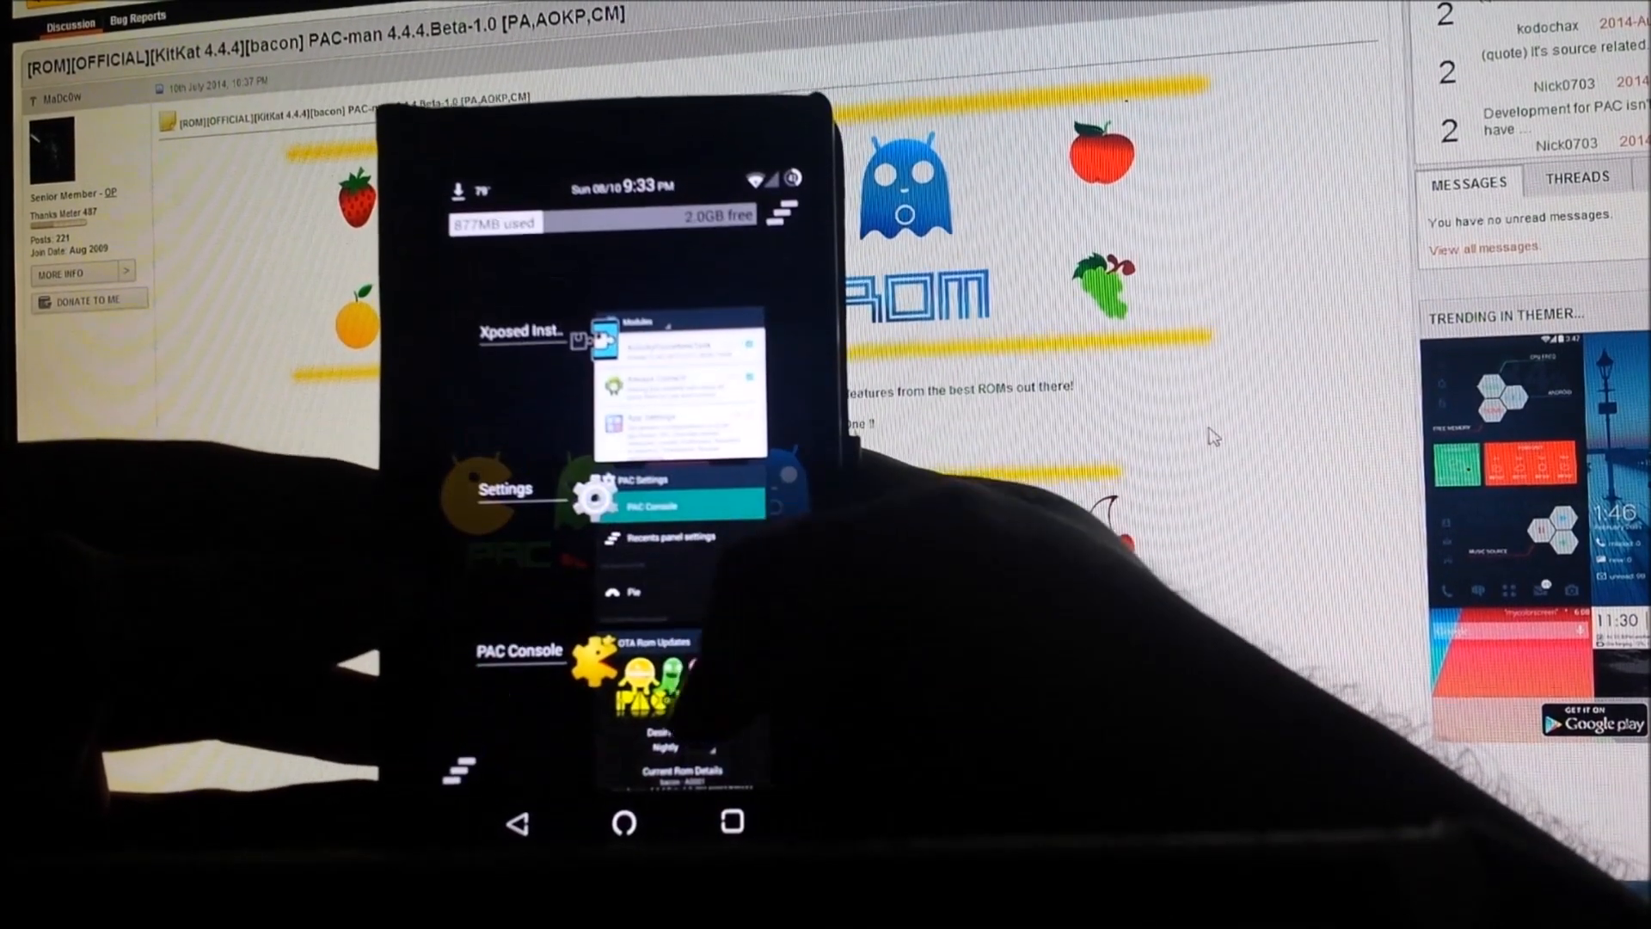
Browse PAC Settings' Recents panel options for clear-all, OmniSwitch and RAM bar
{"action": "left_click", "coordinate": [651, 639]}
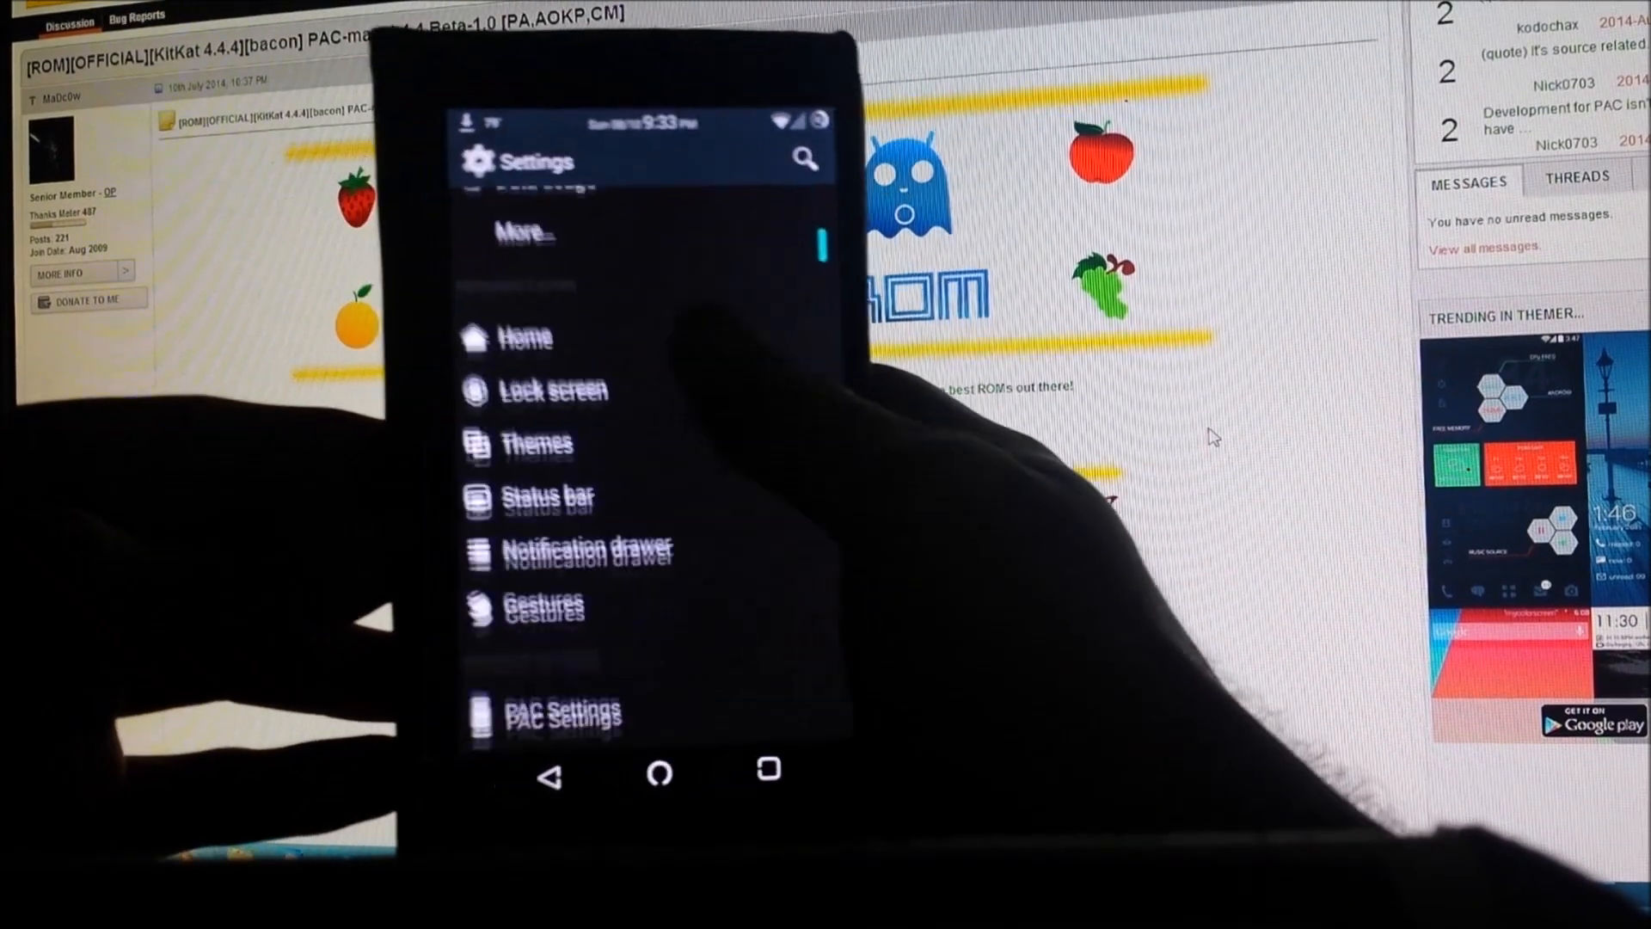
{"action": "left_click", "coordinate": [548, 712]}
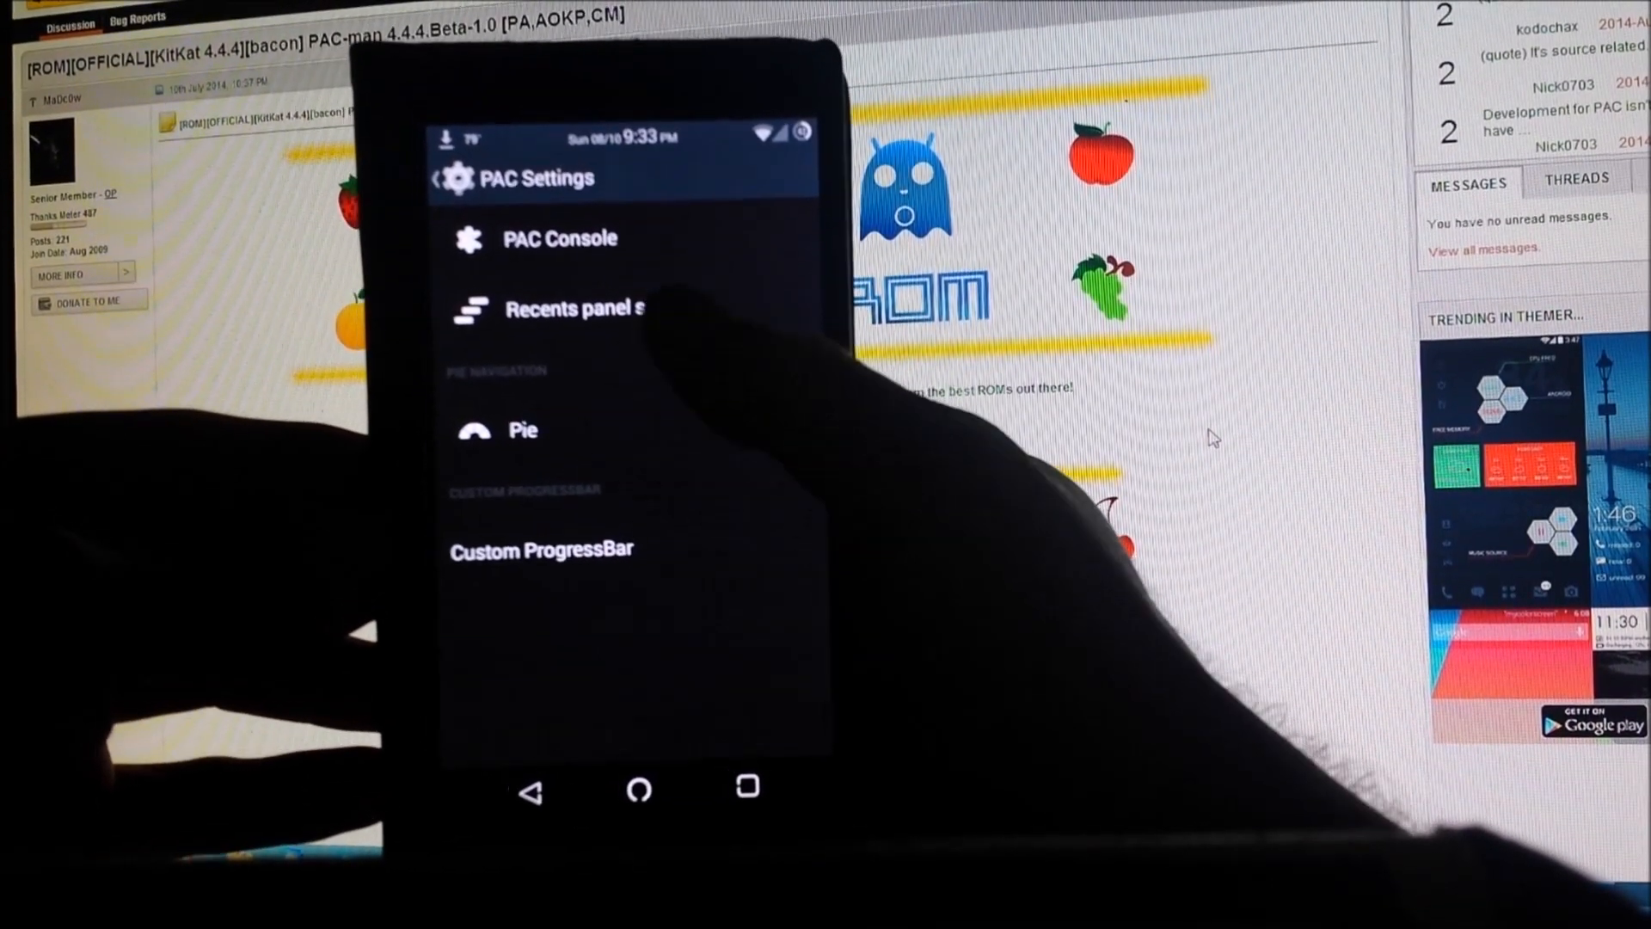
{"action": "left_click", "coordinate": [548, 309]}
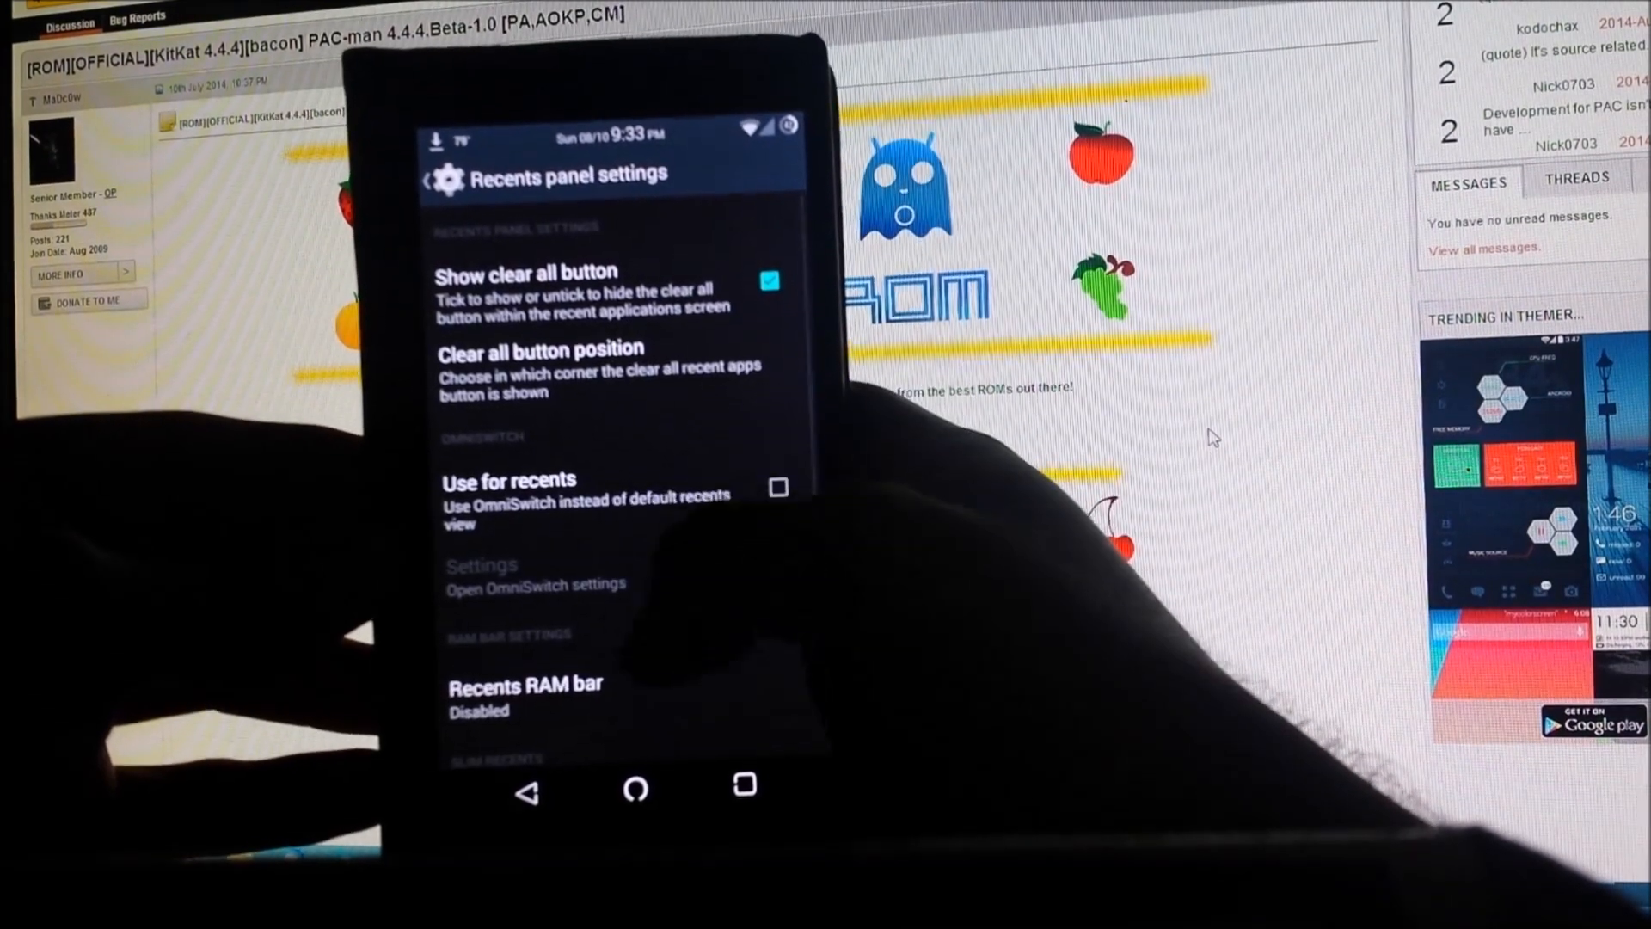
{"action": "scroll", "scroll_direction": "down", "scroll_amount": 3}
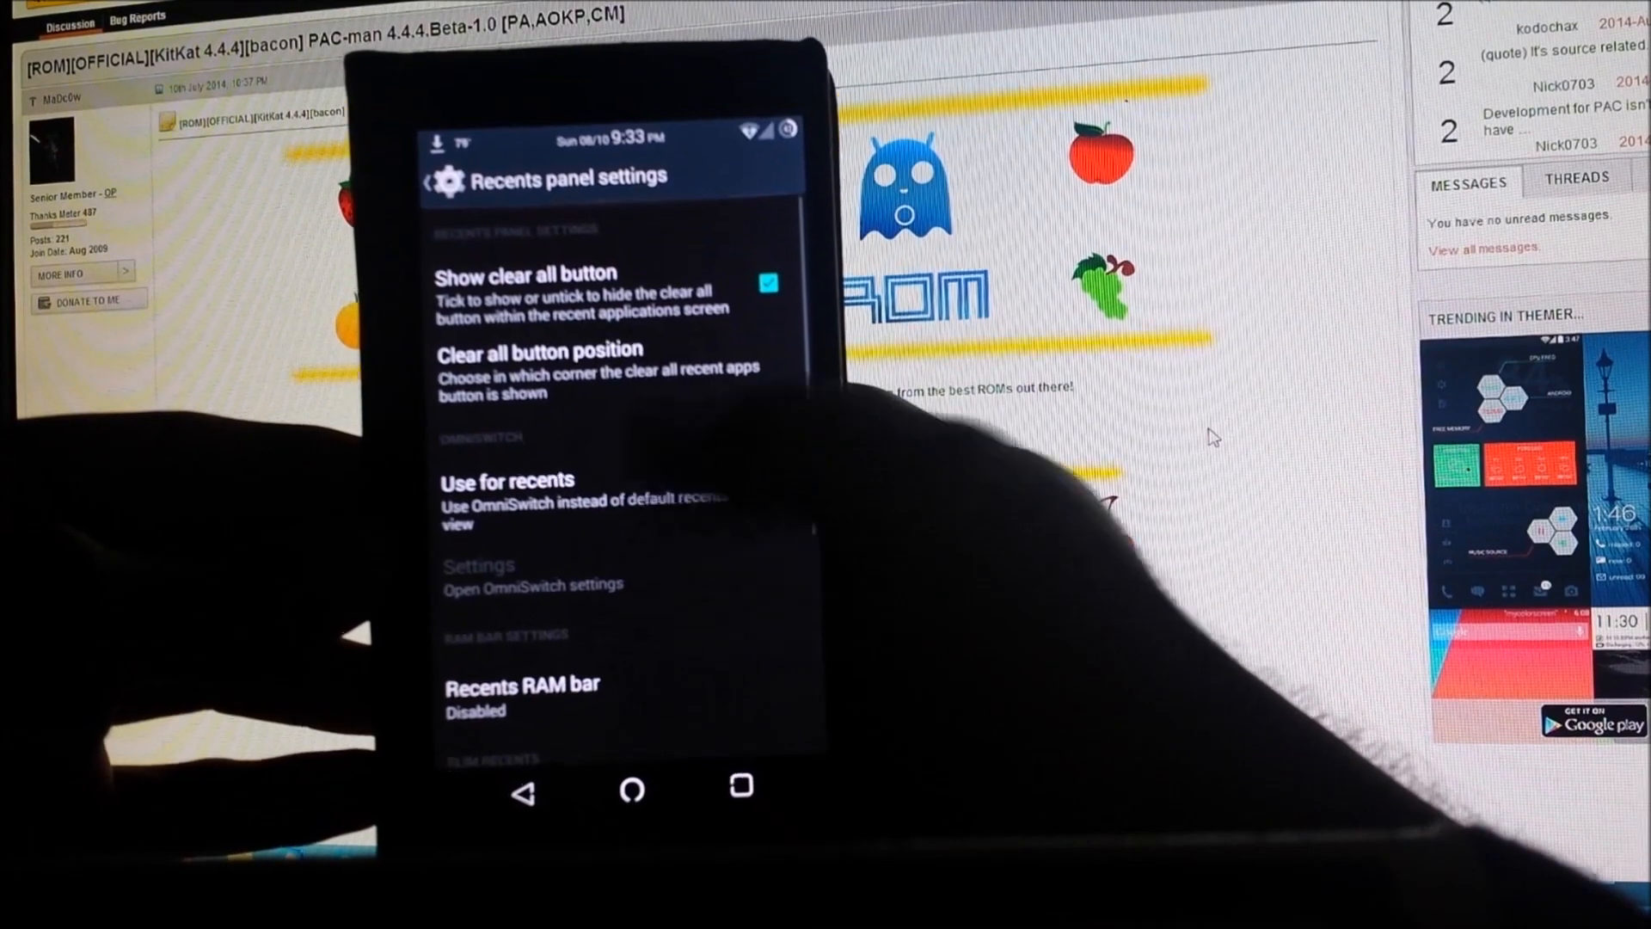
{"action": "scroll", "scroll_direction": "down", "scroll_amount": 3}
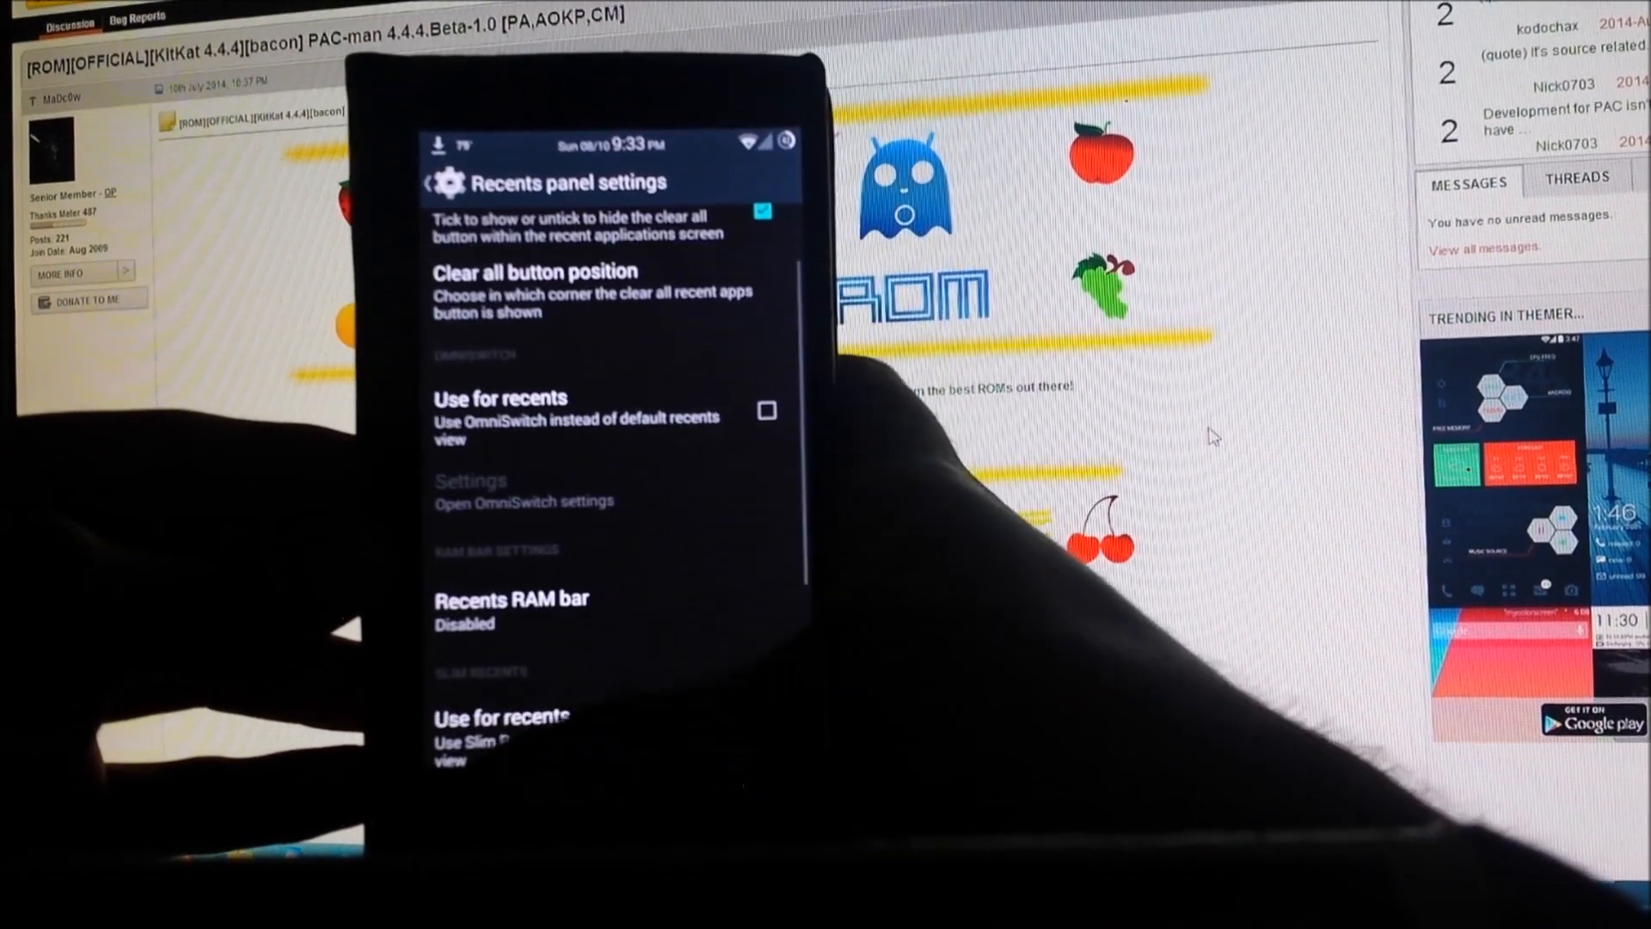
{"action": "left_click", "coordinate": [432, 178]}
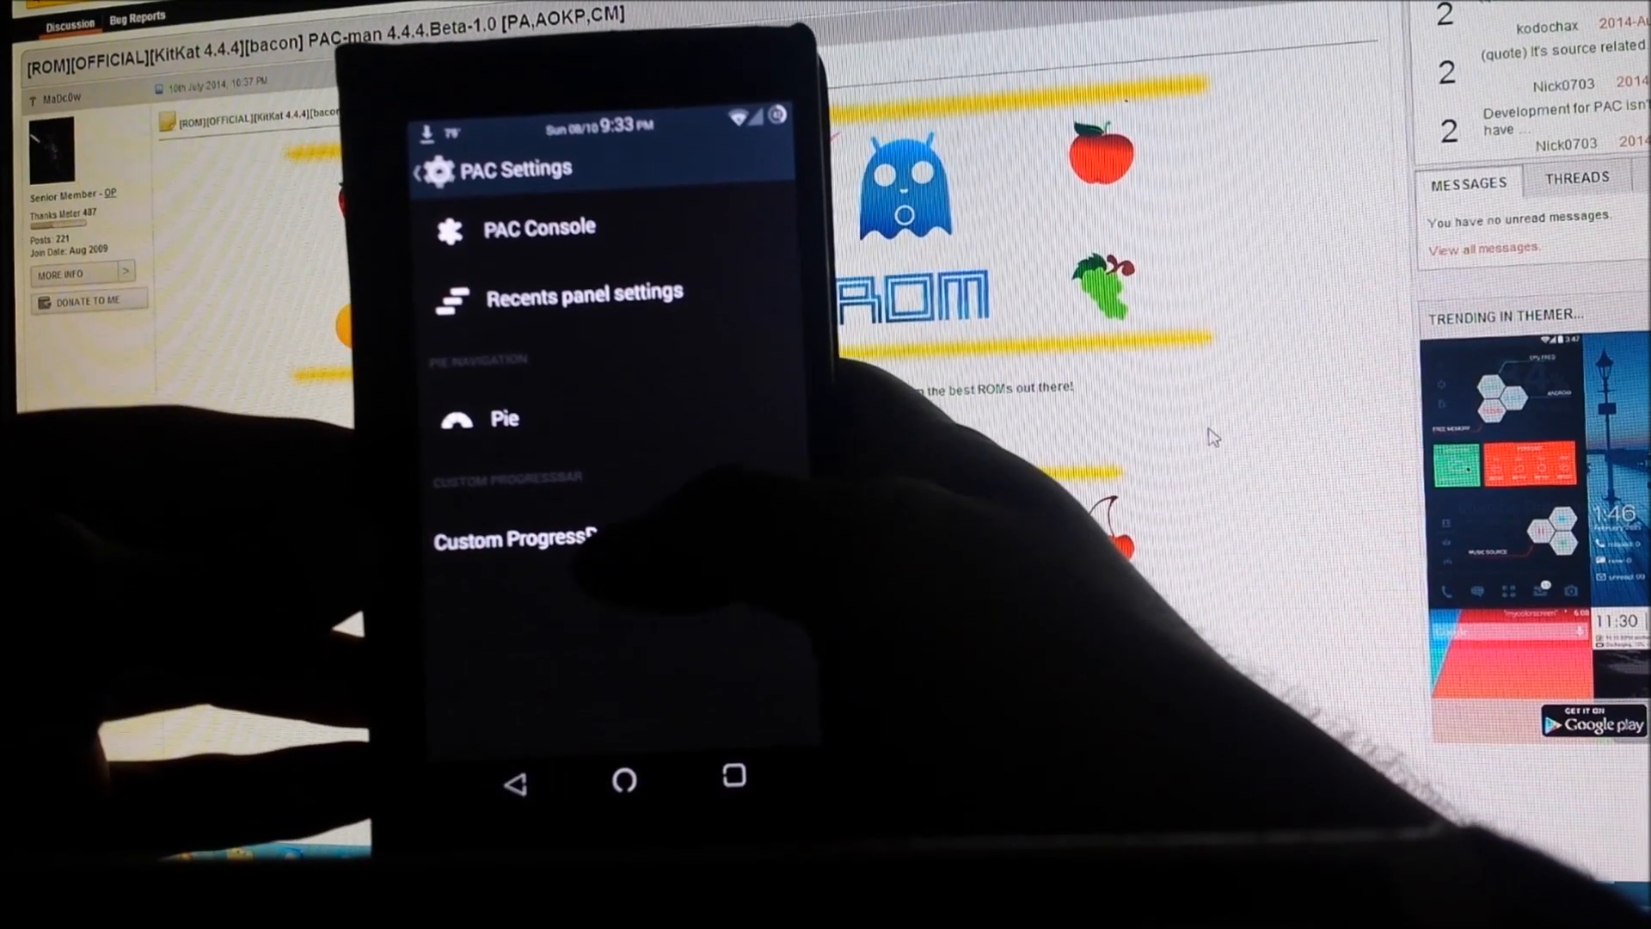
Scroll through the Custom ProgressBar settings
{"action": "left_click", "coordinate": [515, 536]}
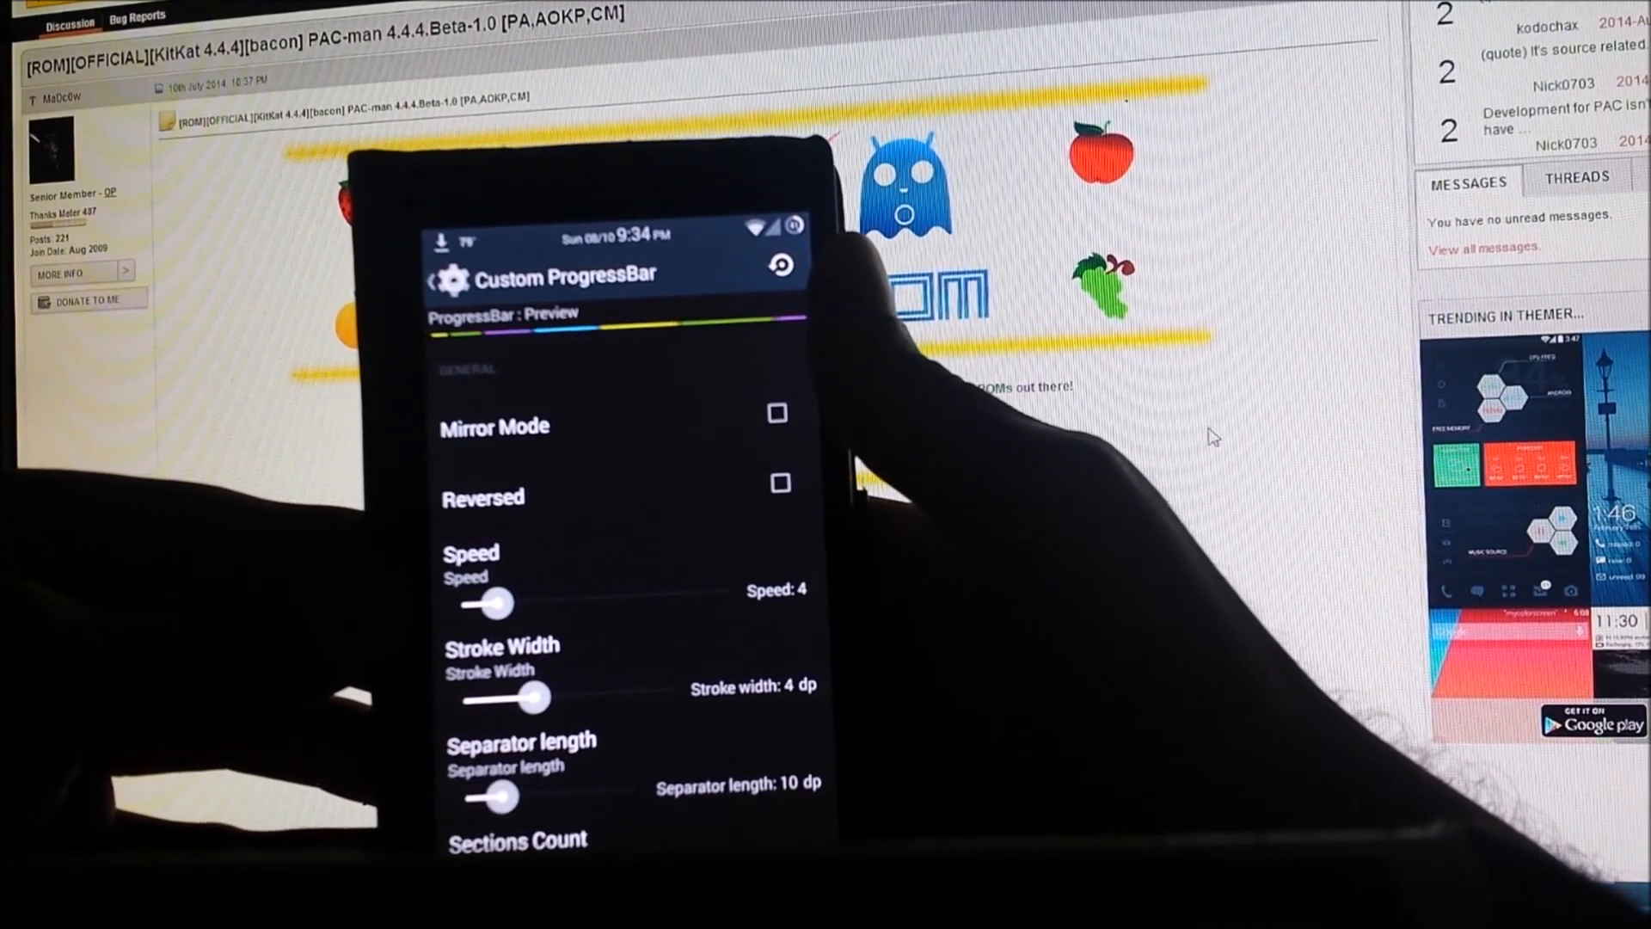
{"action": "scroll", "scroll_direction": "down", "scroll_amount": 3}
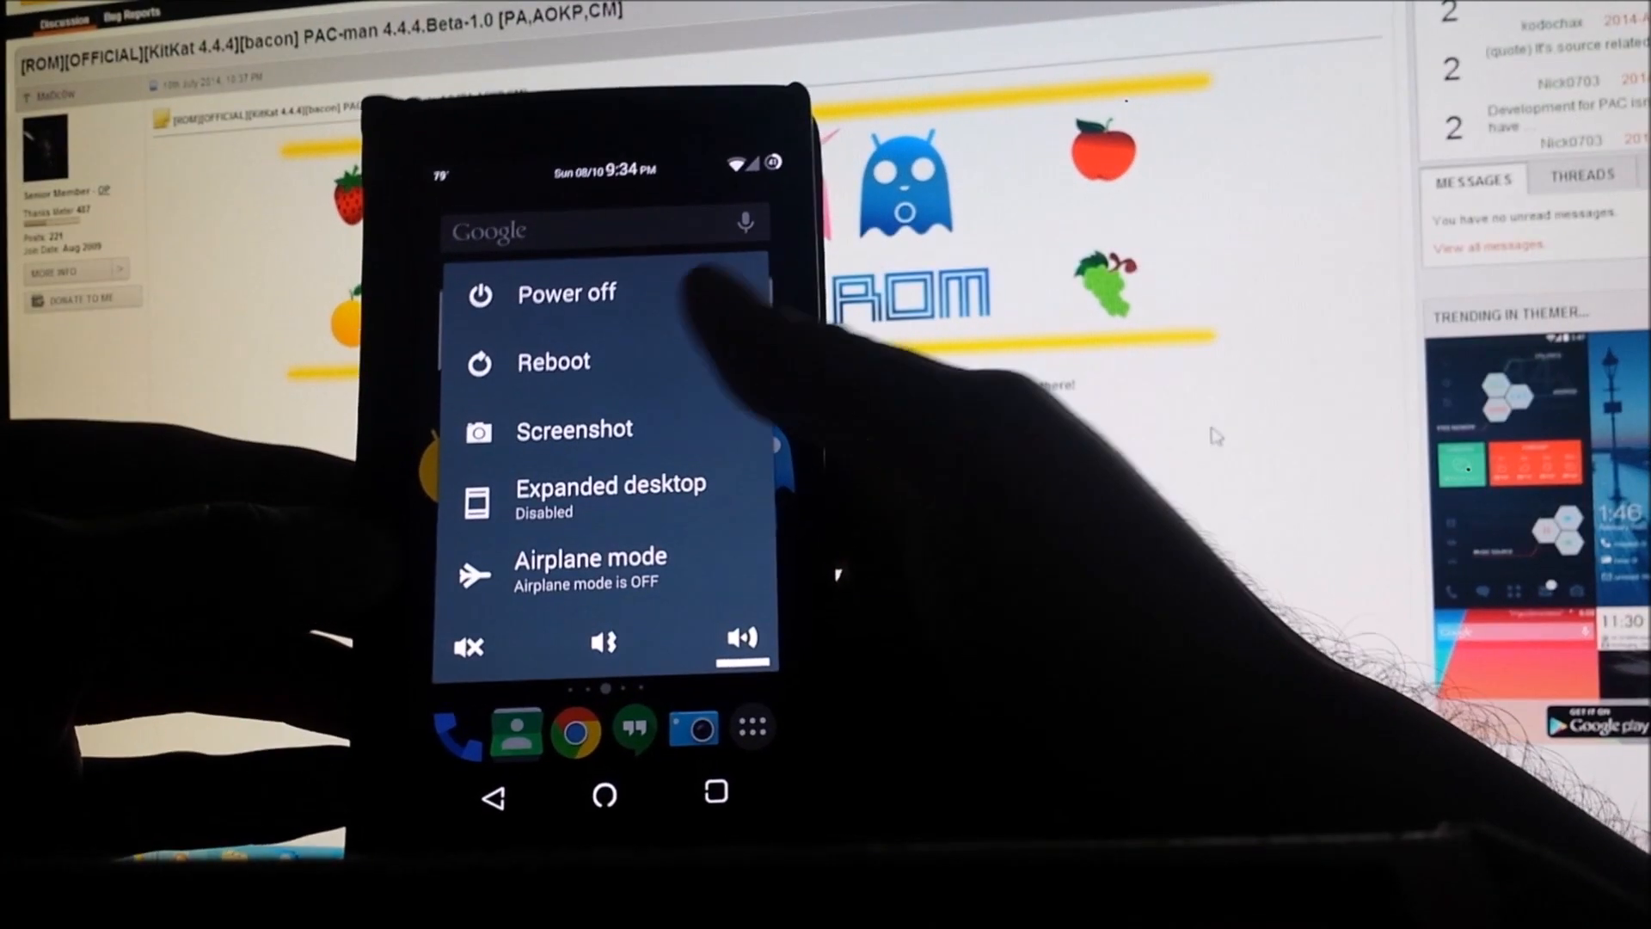
Restart the phone via the power menu's Reboot option
{"action": "left_click", "coordinate": [553, 361]}
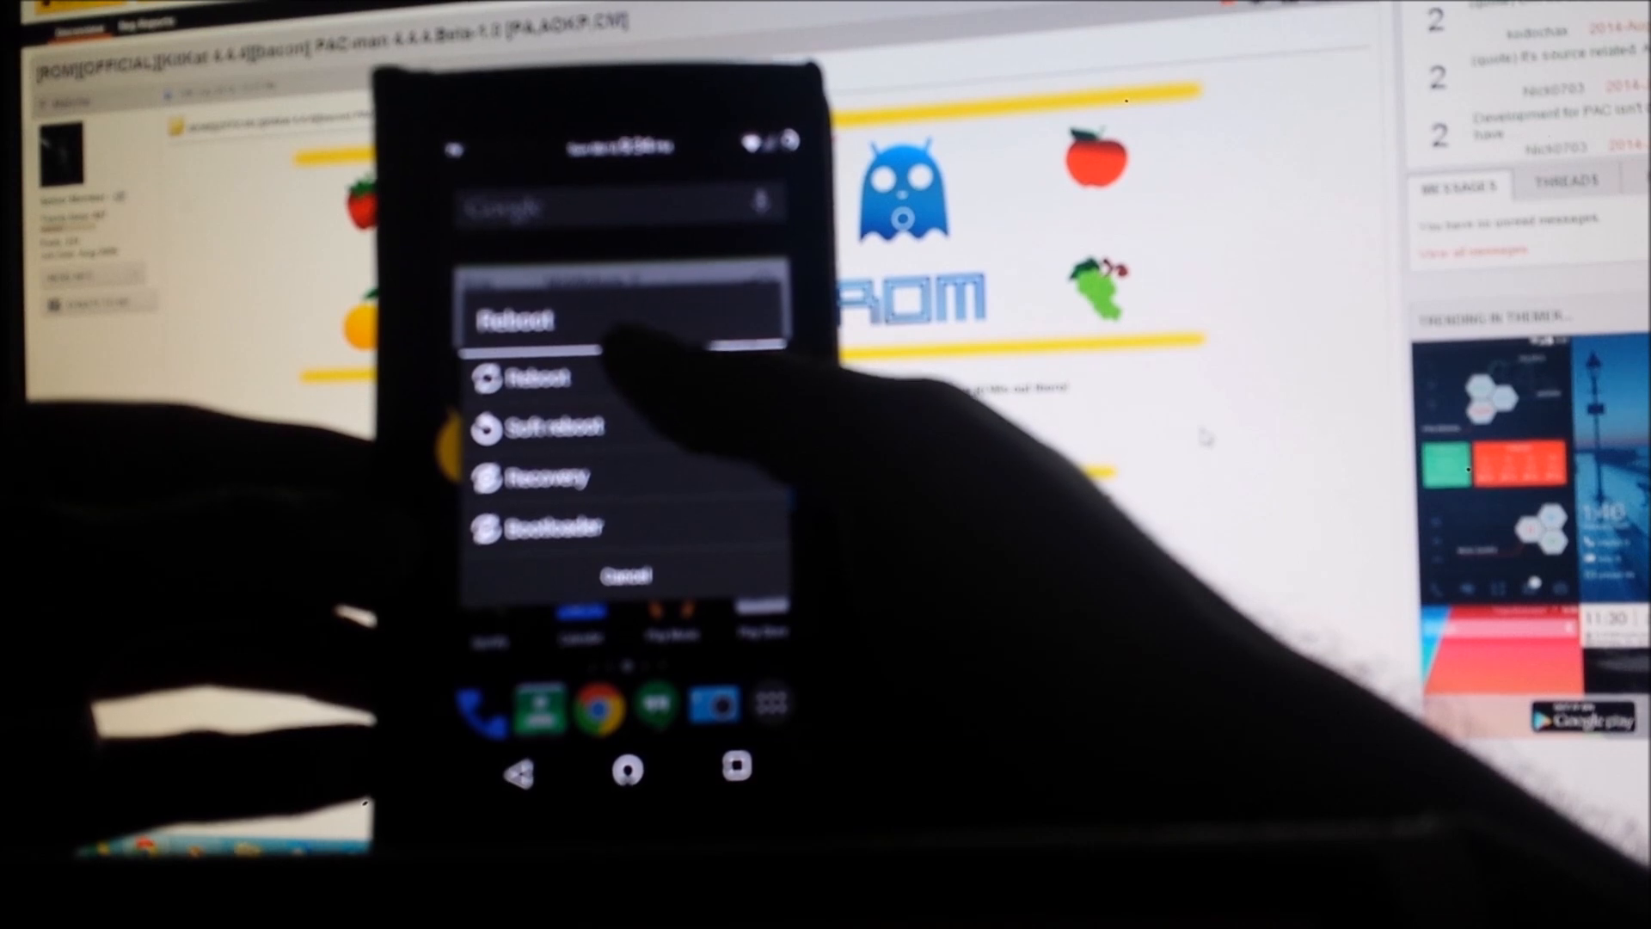
{"action": "left_click", "coordinate": [539, 379]}
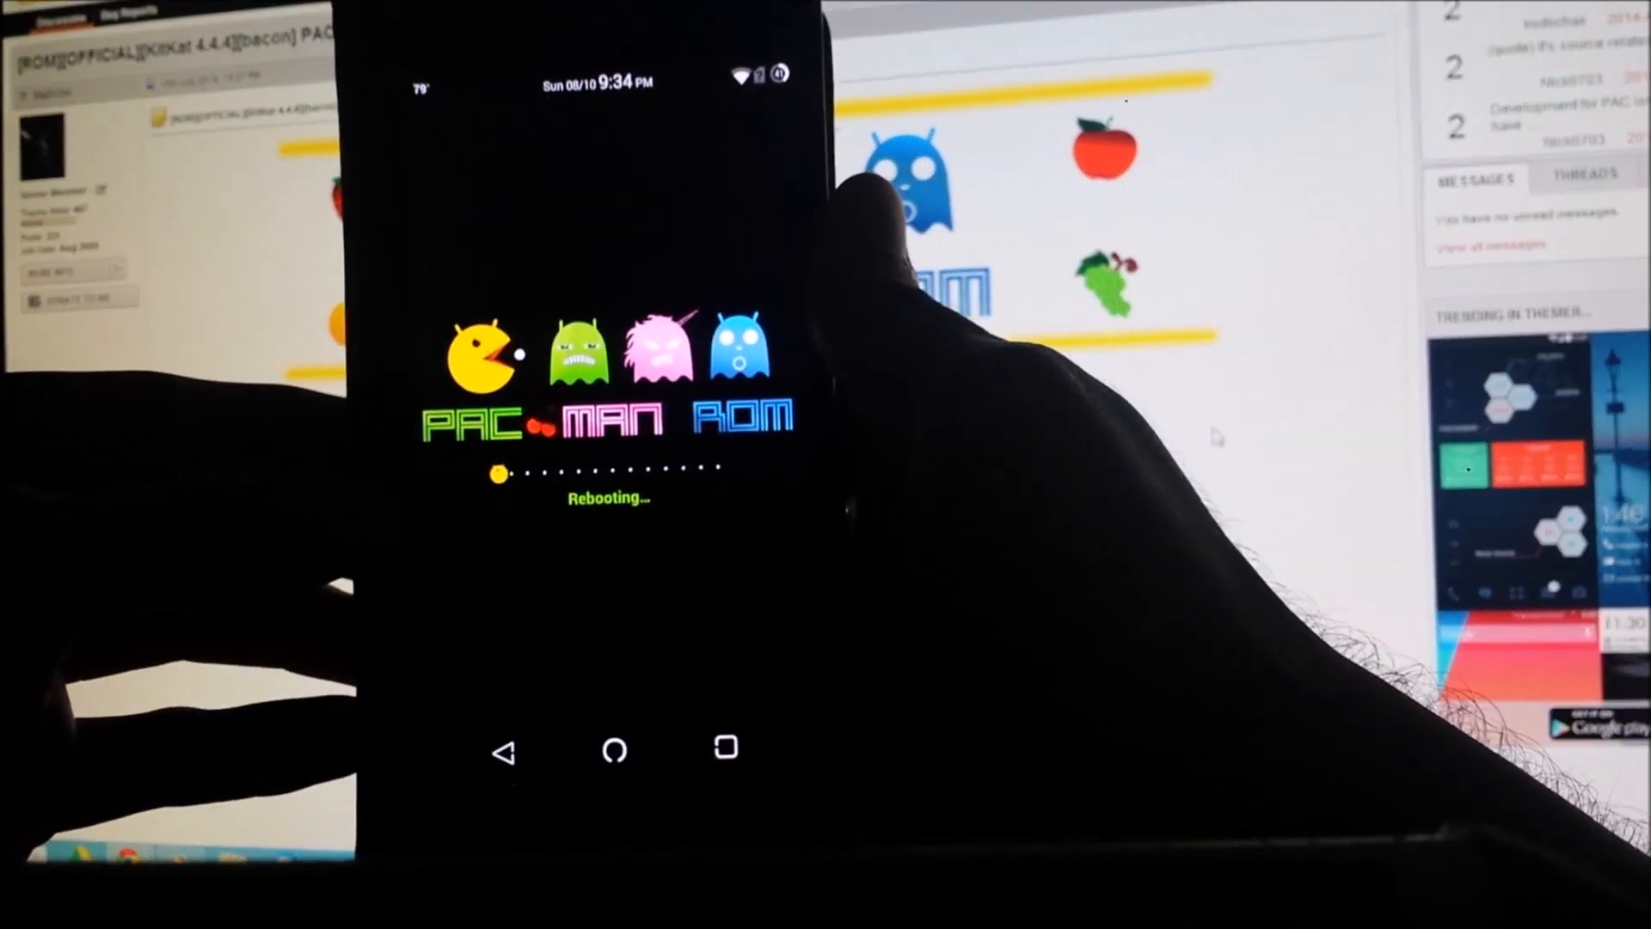